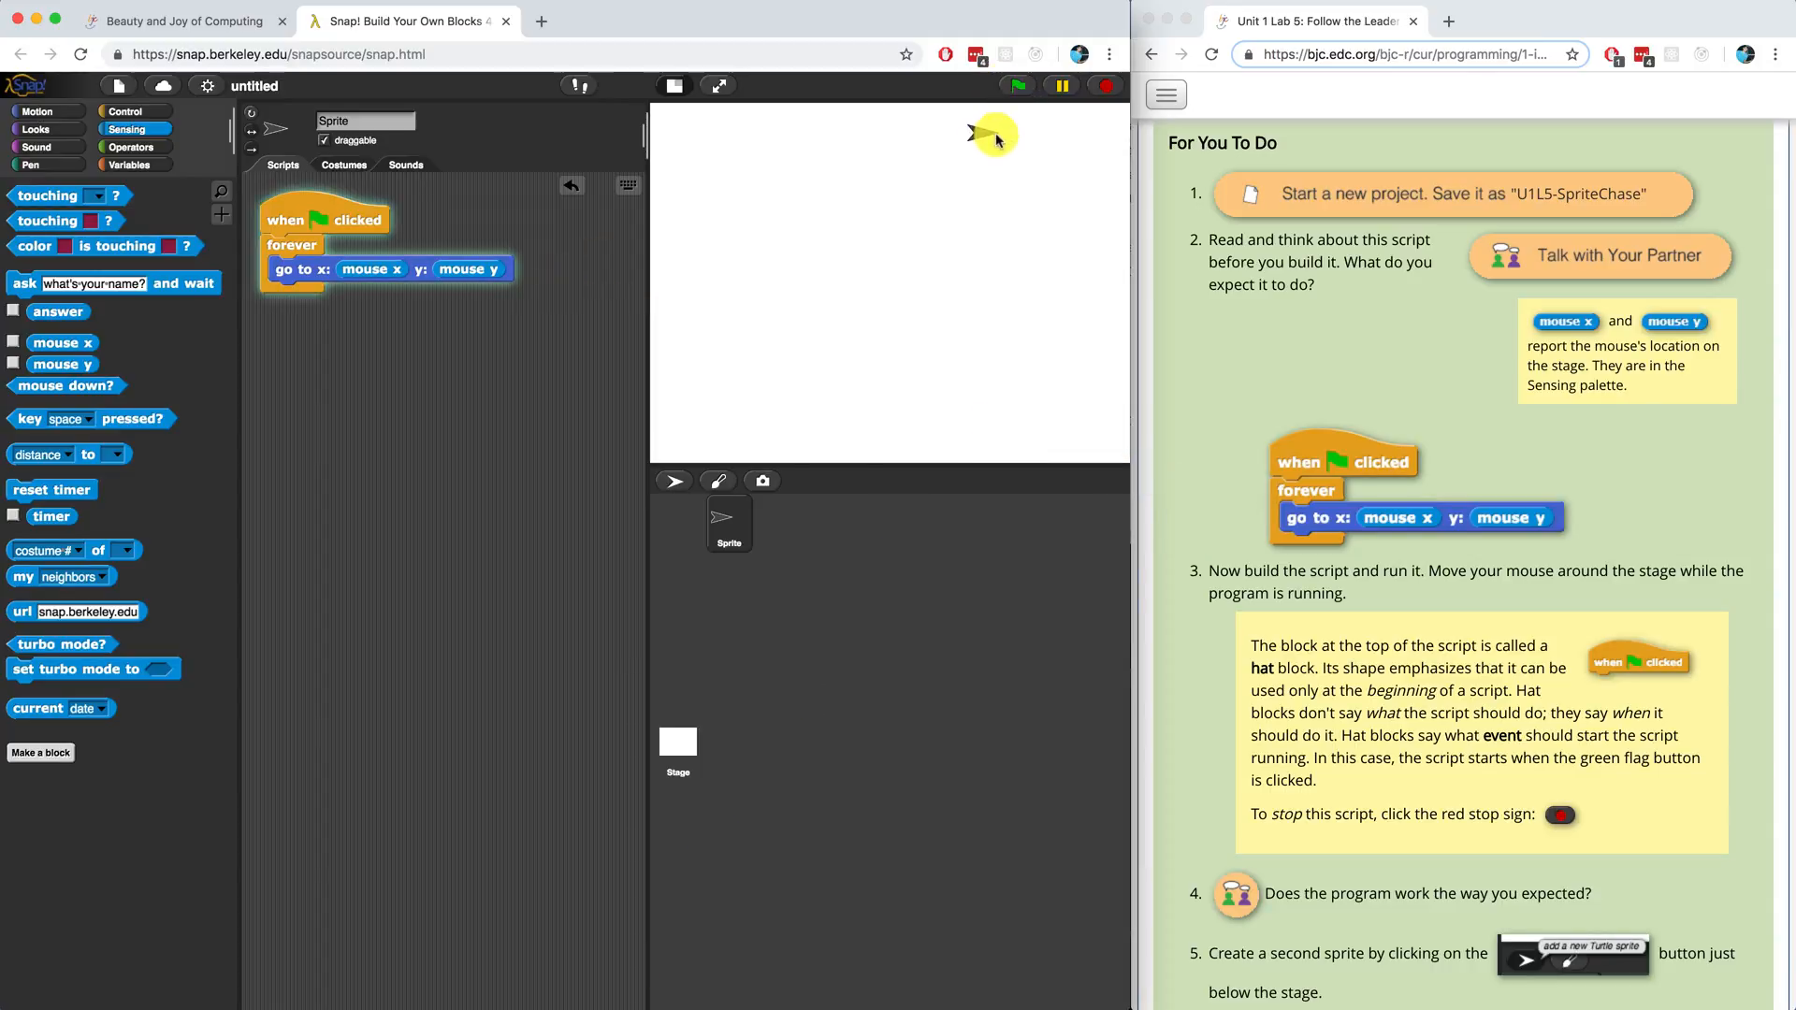
mouse_move(797, 224)
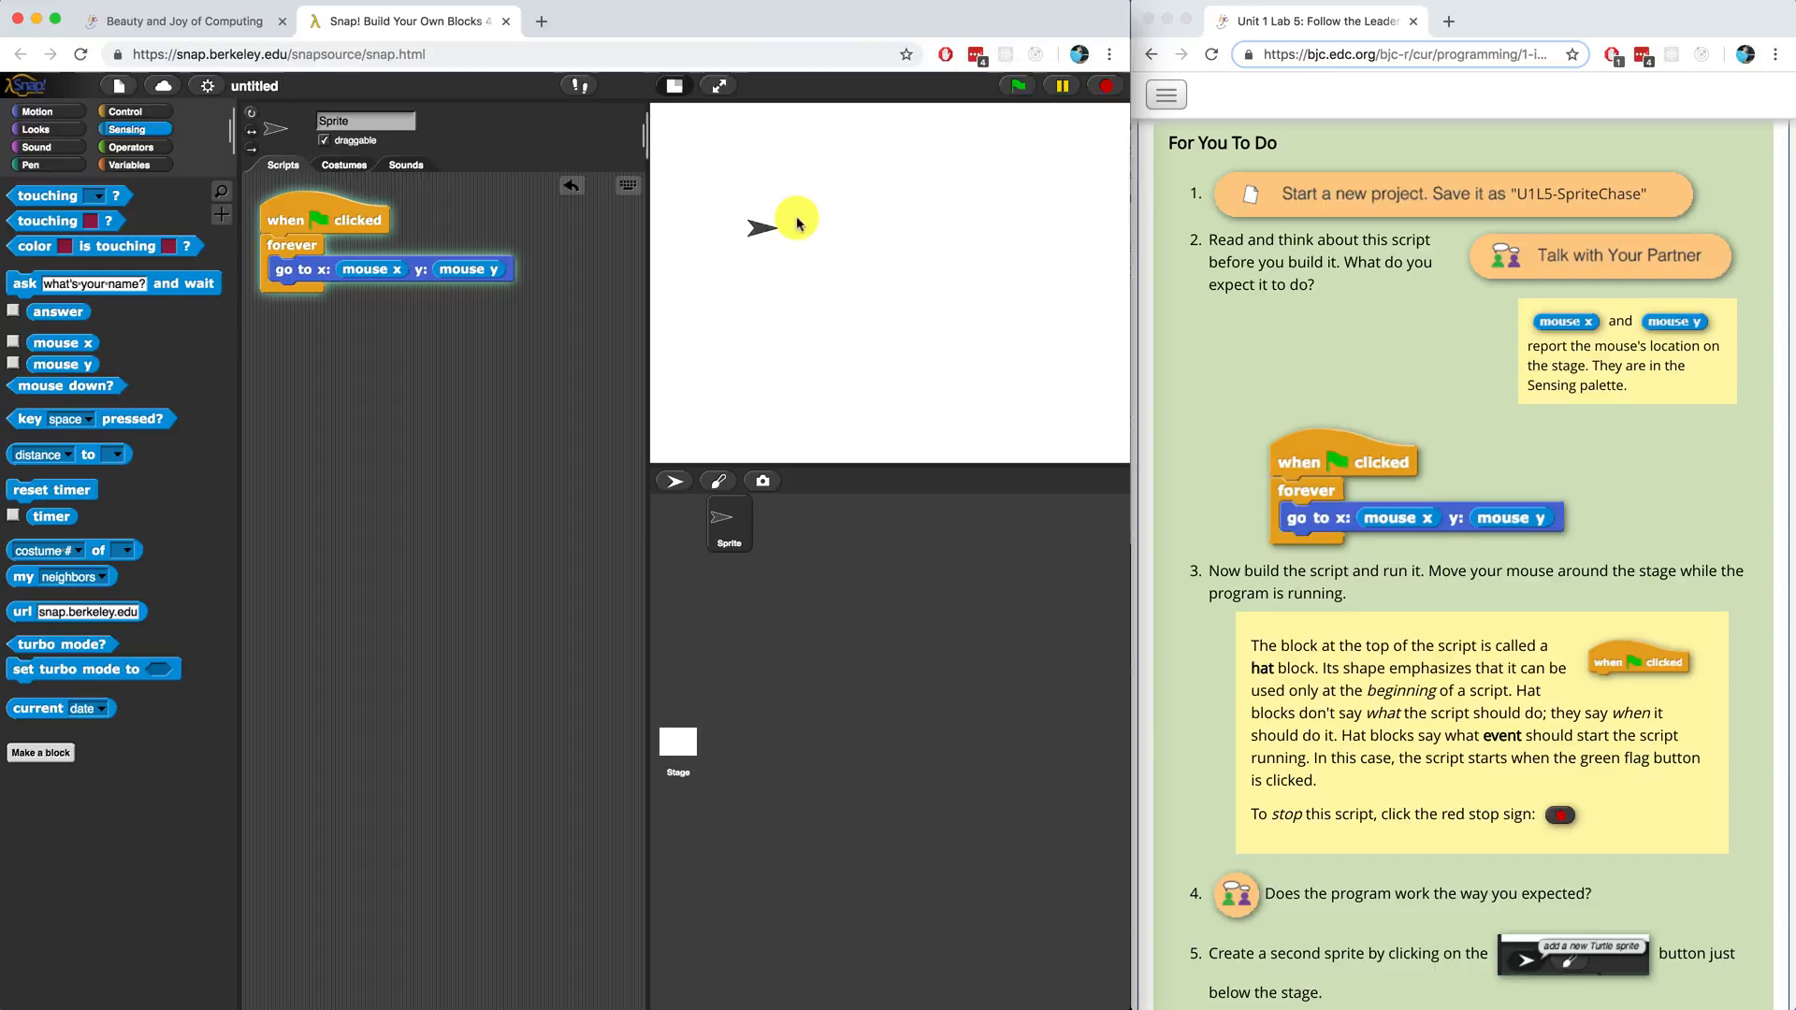
mouse_move(794, 361)
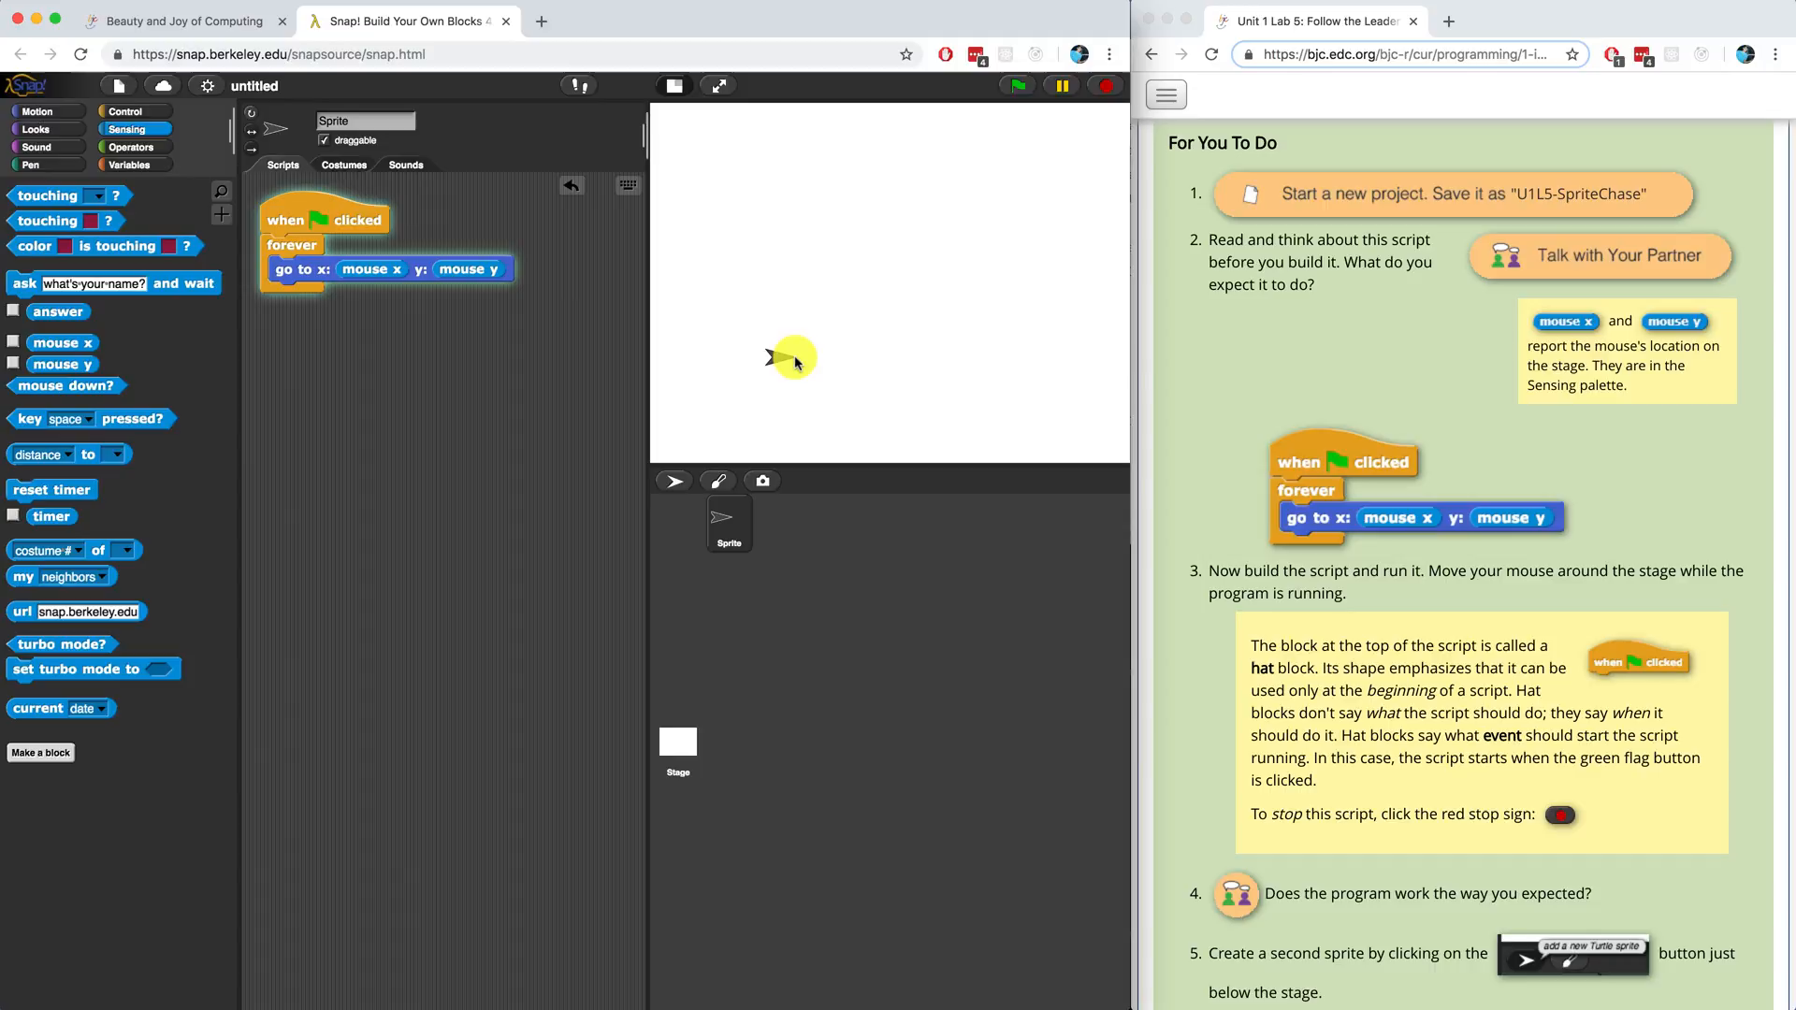
Inspect the trigger options of the 'when I am clicked' and 'when key pressed' hat blocks.
left_click(133, 110)
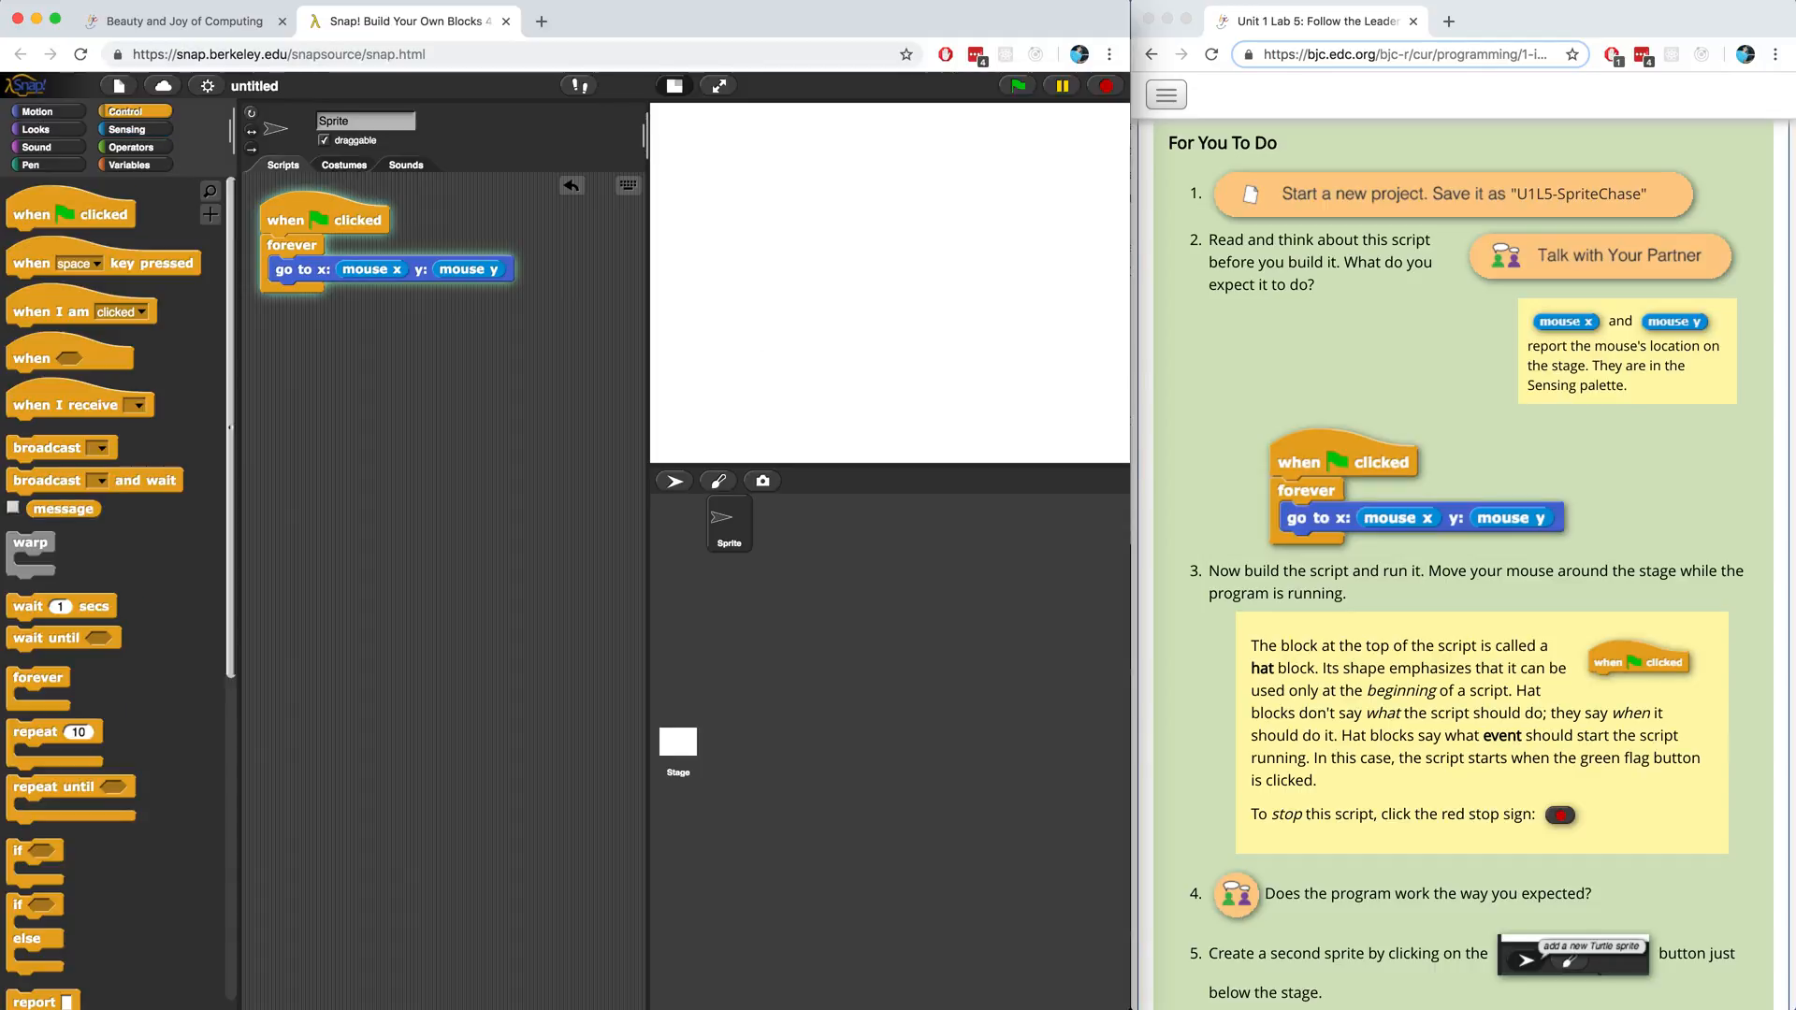
mouse_move(140, 312)
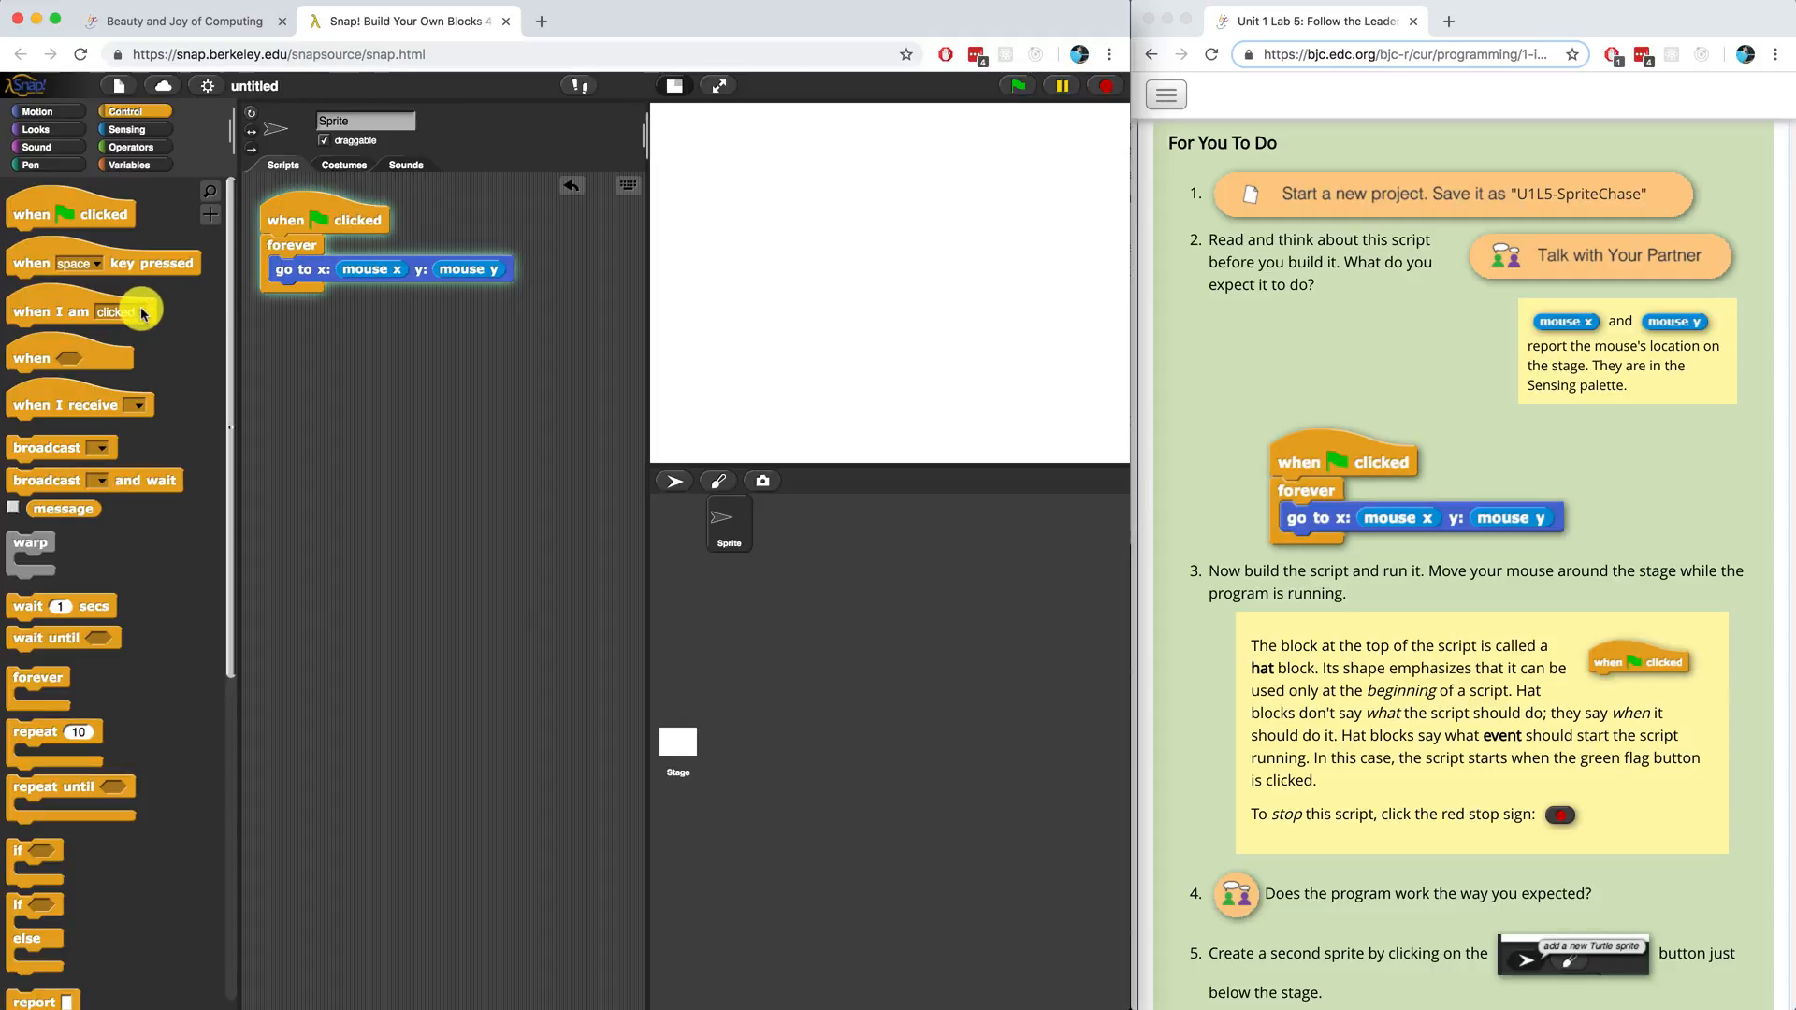
left_click(129, 312)
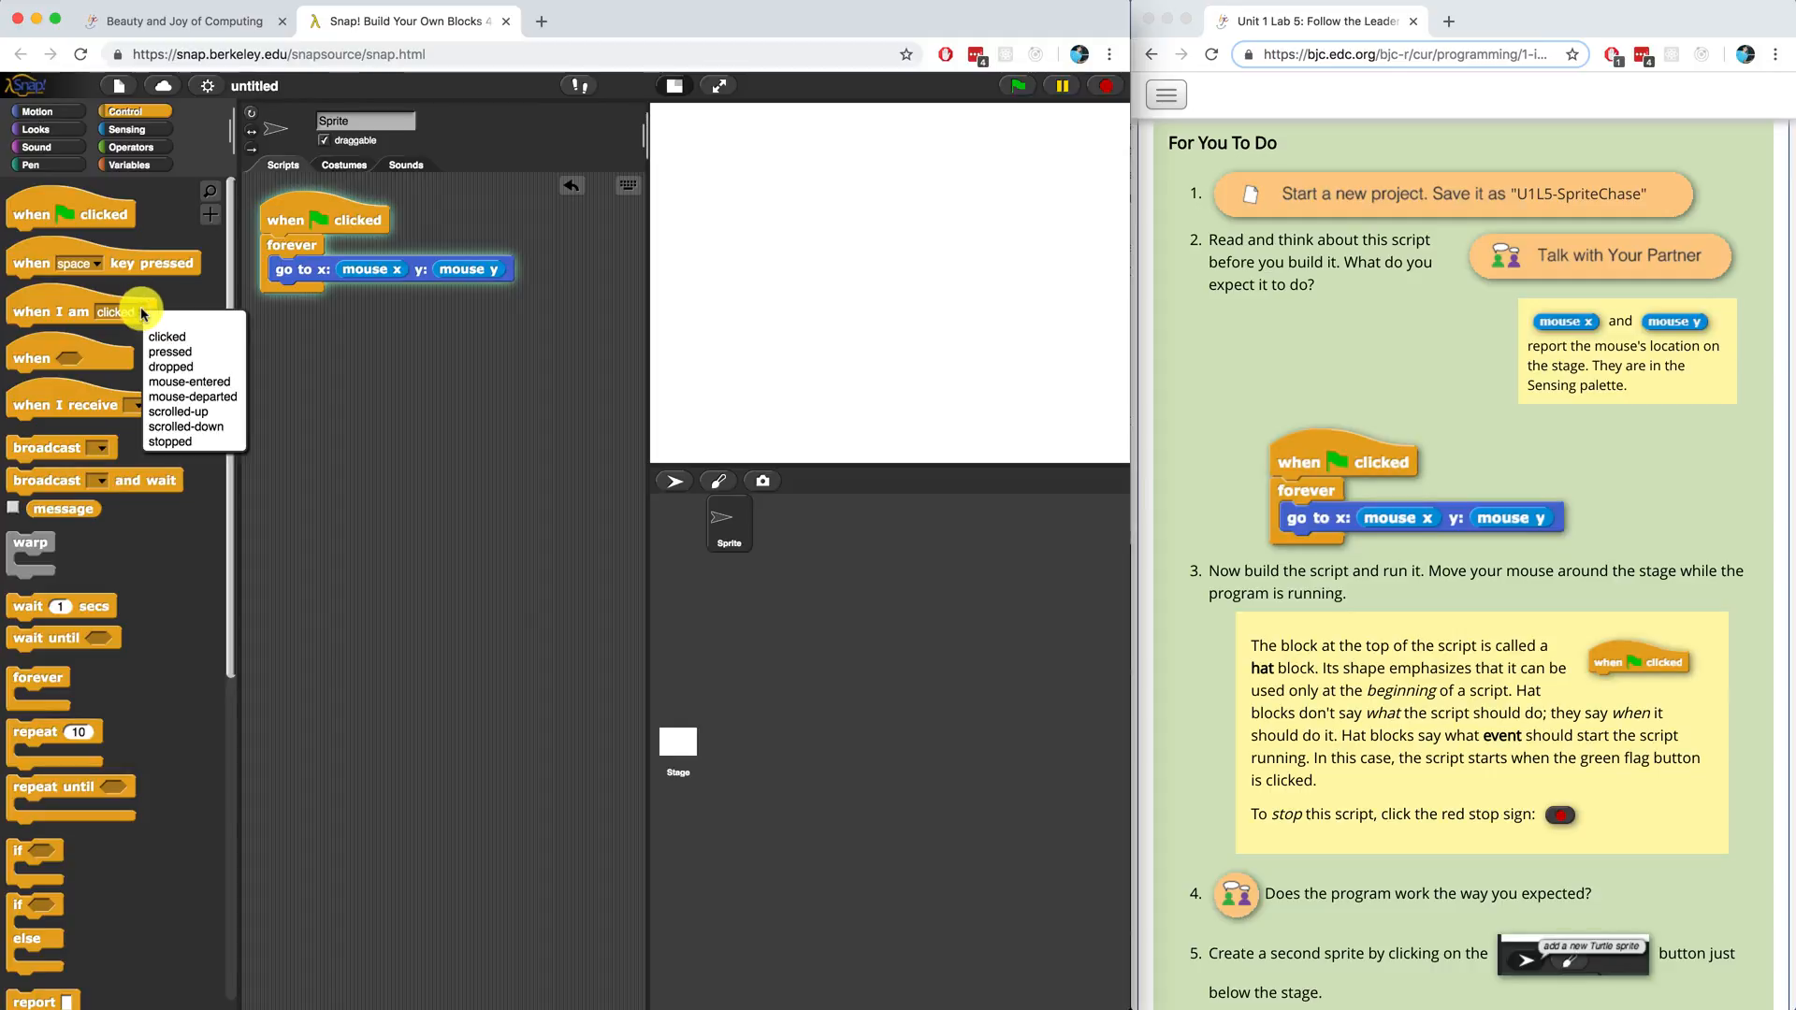
mouse_move(98, 264)
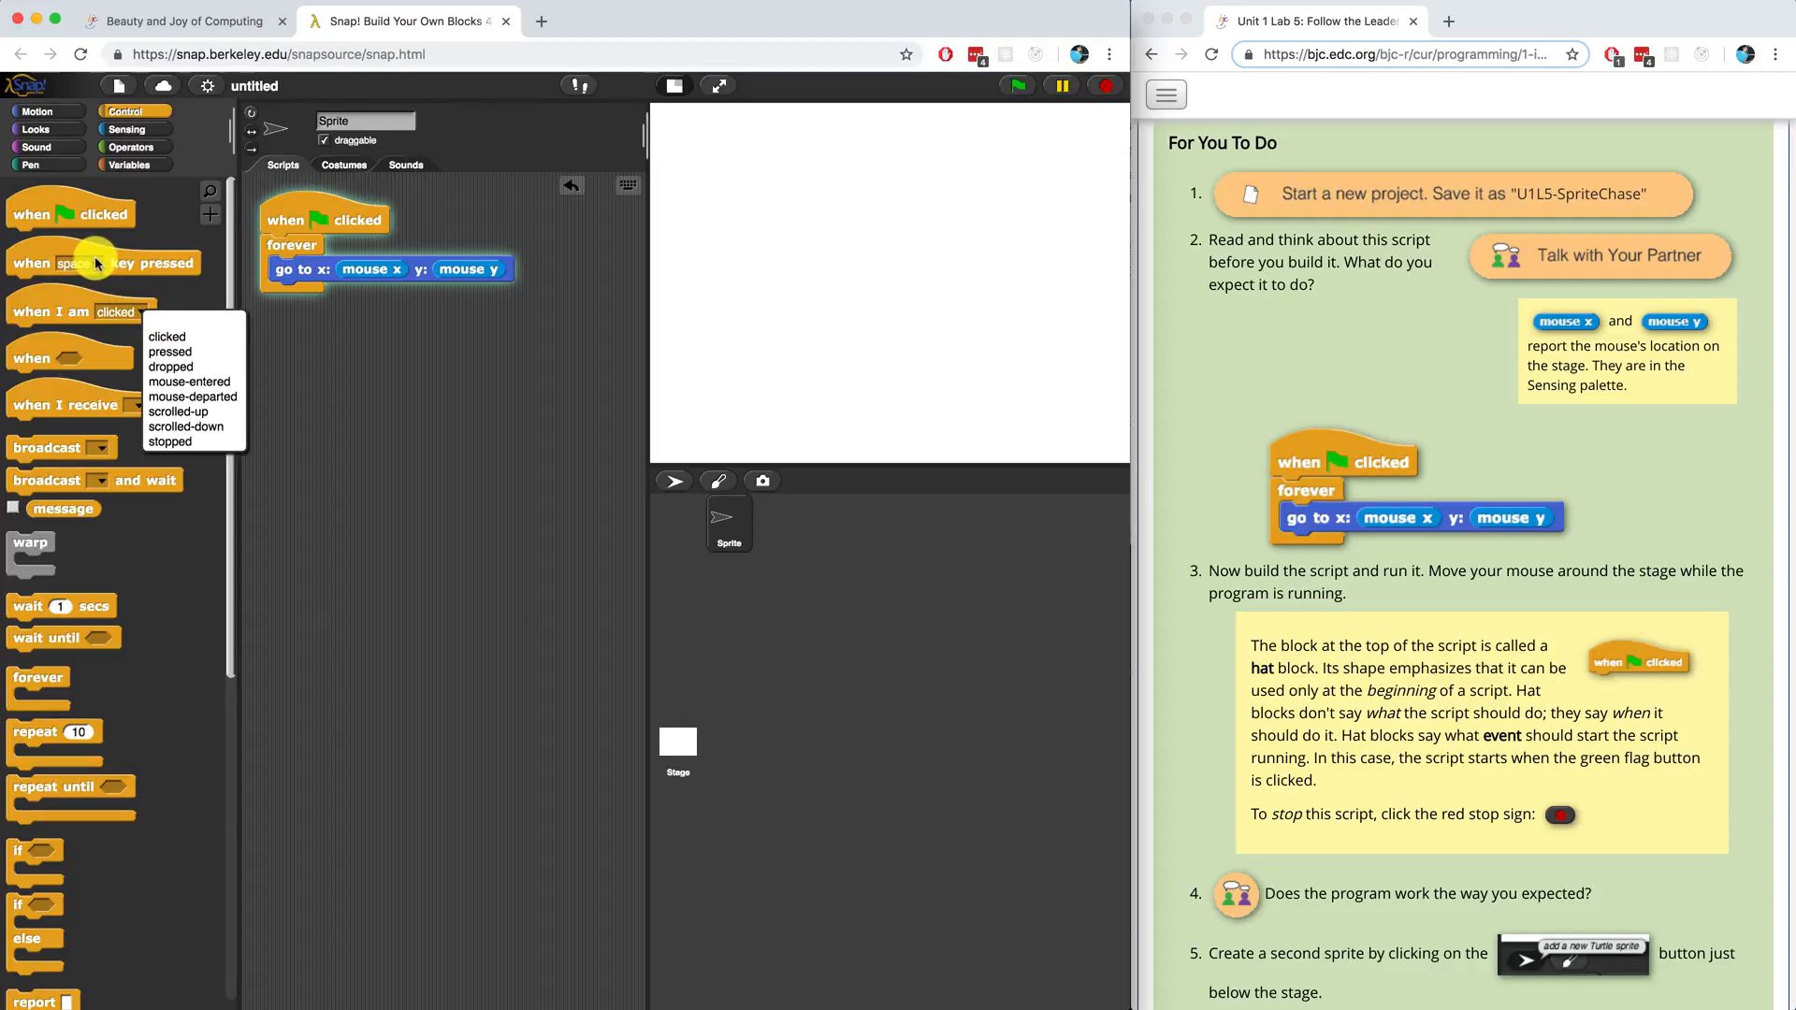
left_click(93, 262)
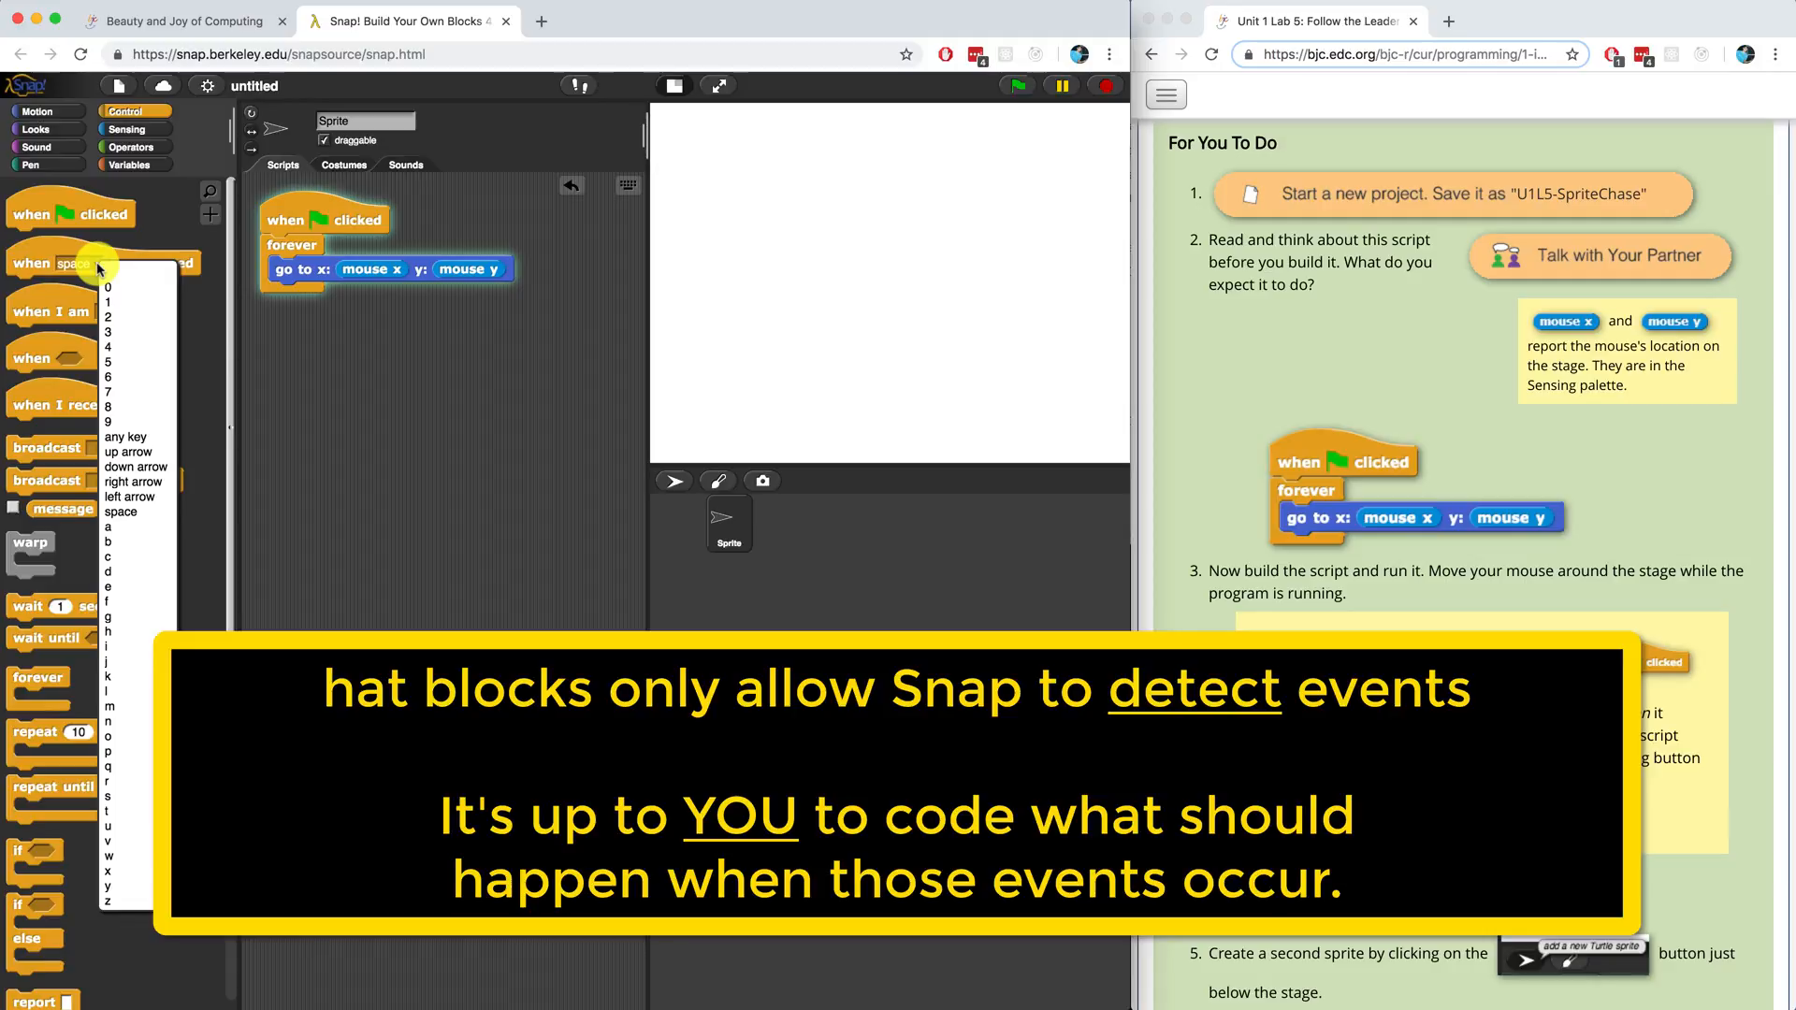
scroll("down", 3)
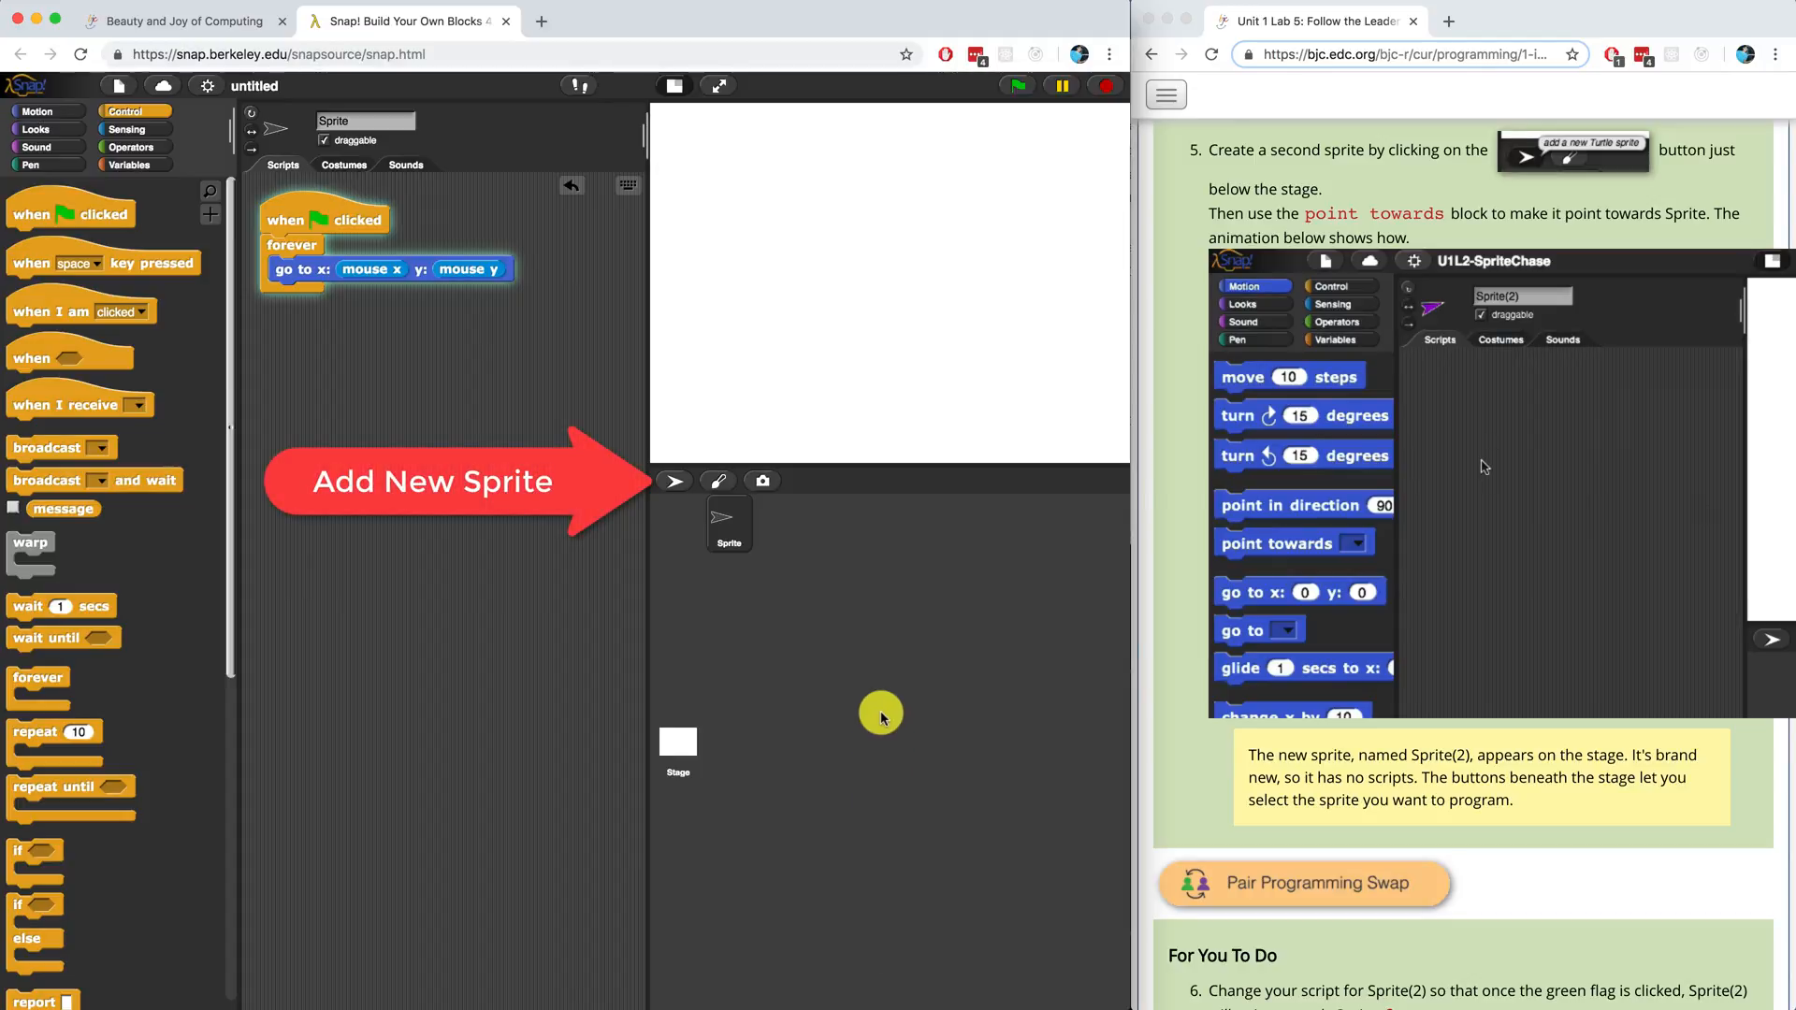
Add a new turtle sprite, Sprite(2), and select it in the sprite corral.
left_click(673, 481)
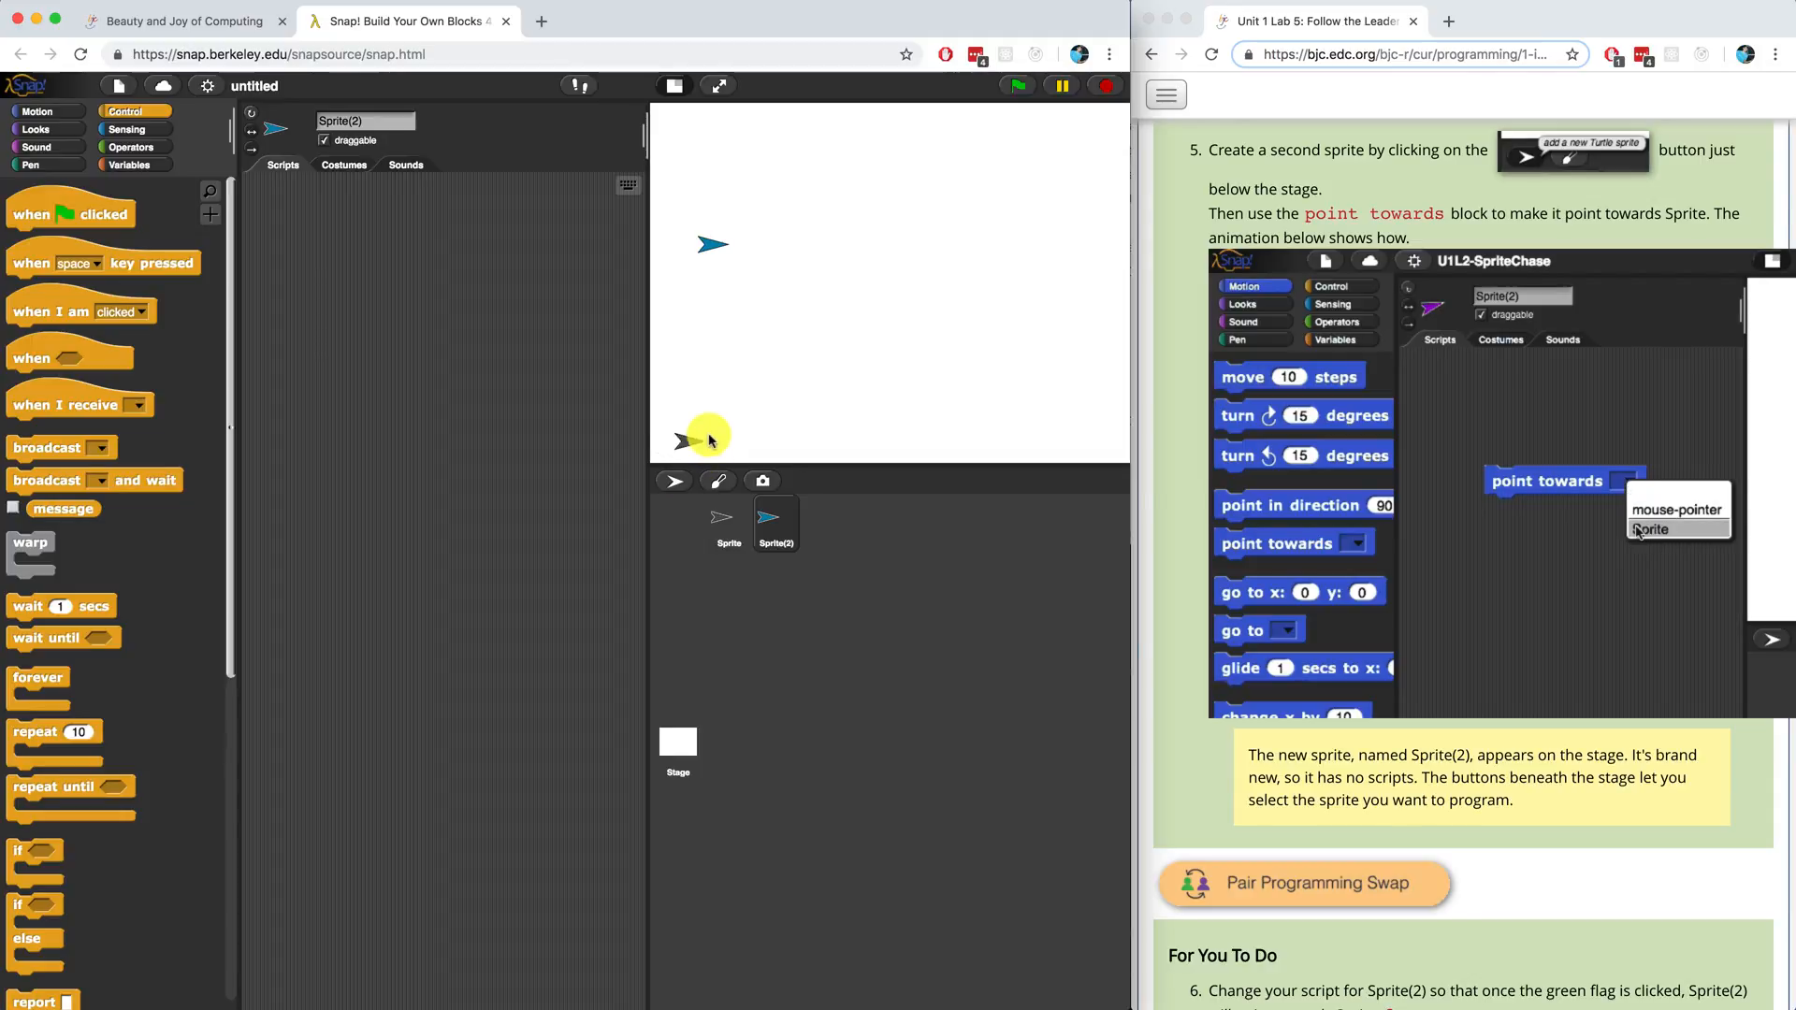
left_click(1646, 527)
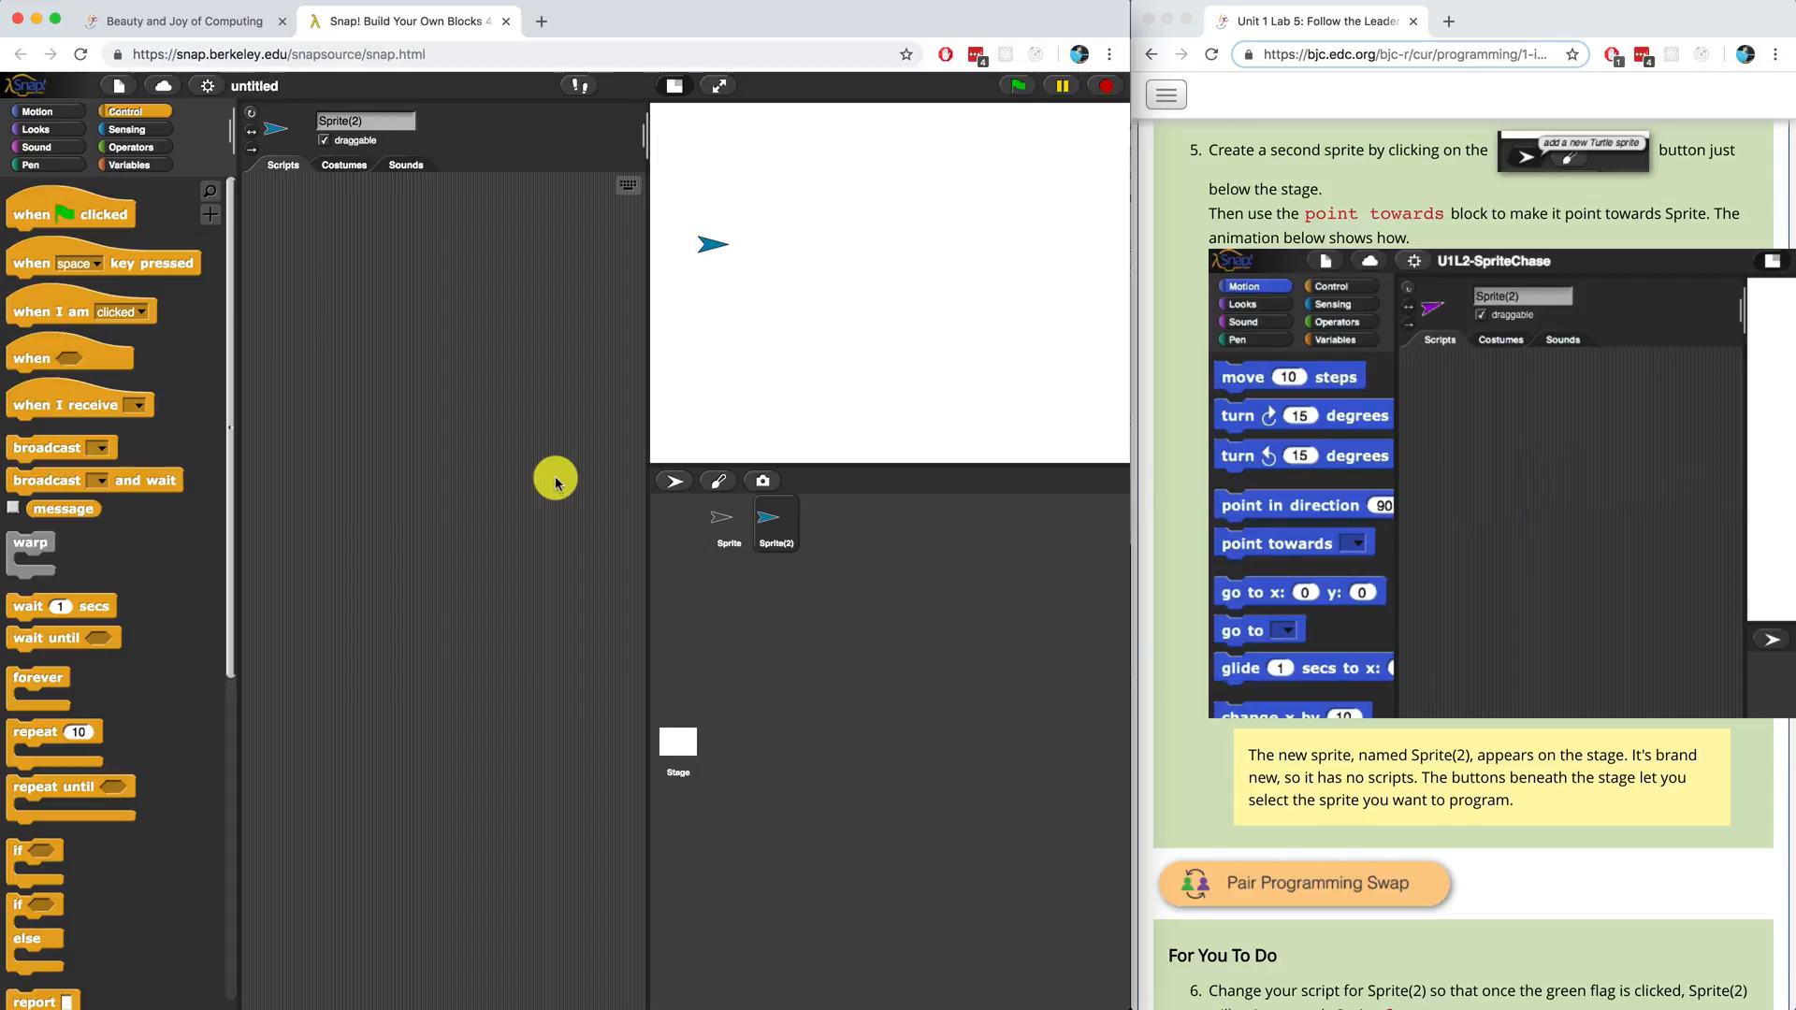
left_click(1631, 481)
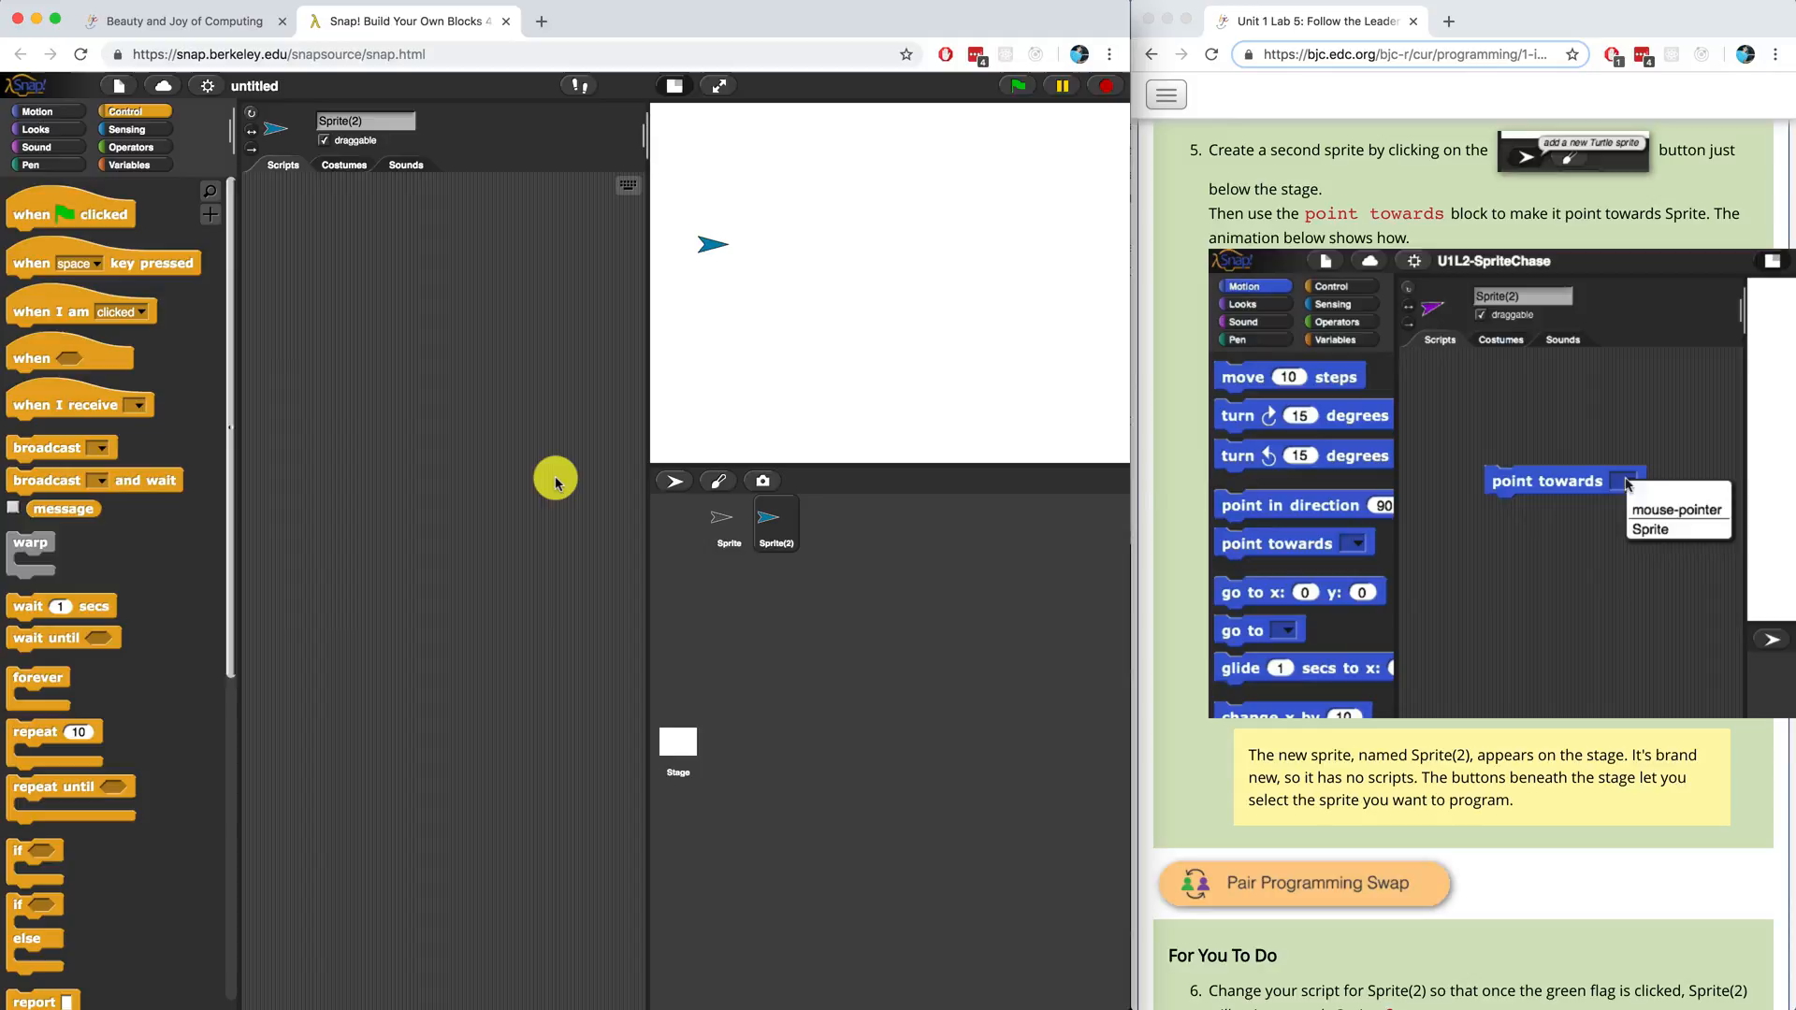
left_click(1661, 528)
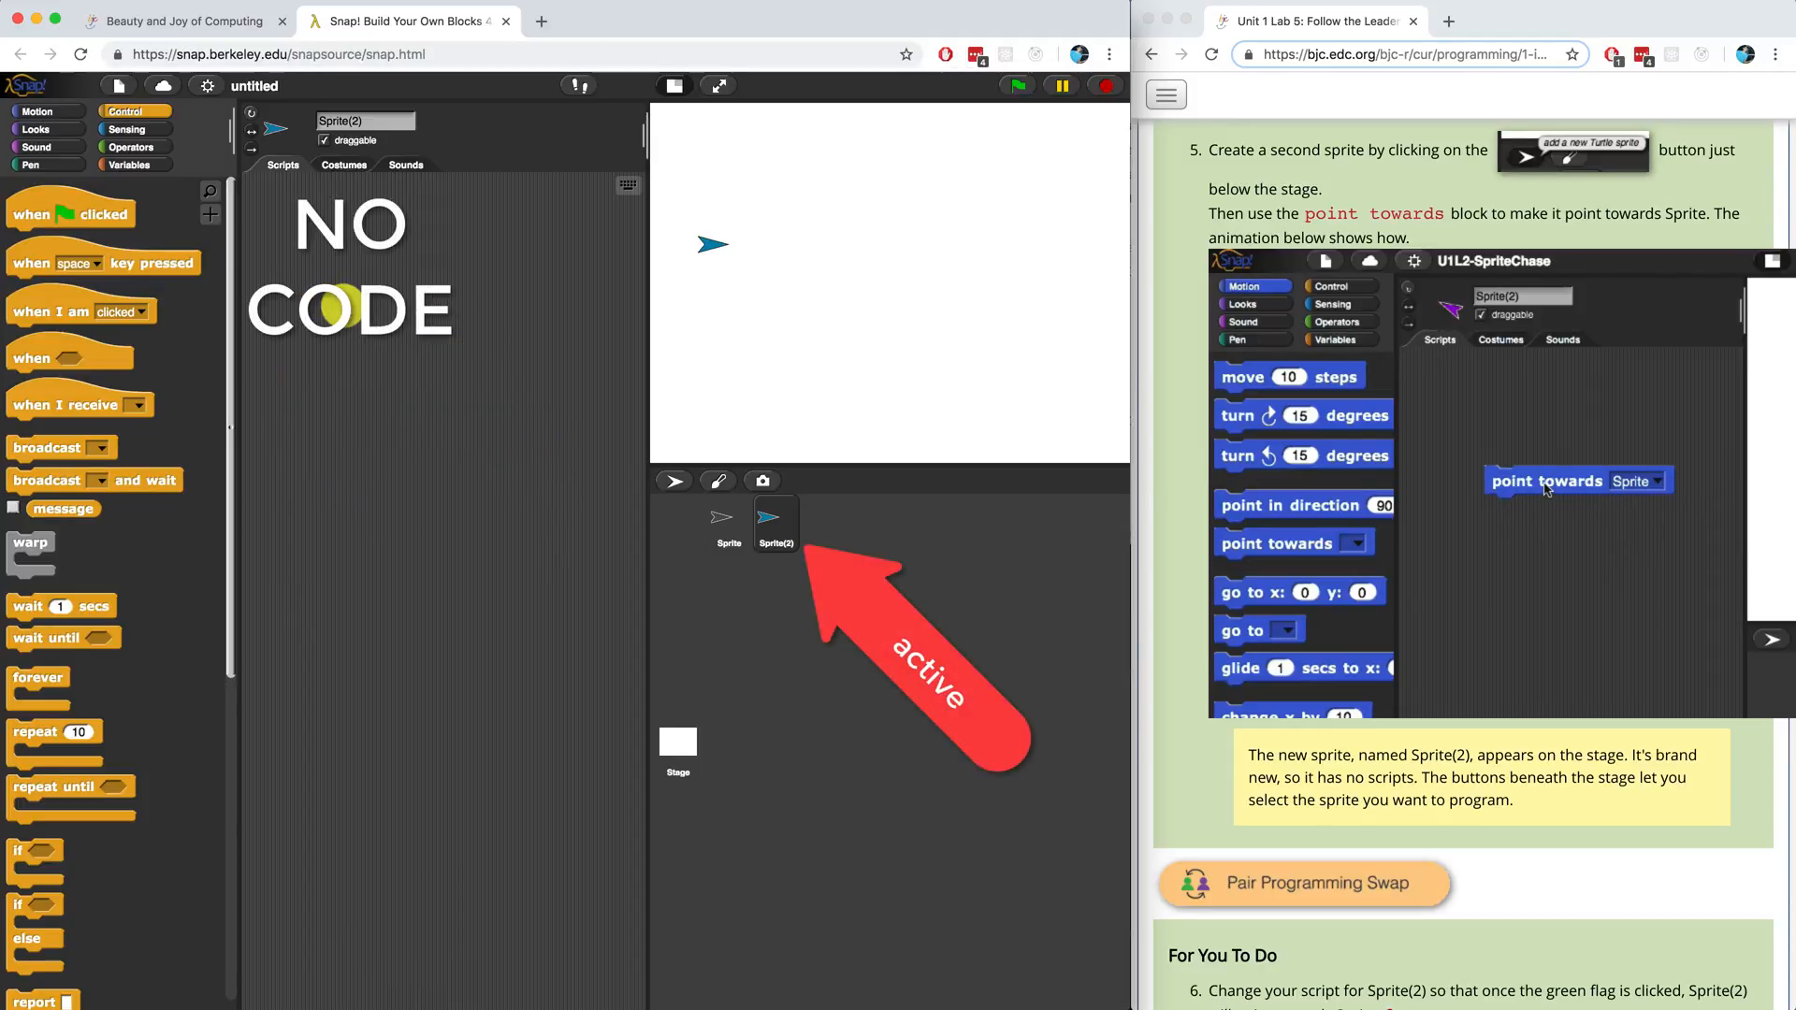
View Sprite's follow-the-mouse script, then return to the empty Sprite(2).
left_click(722, 523)
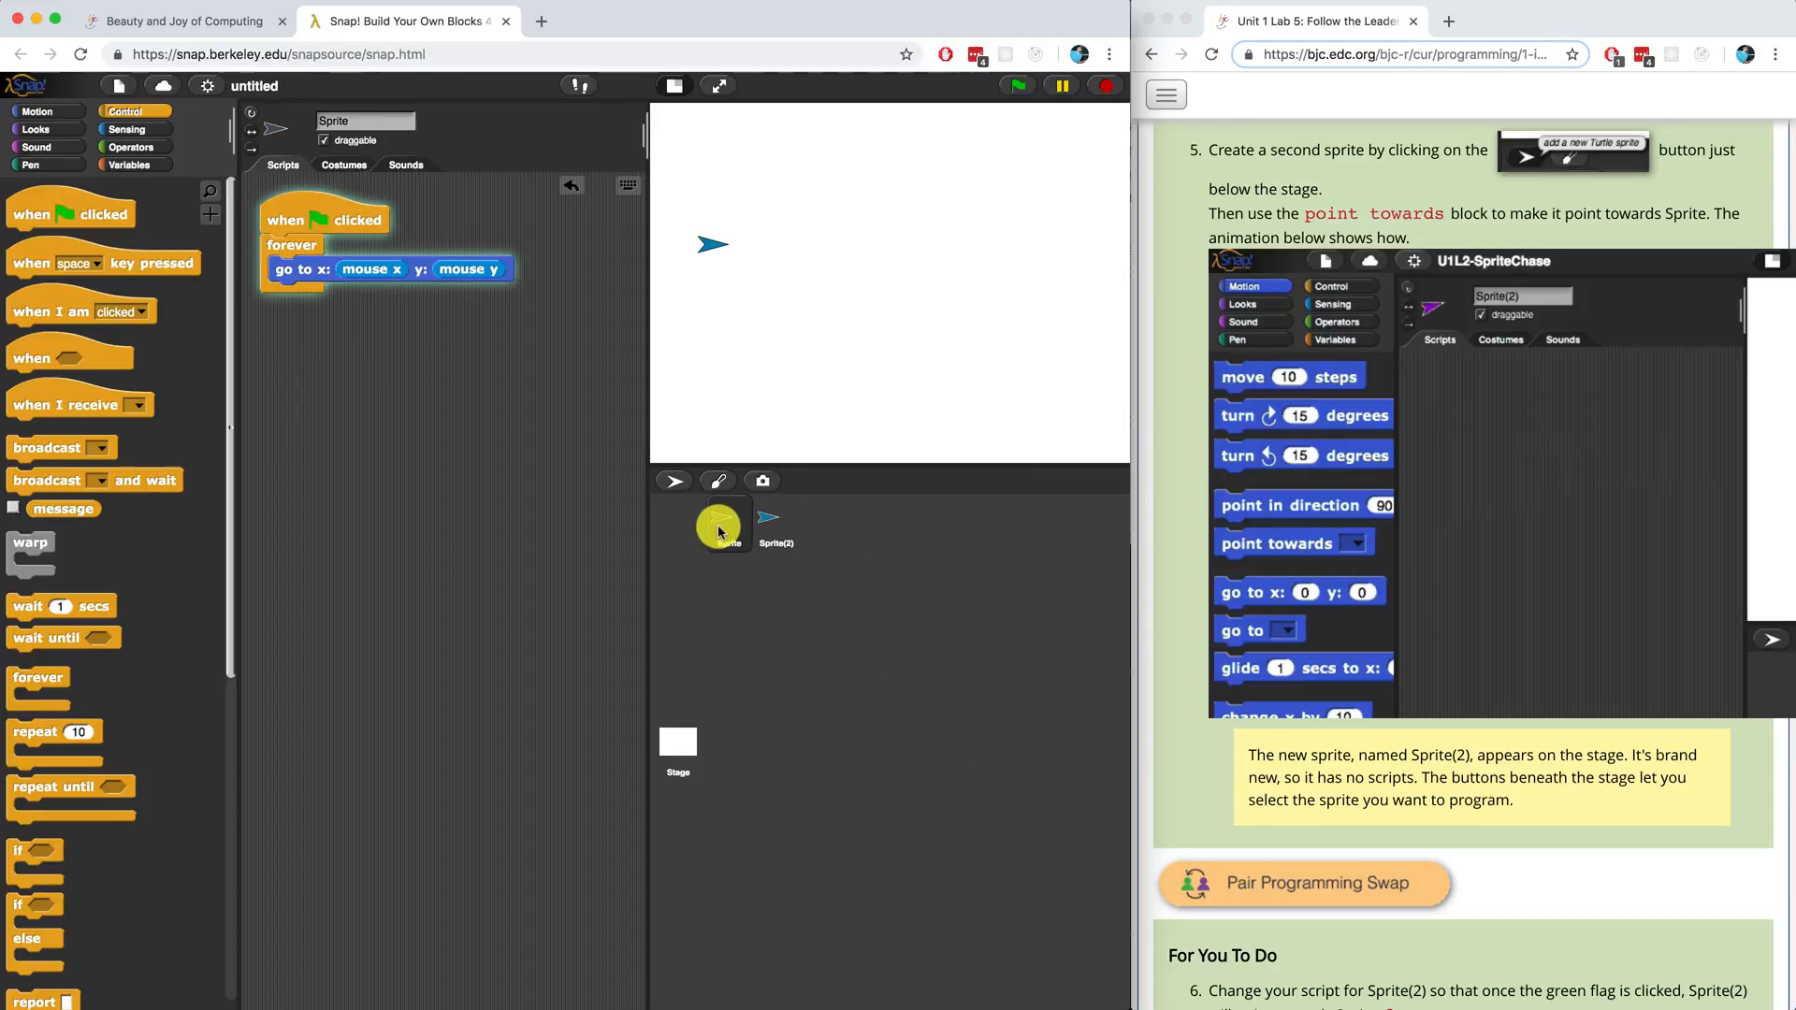
left_click(774, 521)
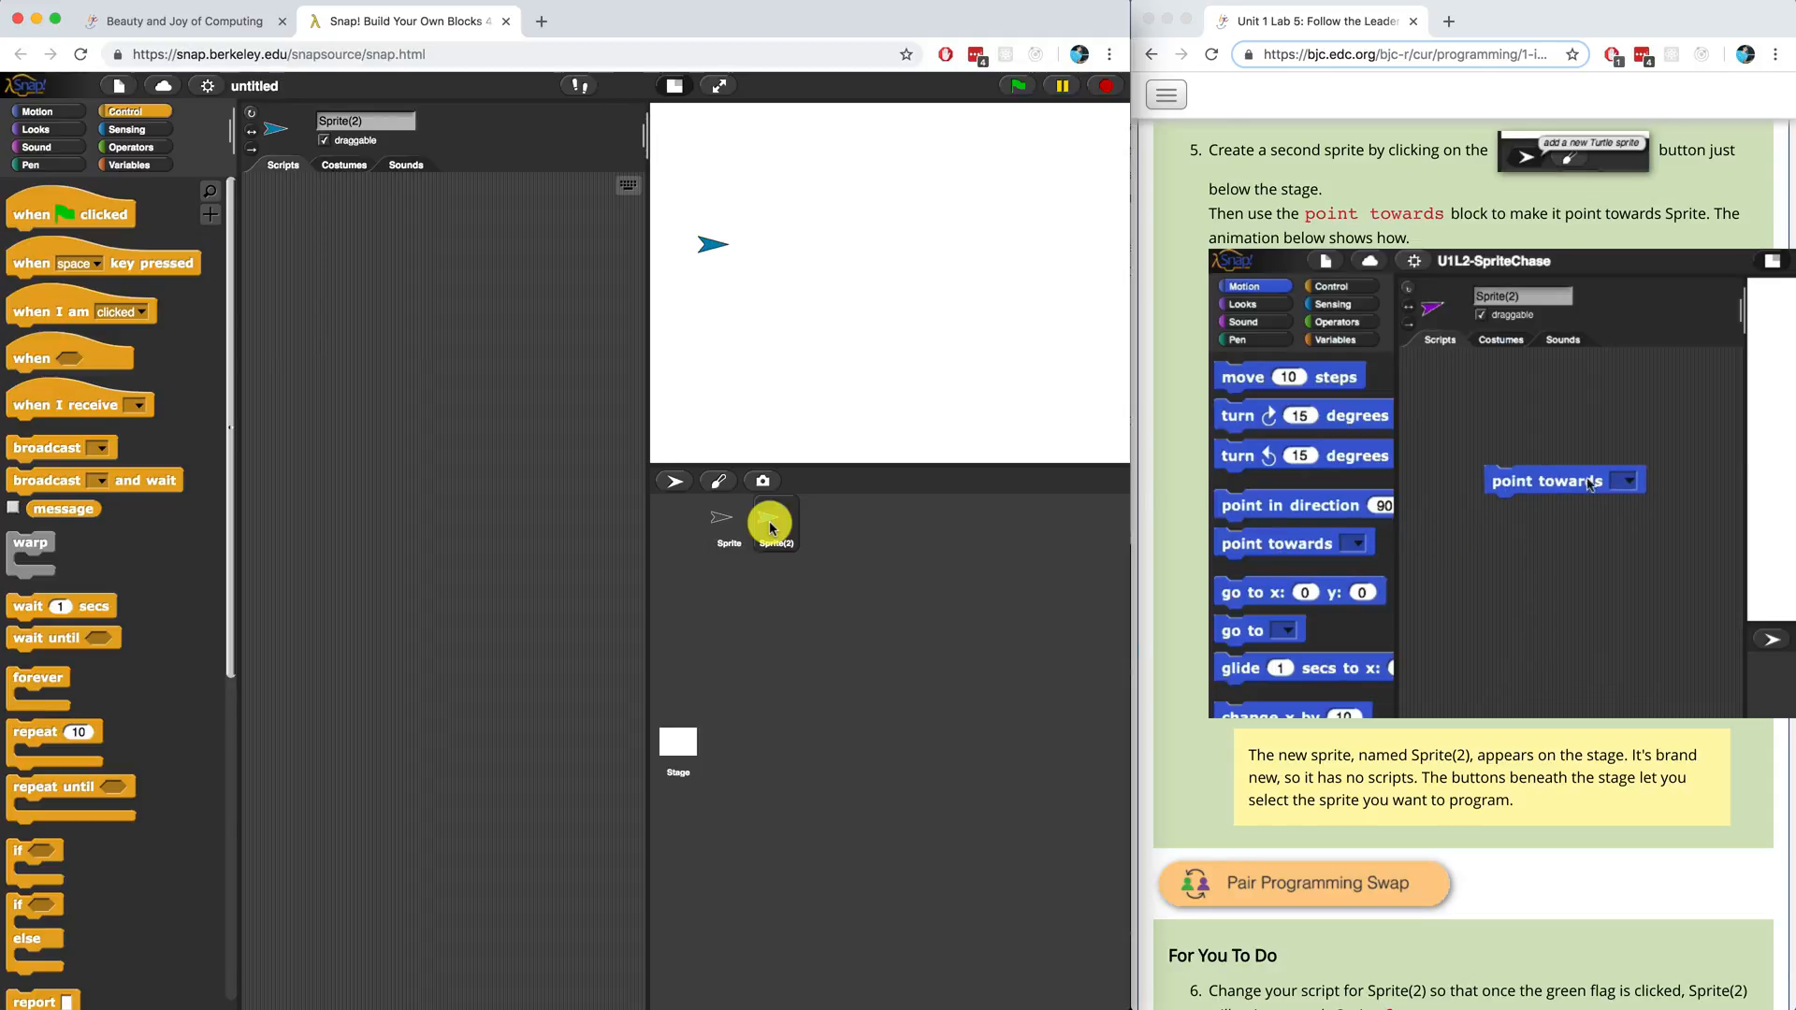
left_click(1623, 480)
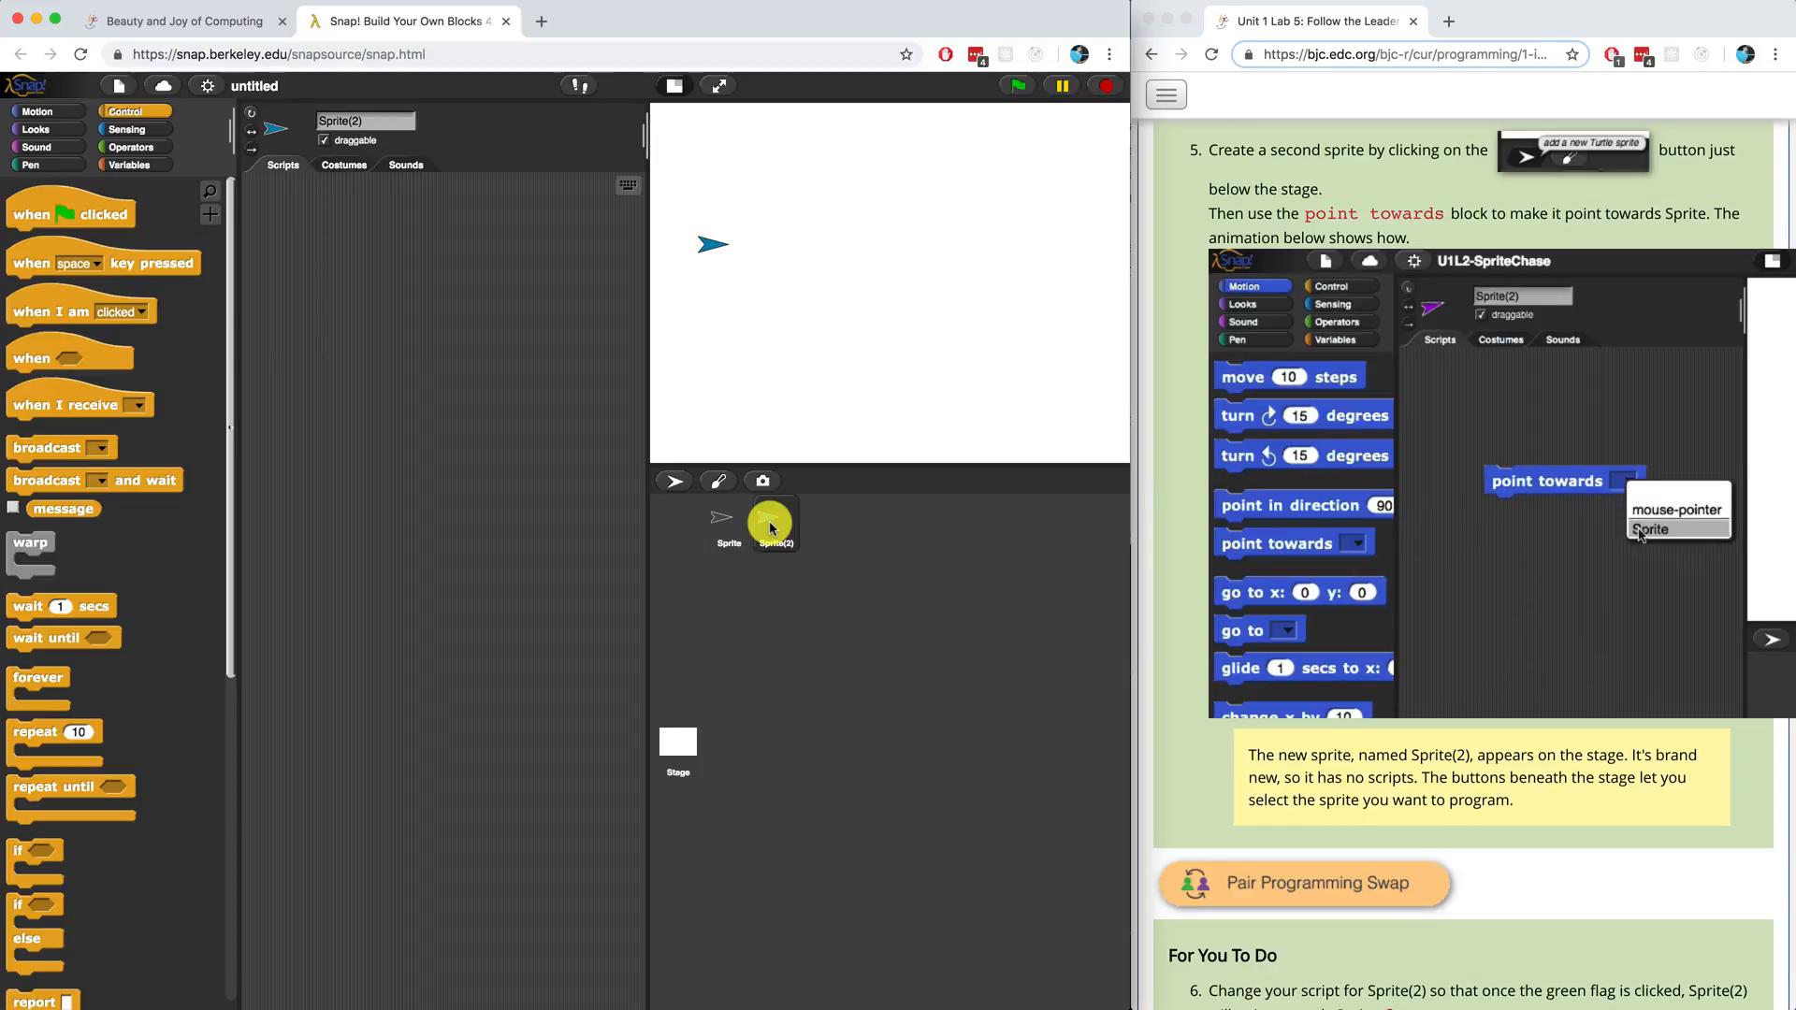
left_click(1644, 528)
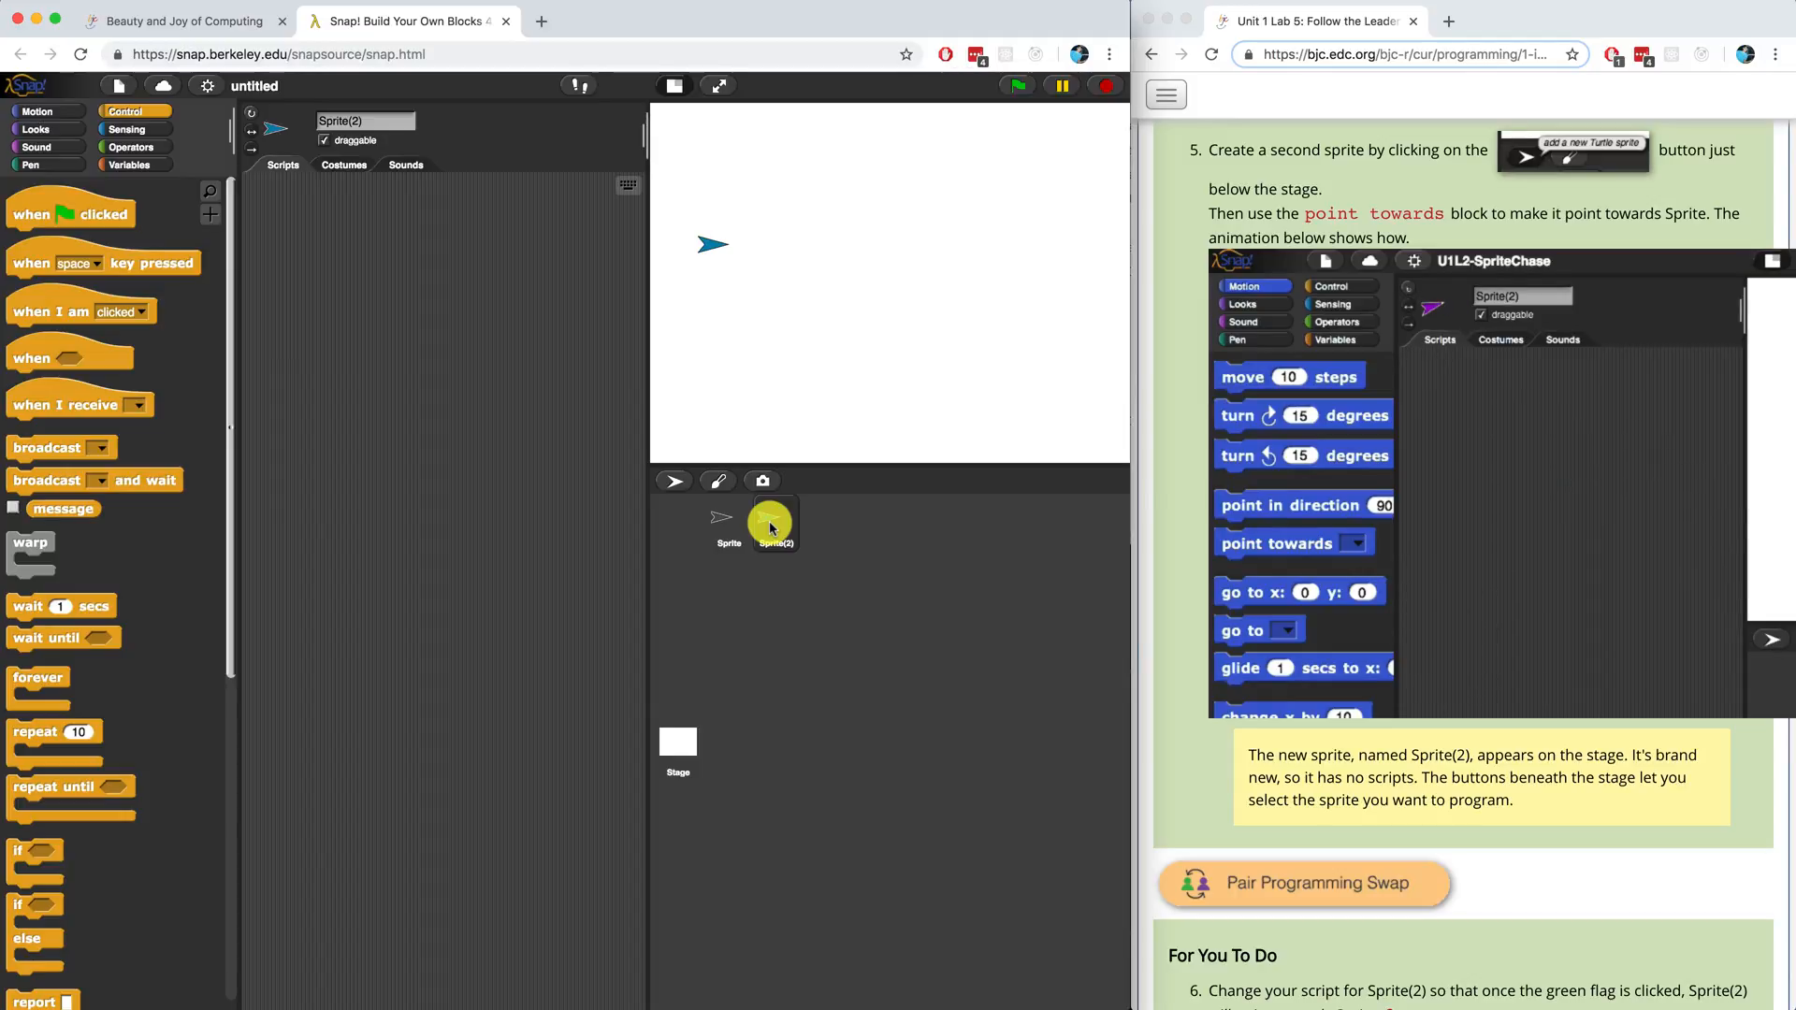
Place a Motion 'point towards' block in Sprite(2)'s script area with its target set to Sprite.
left_click(36, 110)
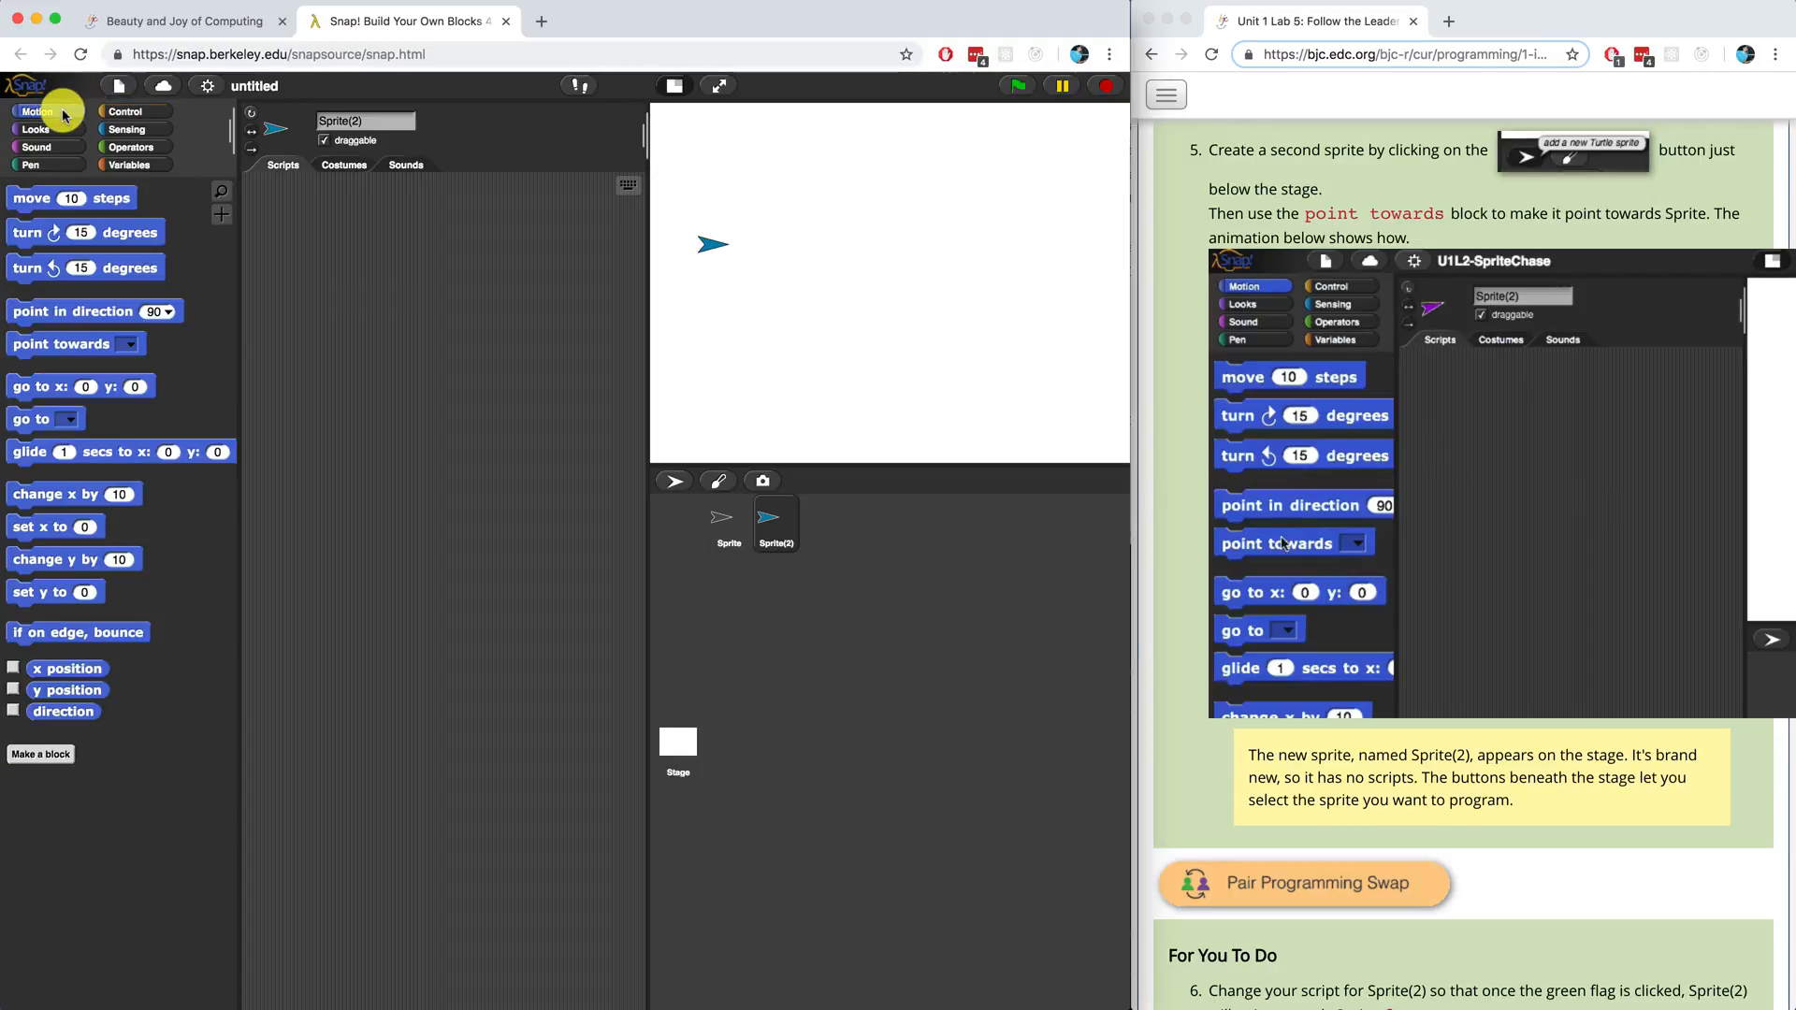
left_click_drag(69, 344, 344, 242)
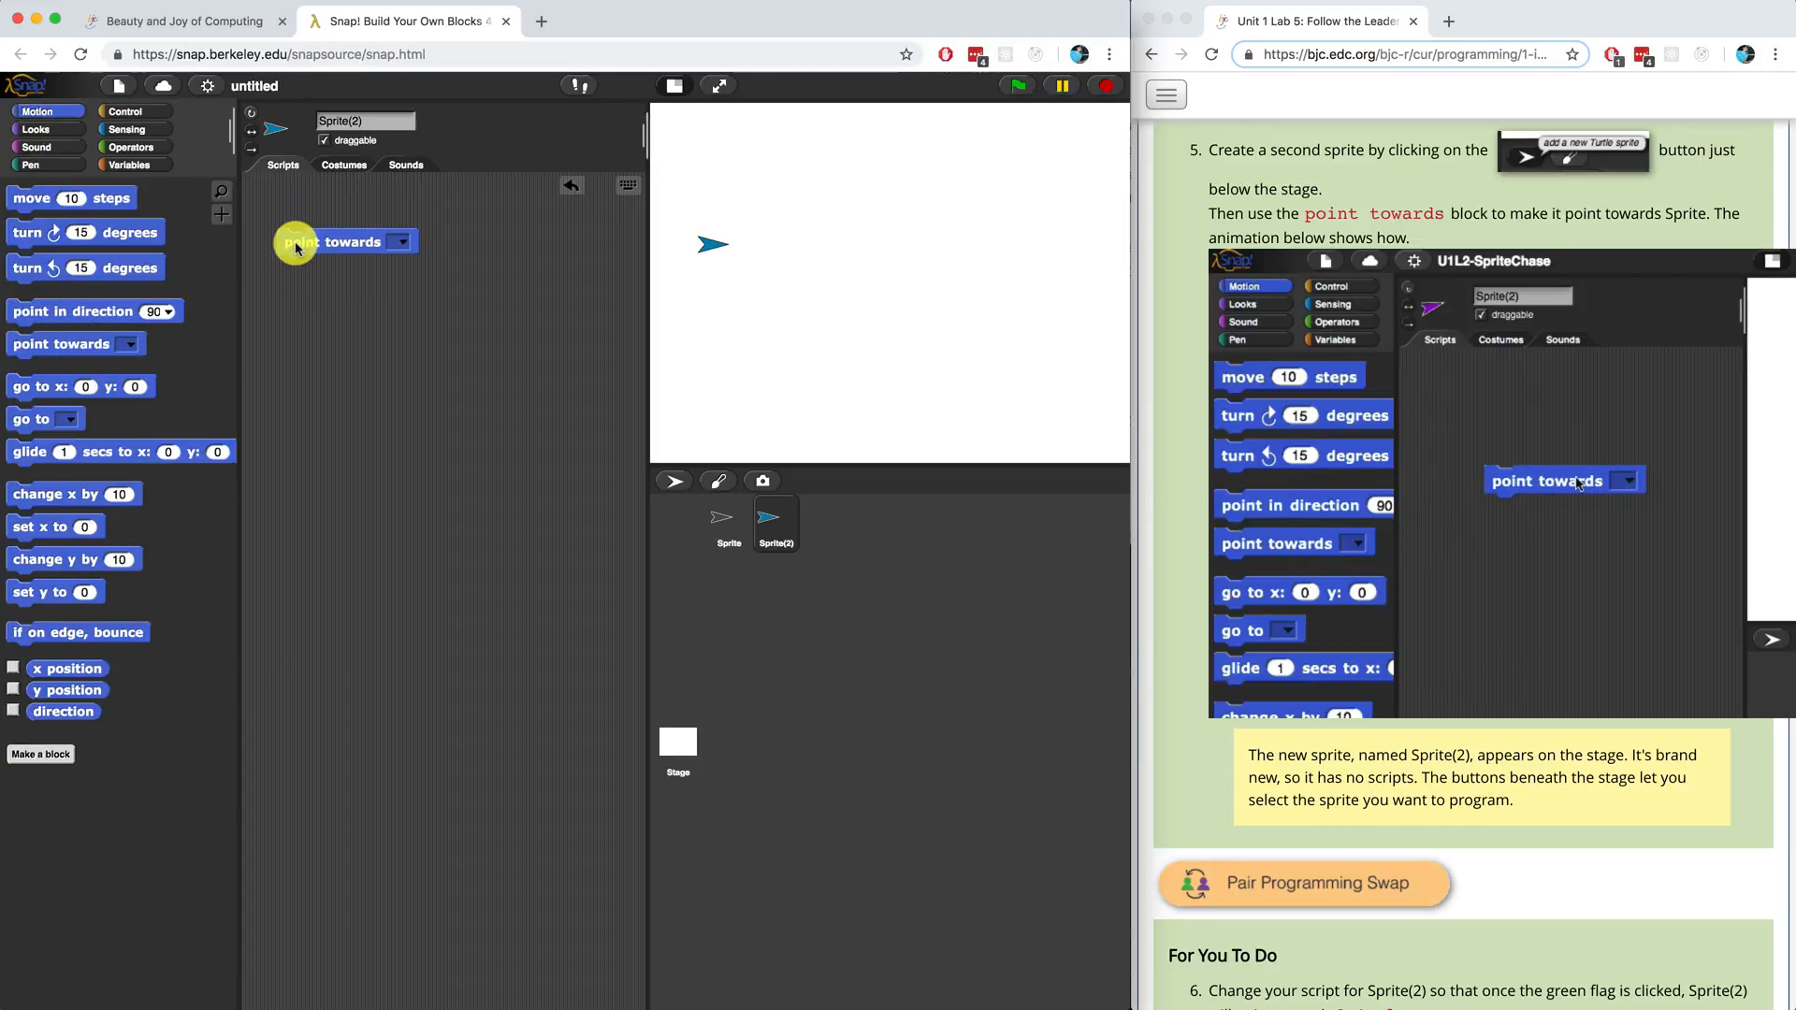
left_click(400, 241)
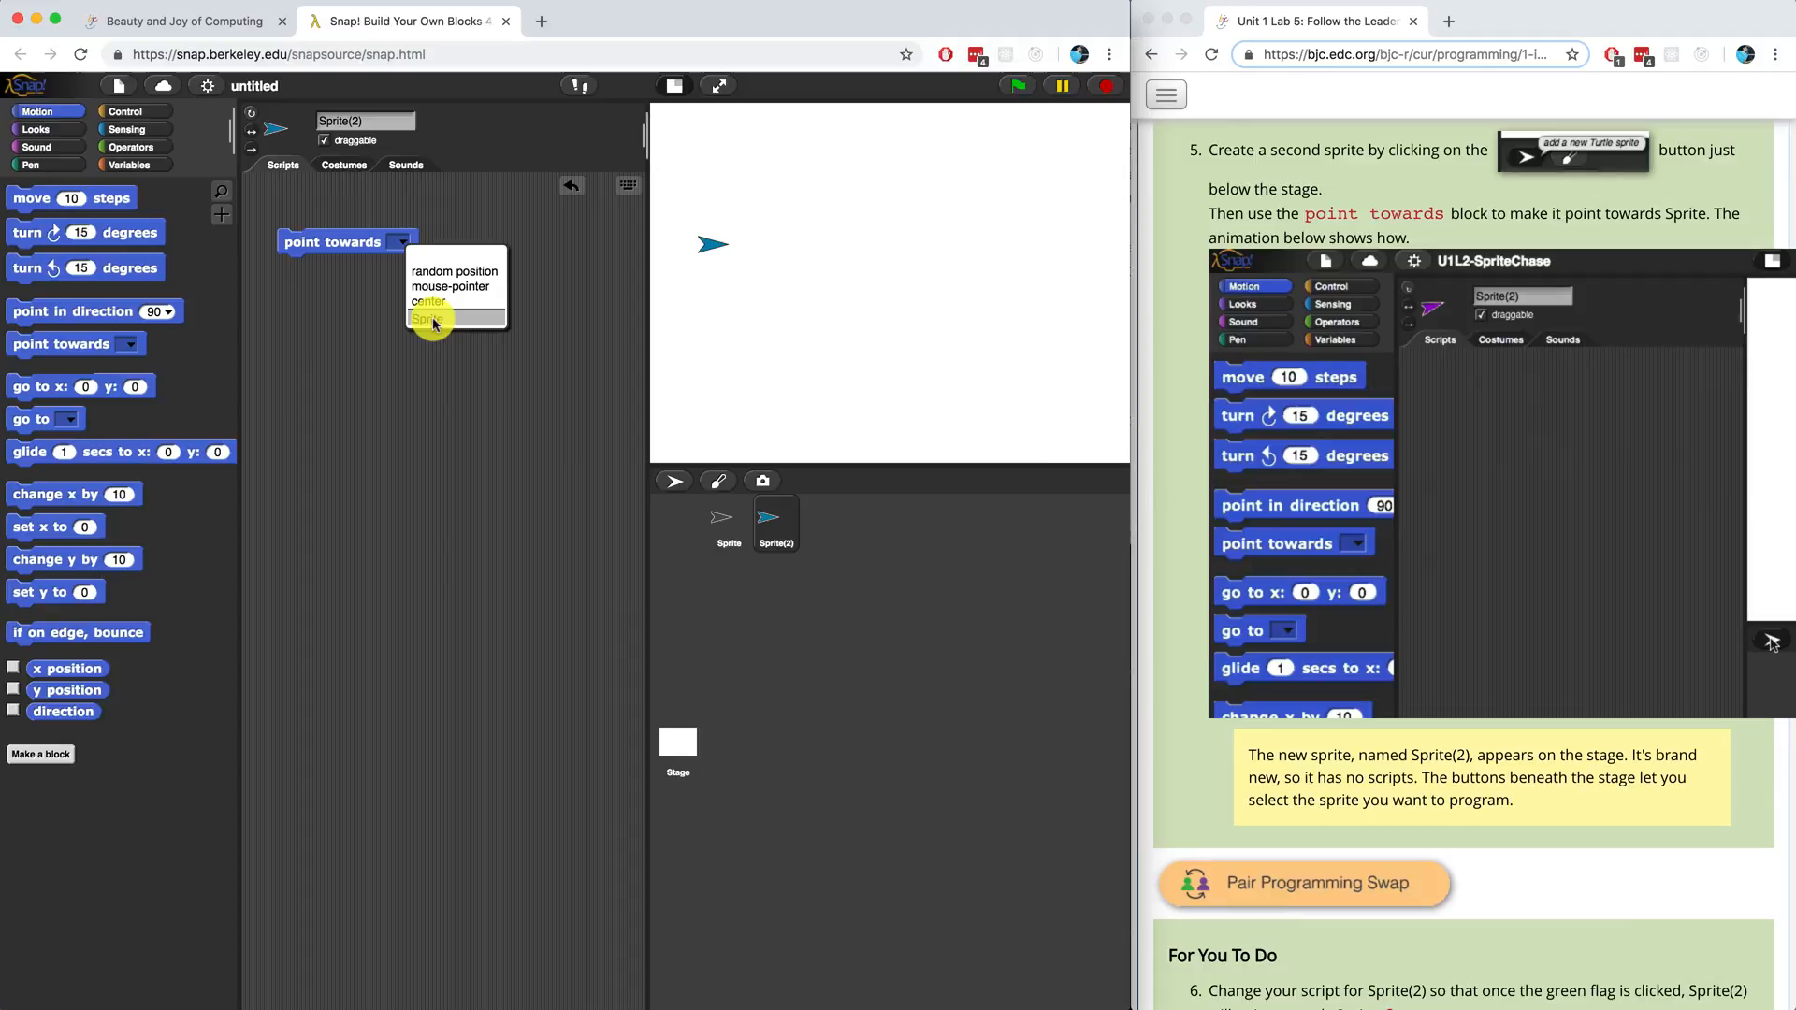
left_click(428, 318)
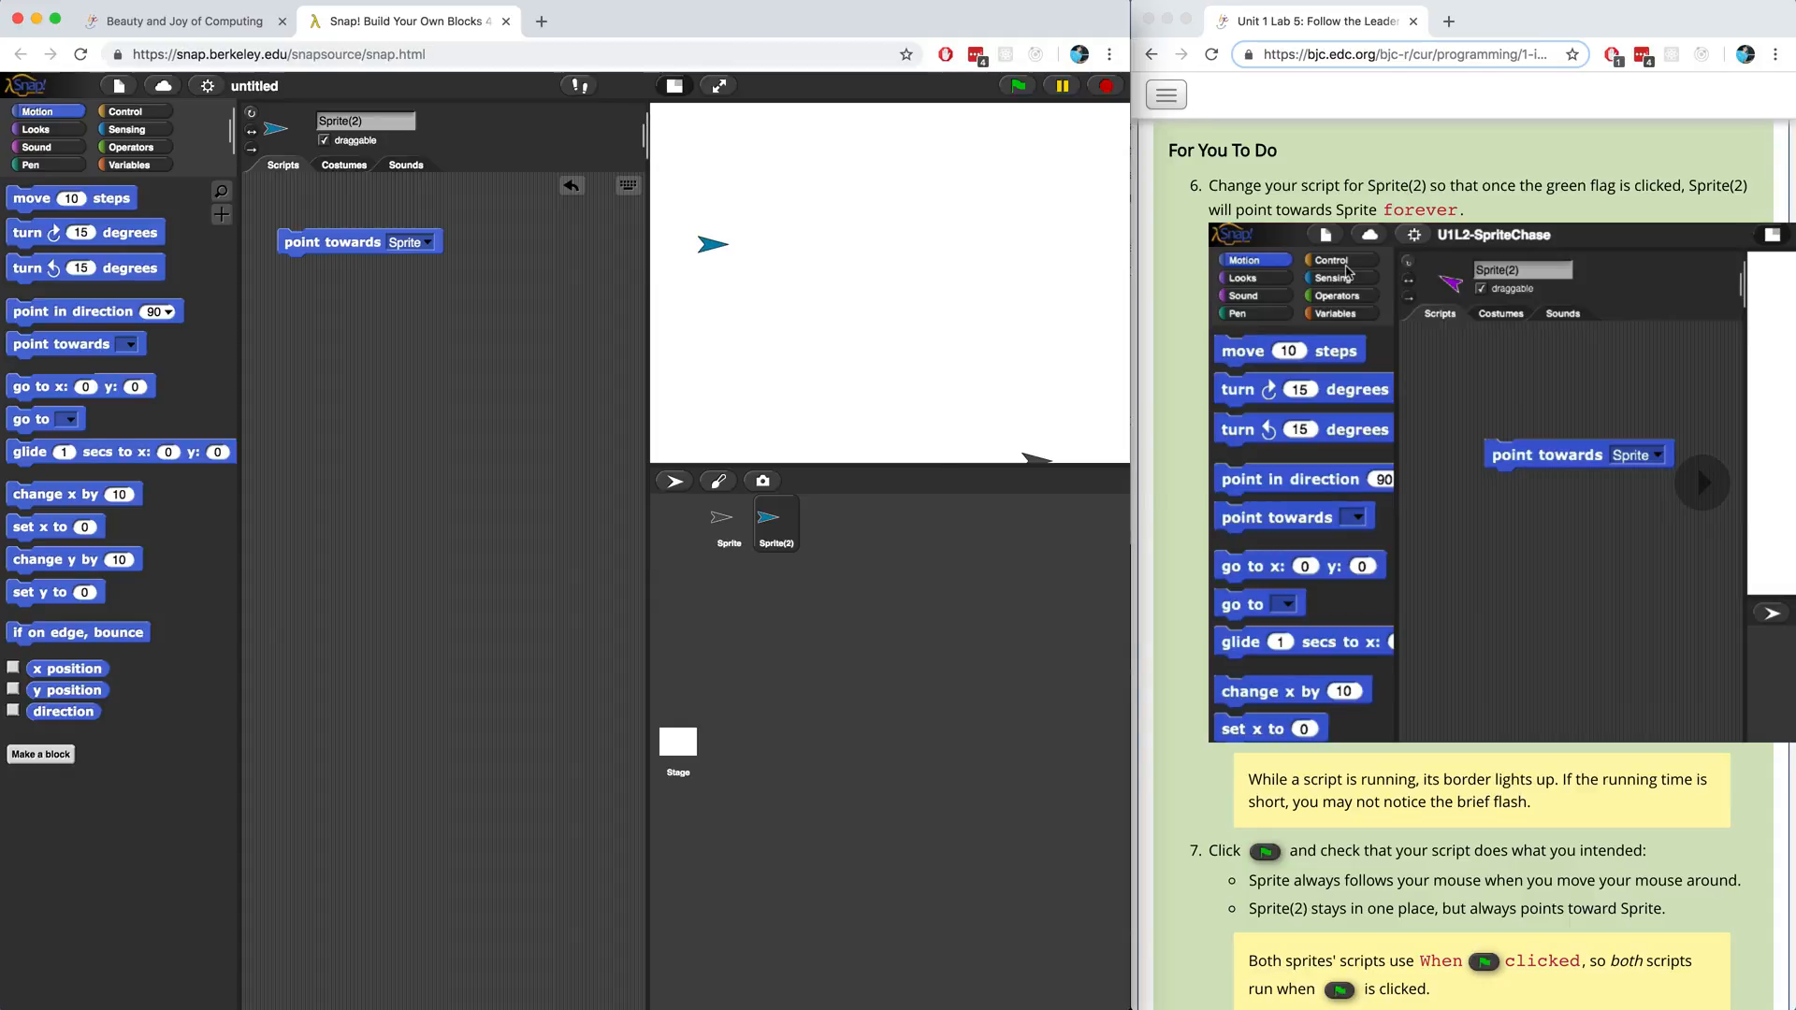
Attach a 'when green flag clicked' hat above Sprite(2)'s point towards Sprite block.
left_click(132, 111)
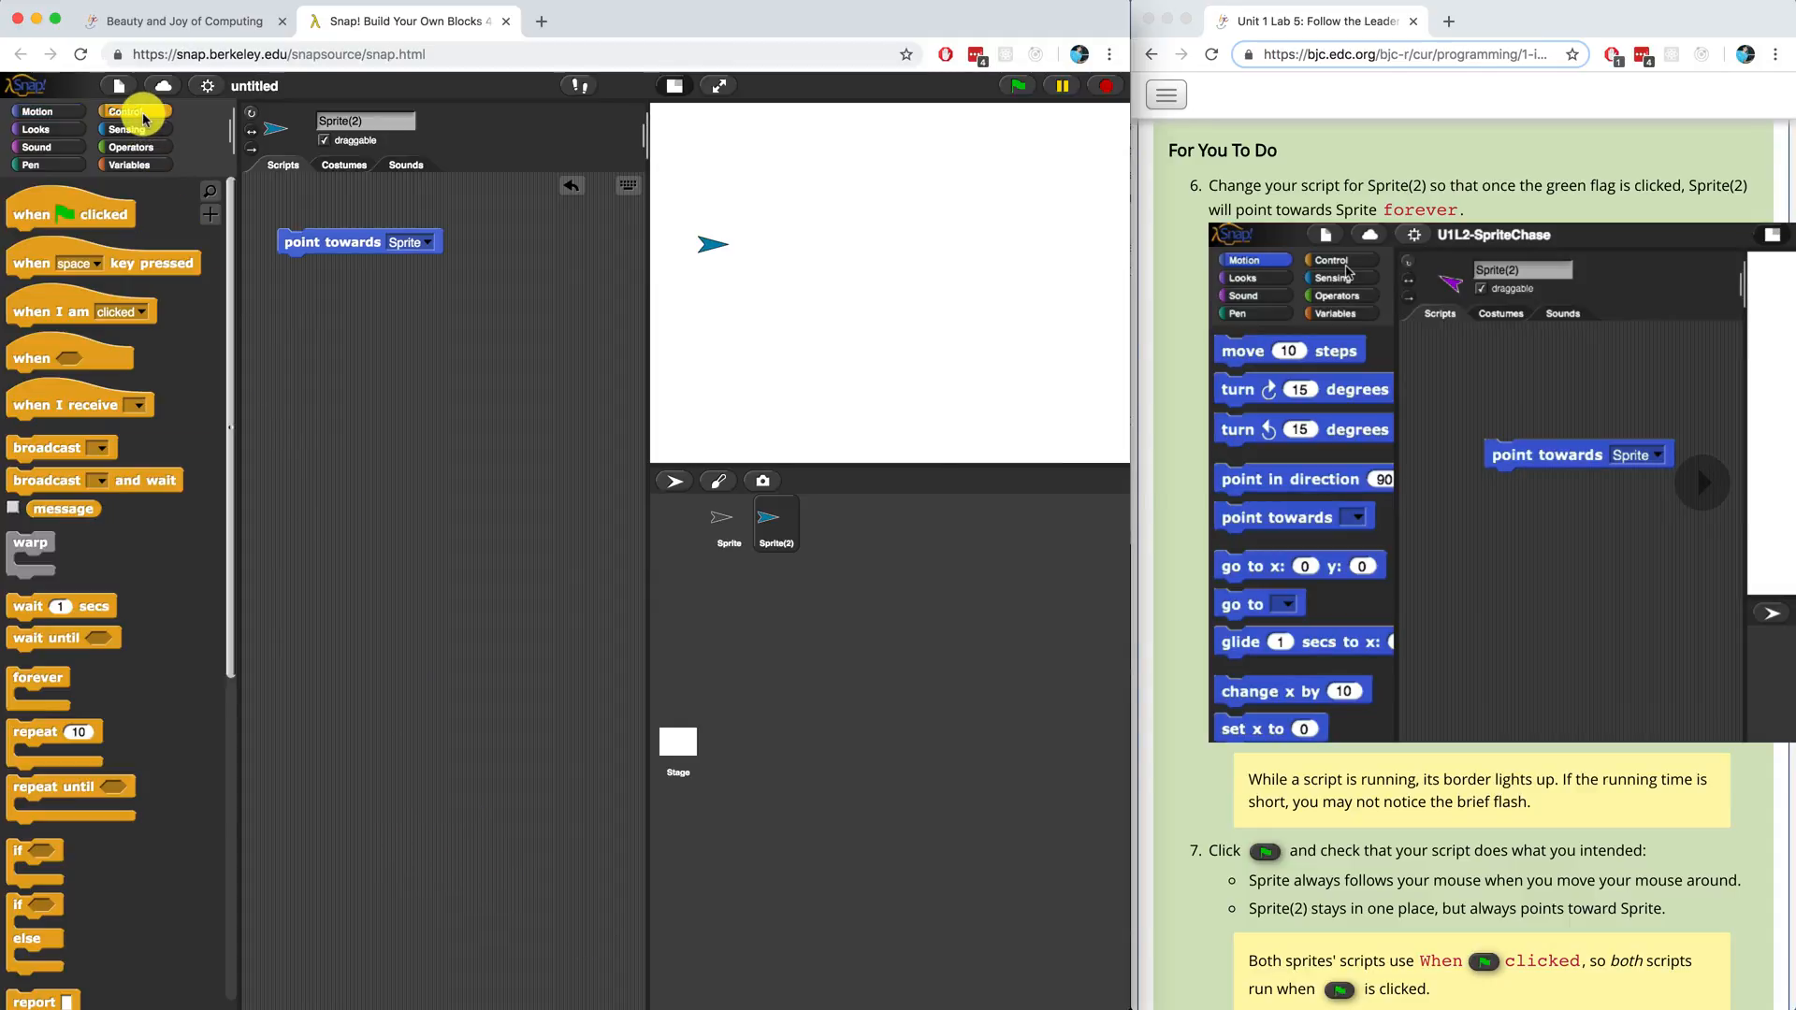
left_click_drag(71, 213, 320, 215)
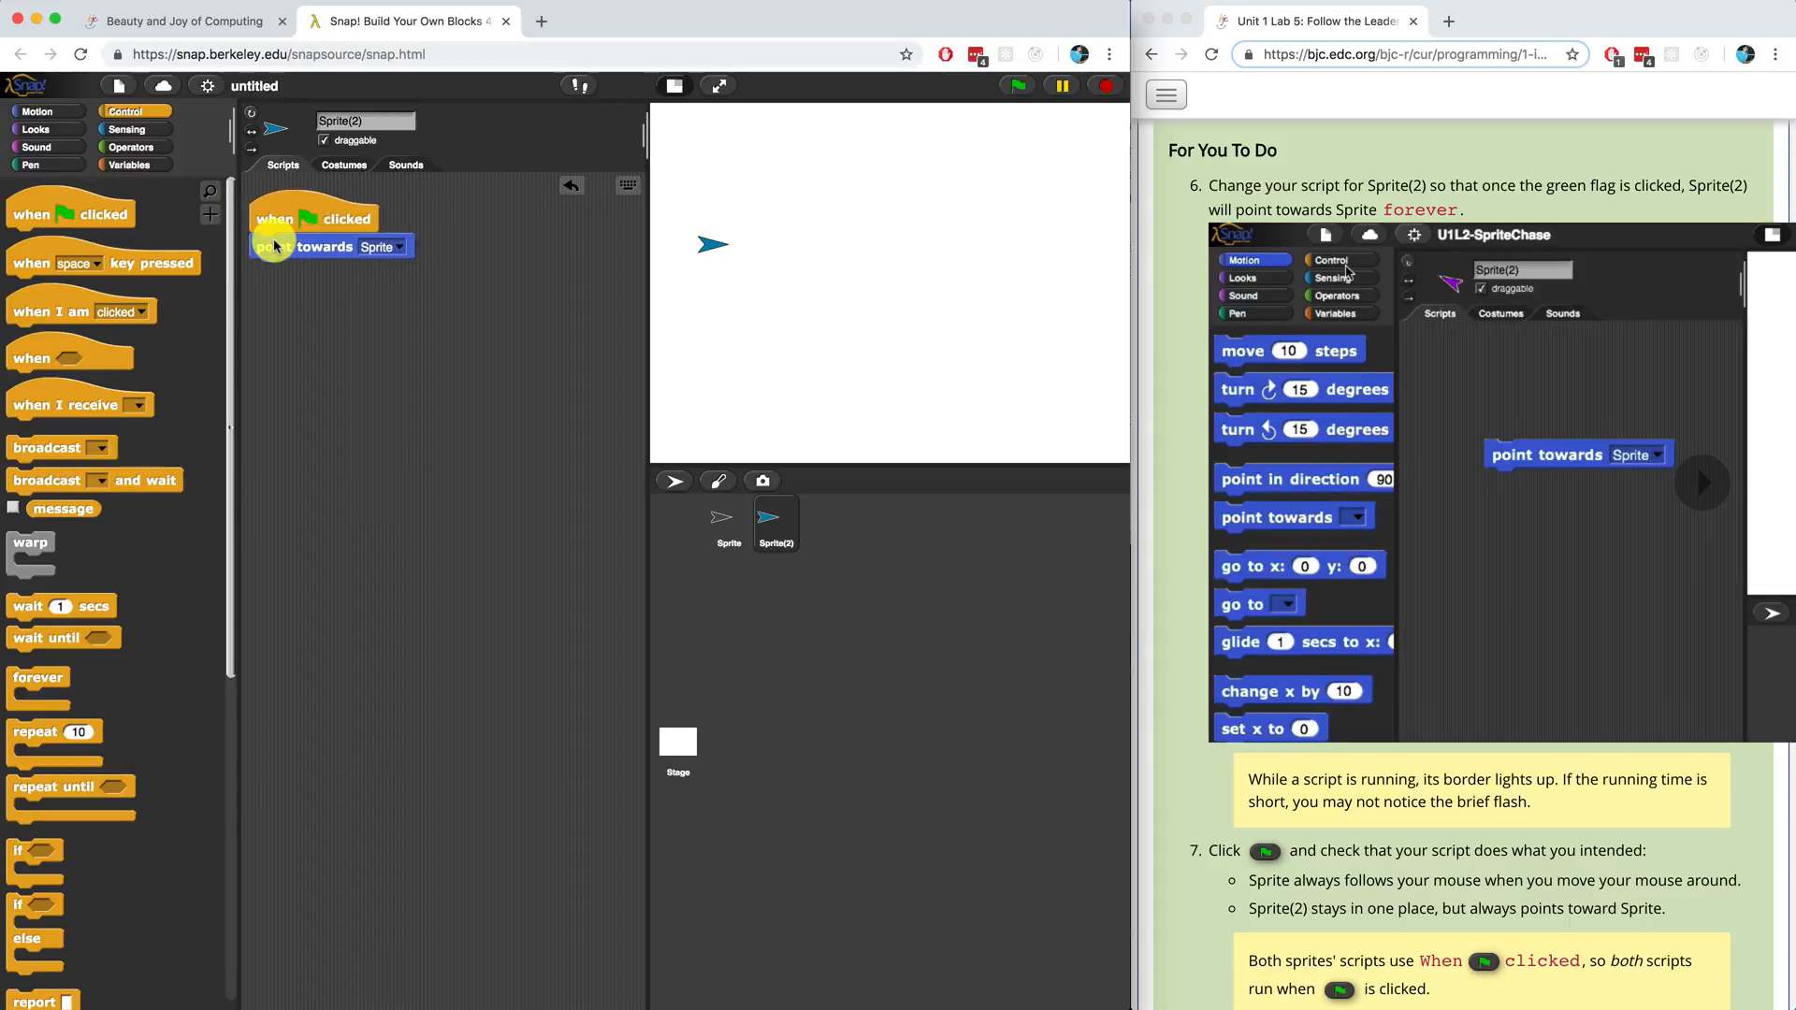
Run the green flag several times so Sprite(2) turns toward Sprite each time.
left_click(1017, 84)
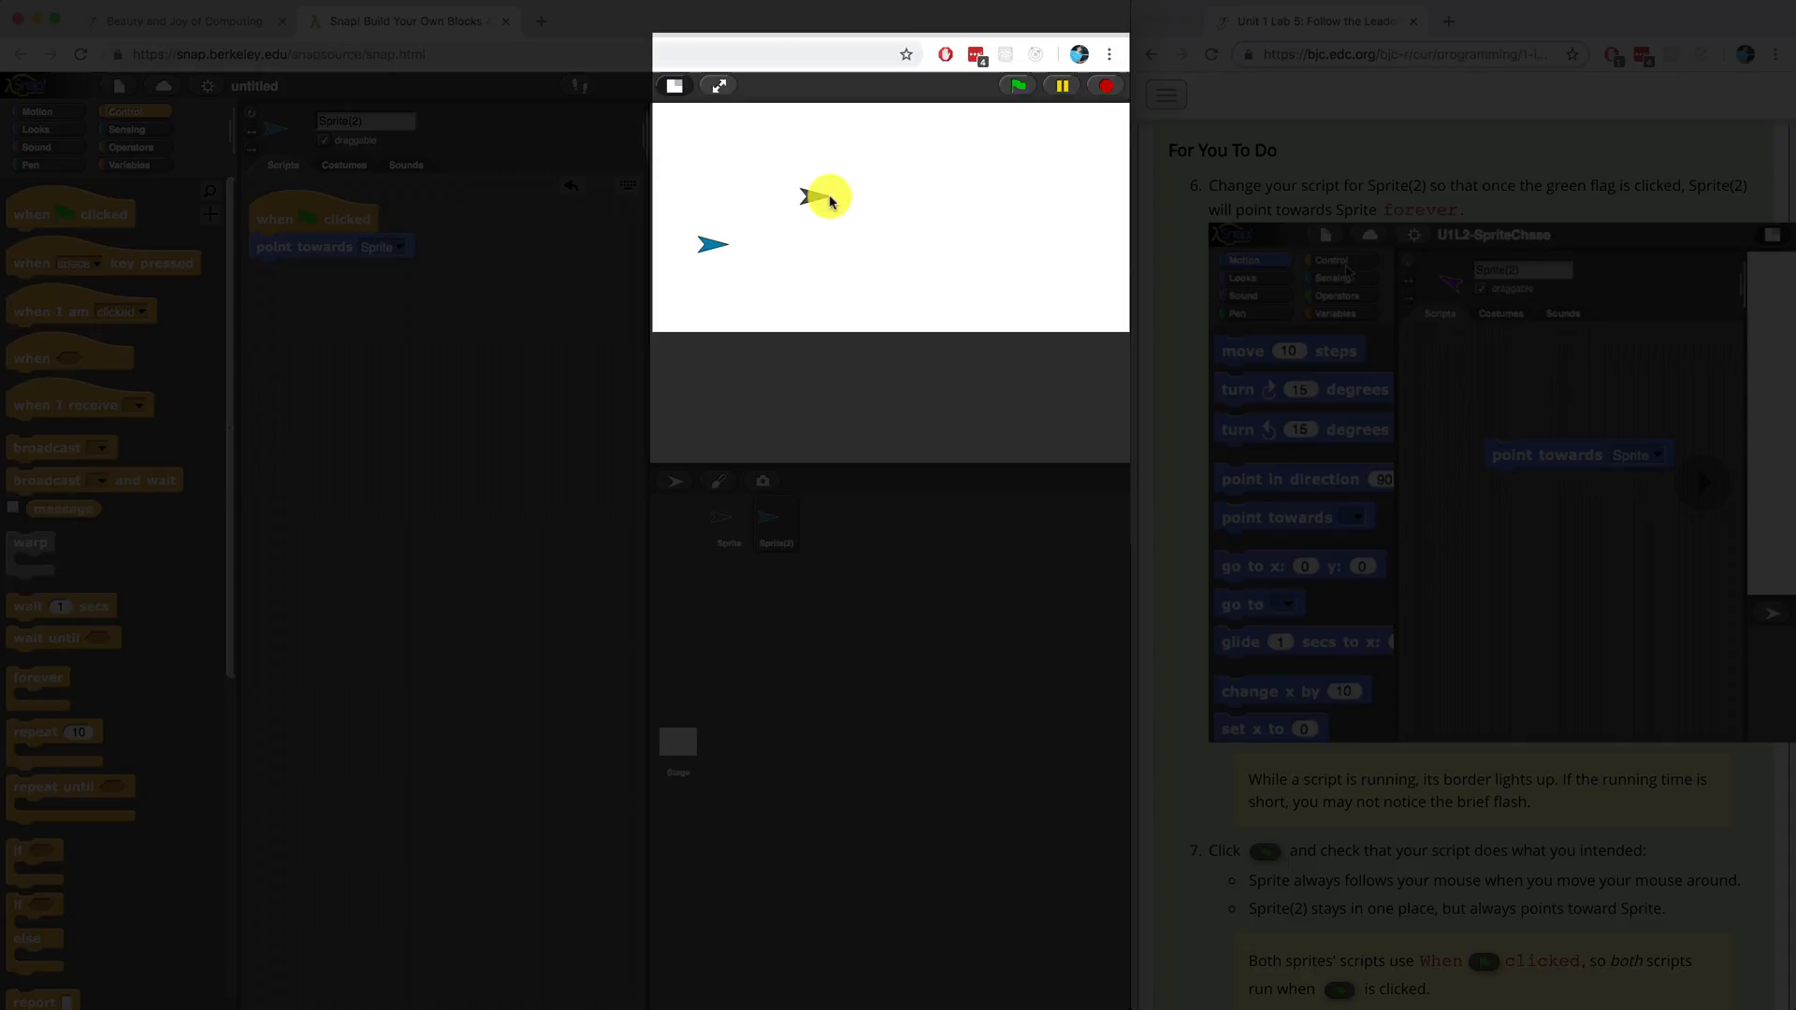
left_click(1013, 84)
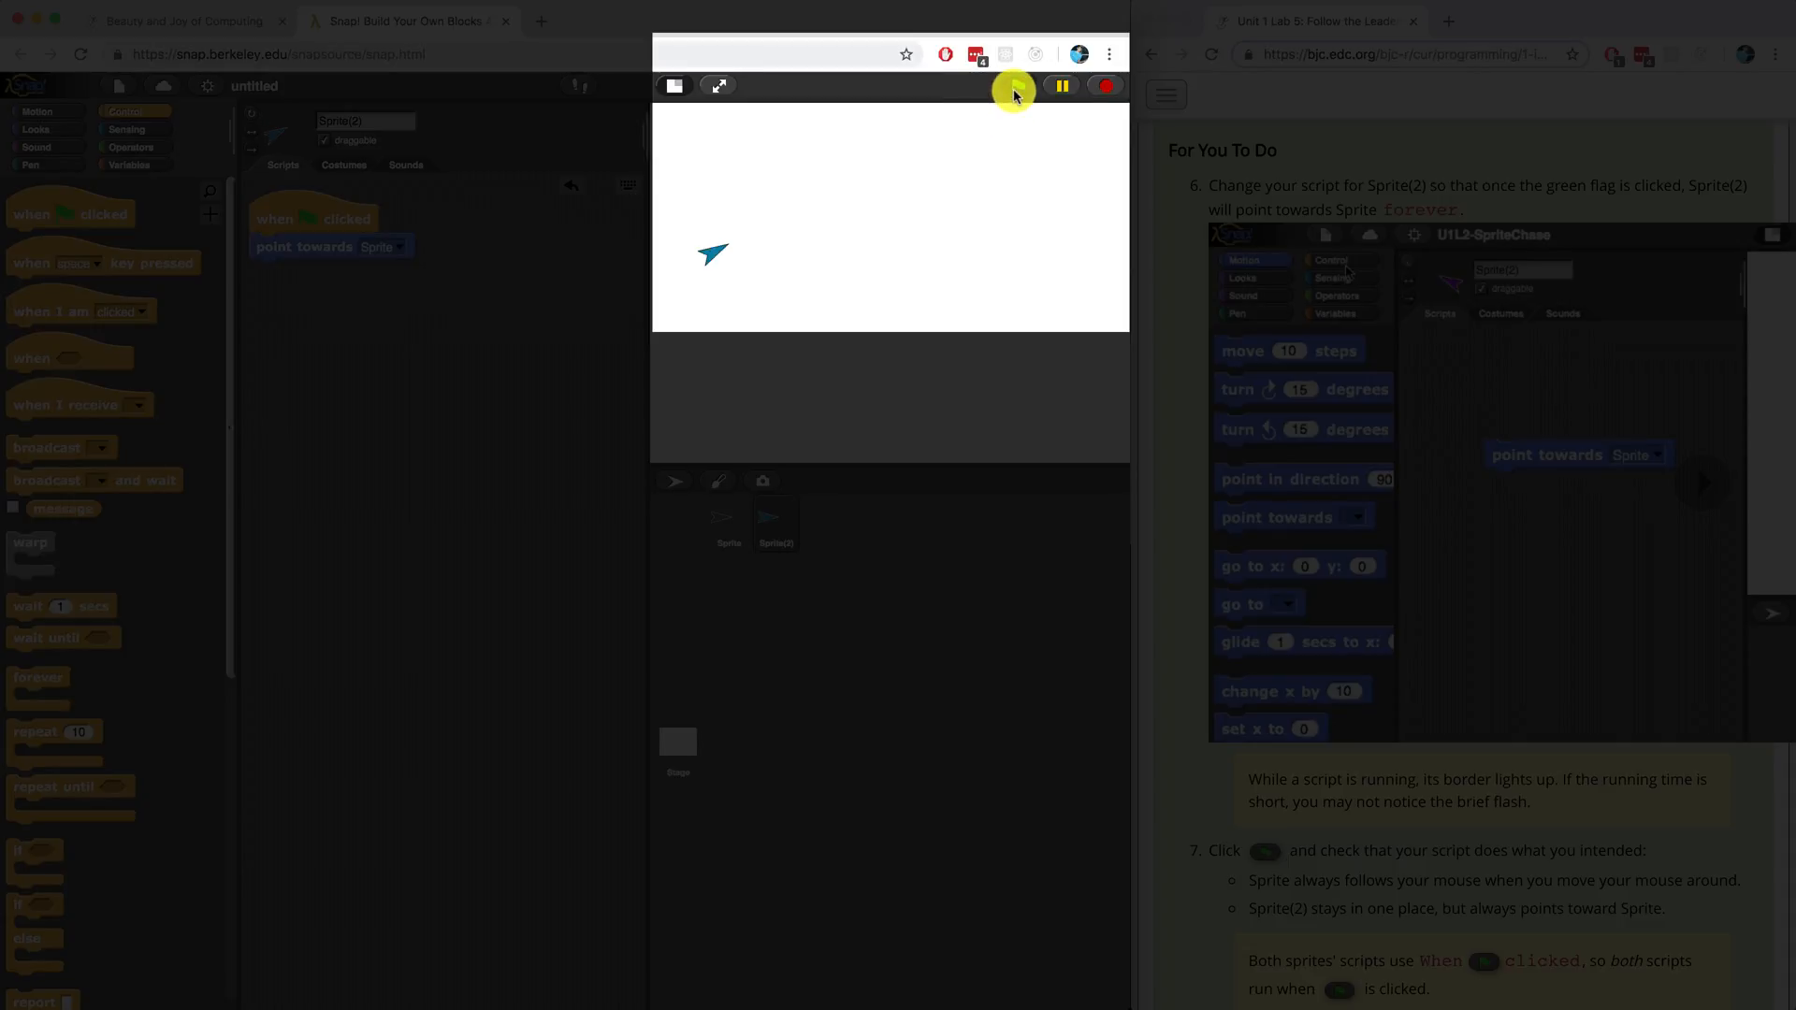
left_click(1018, 84)
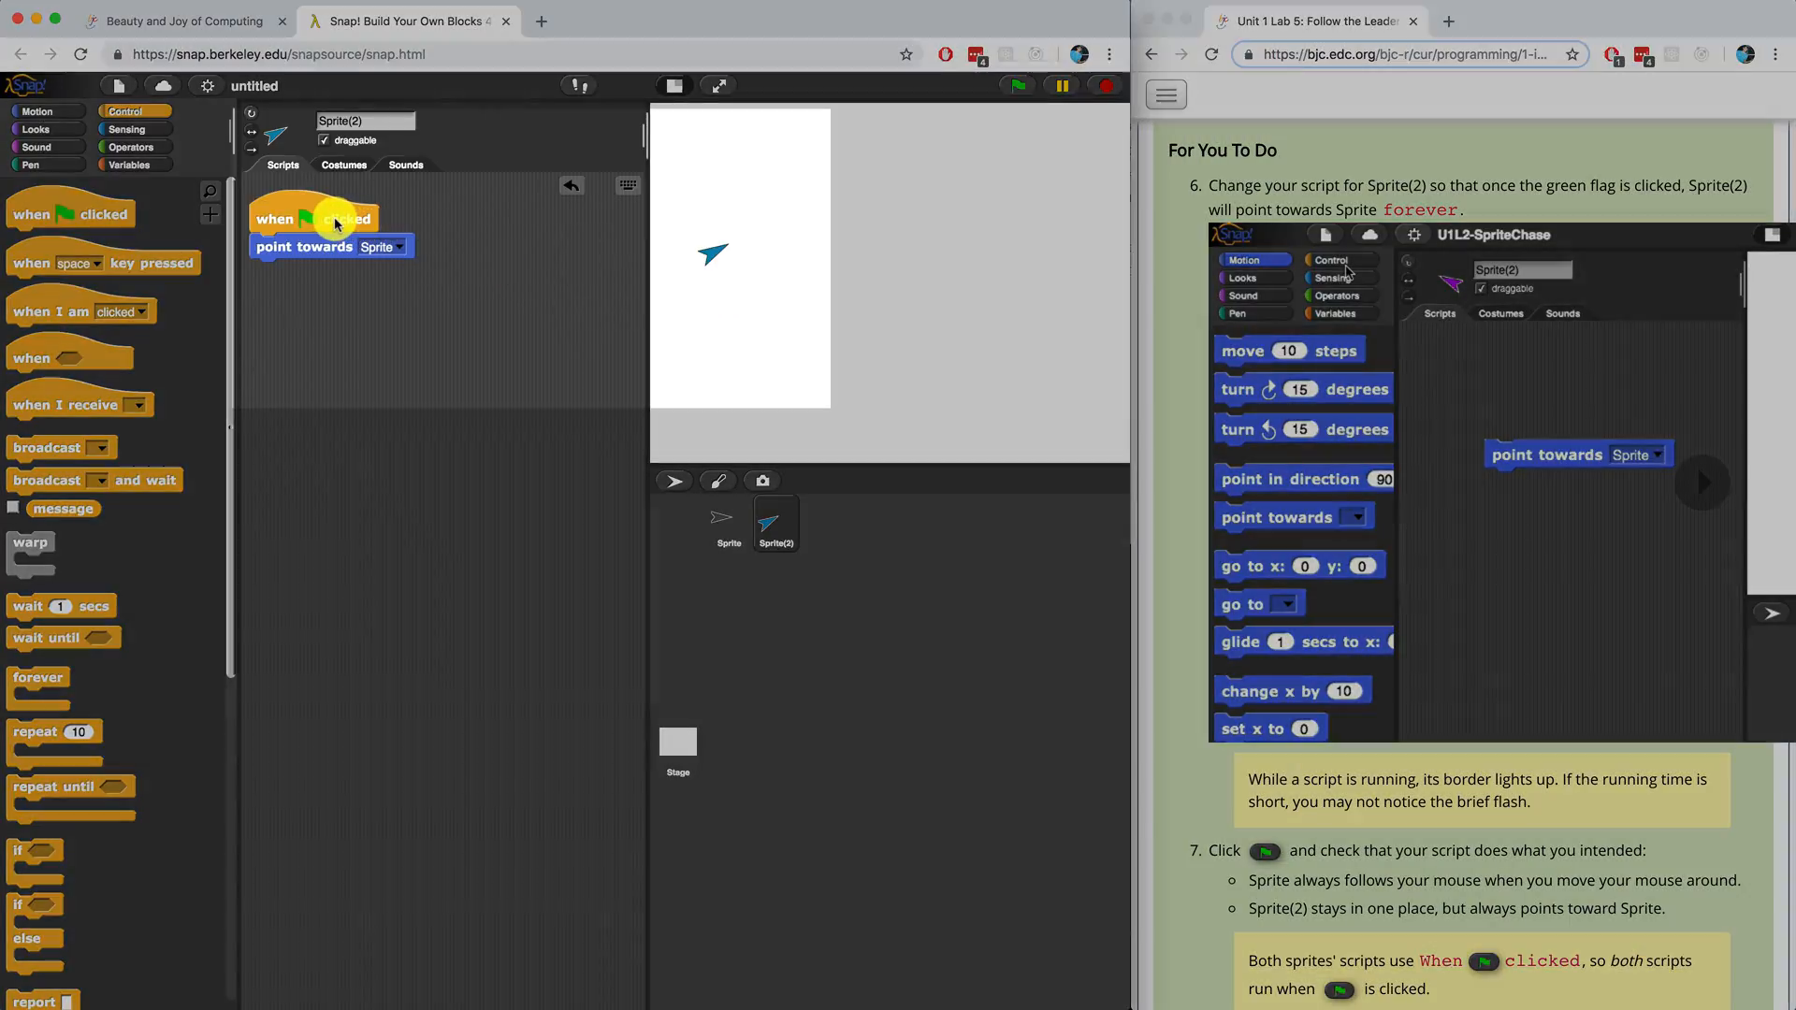
left_click(1018, 84)
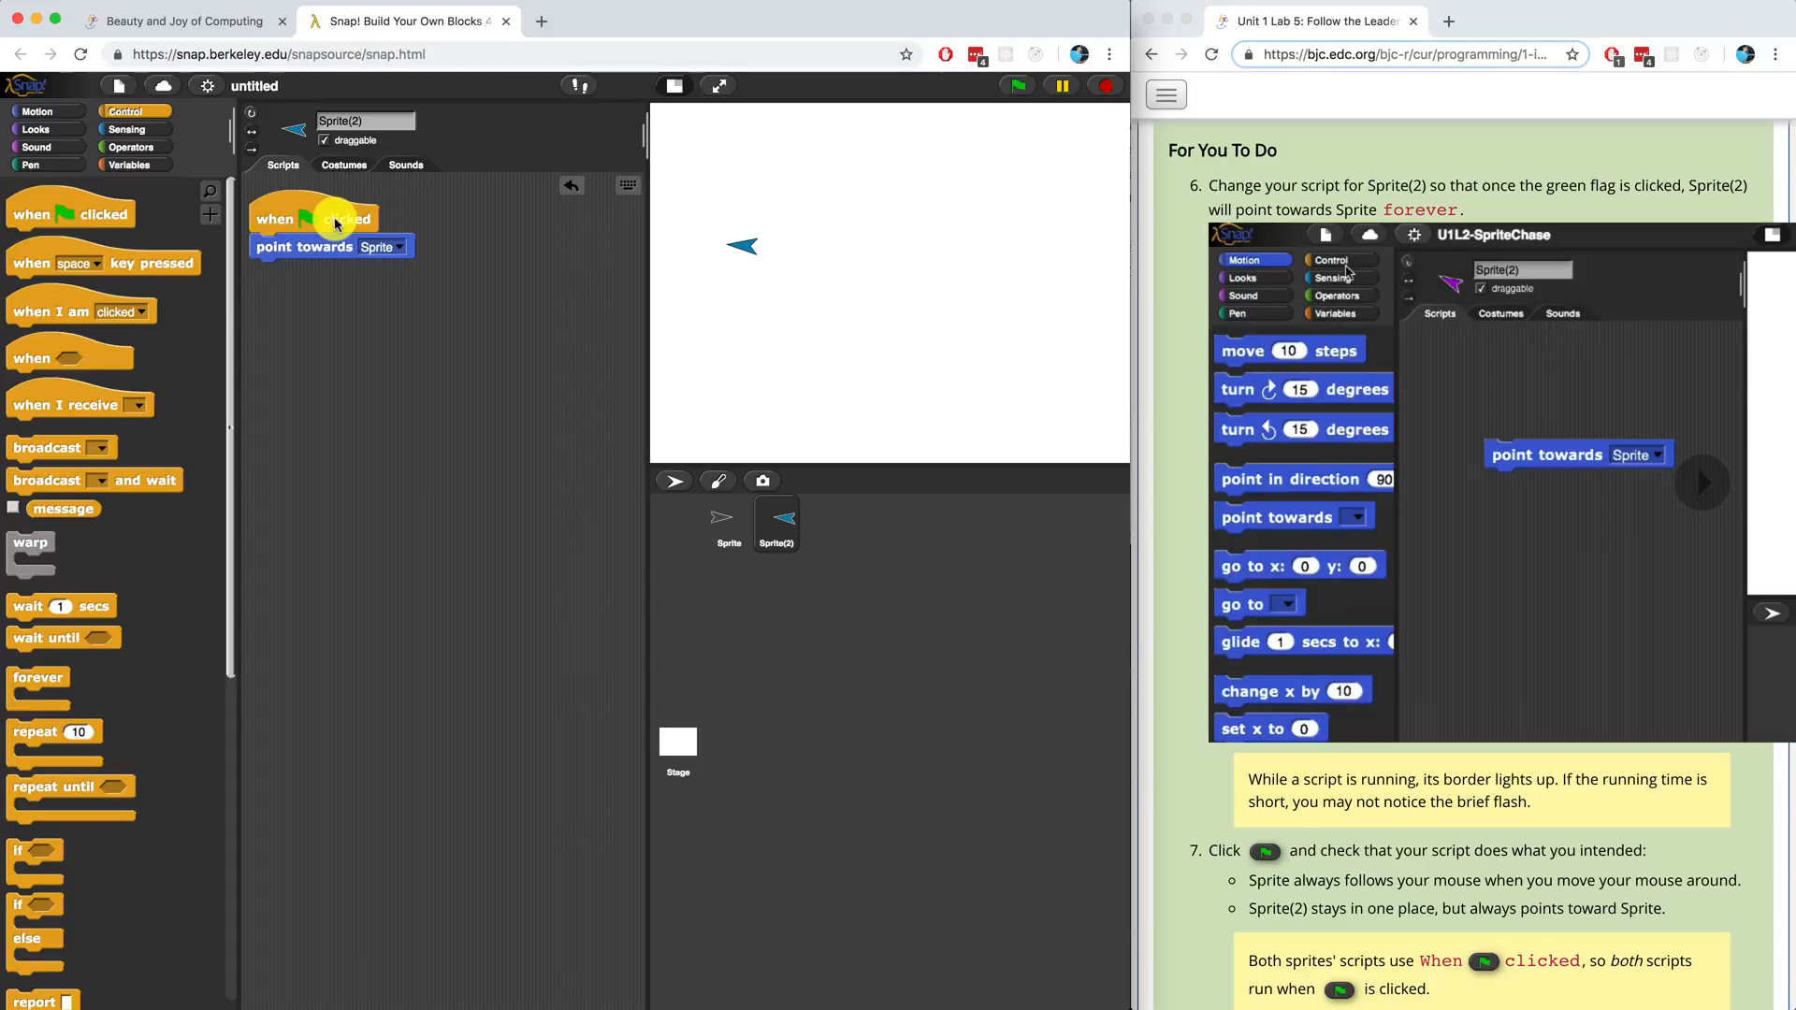
mouse_move(305, 219)
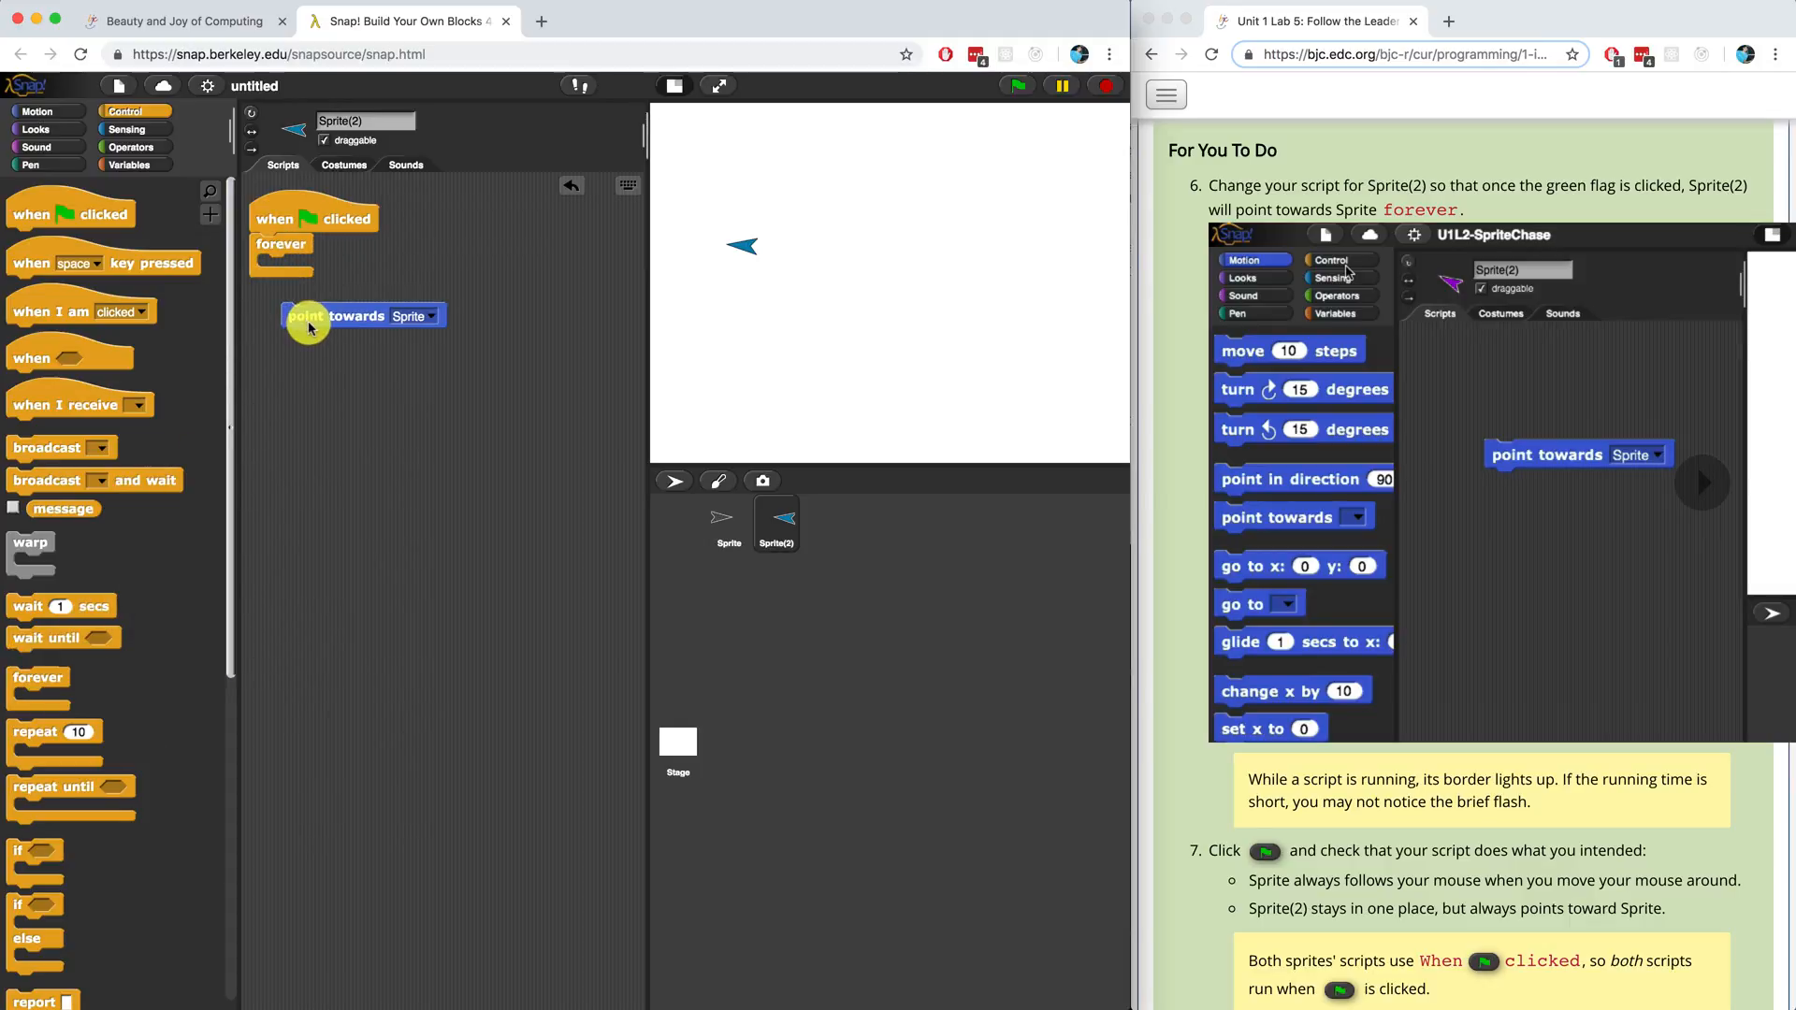
Nest point towards Sprite inside a forever loop under the hat and start it with the green flag.
left_click_drag(362, 316, 337, 267)
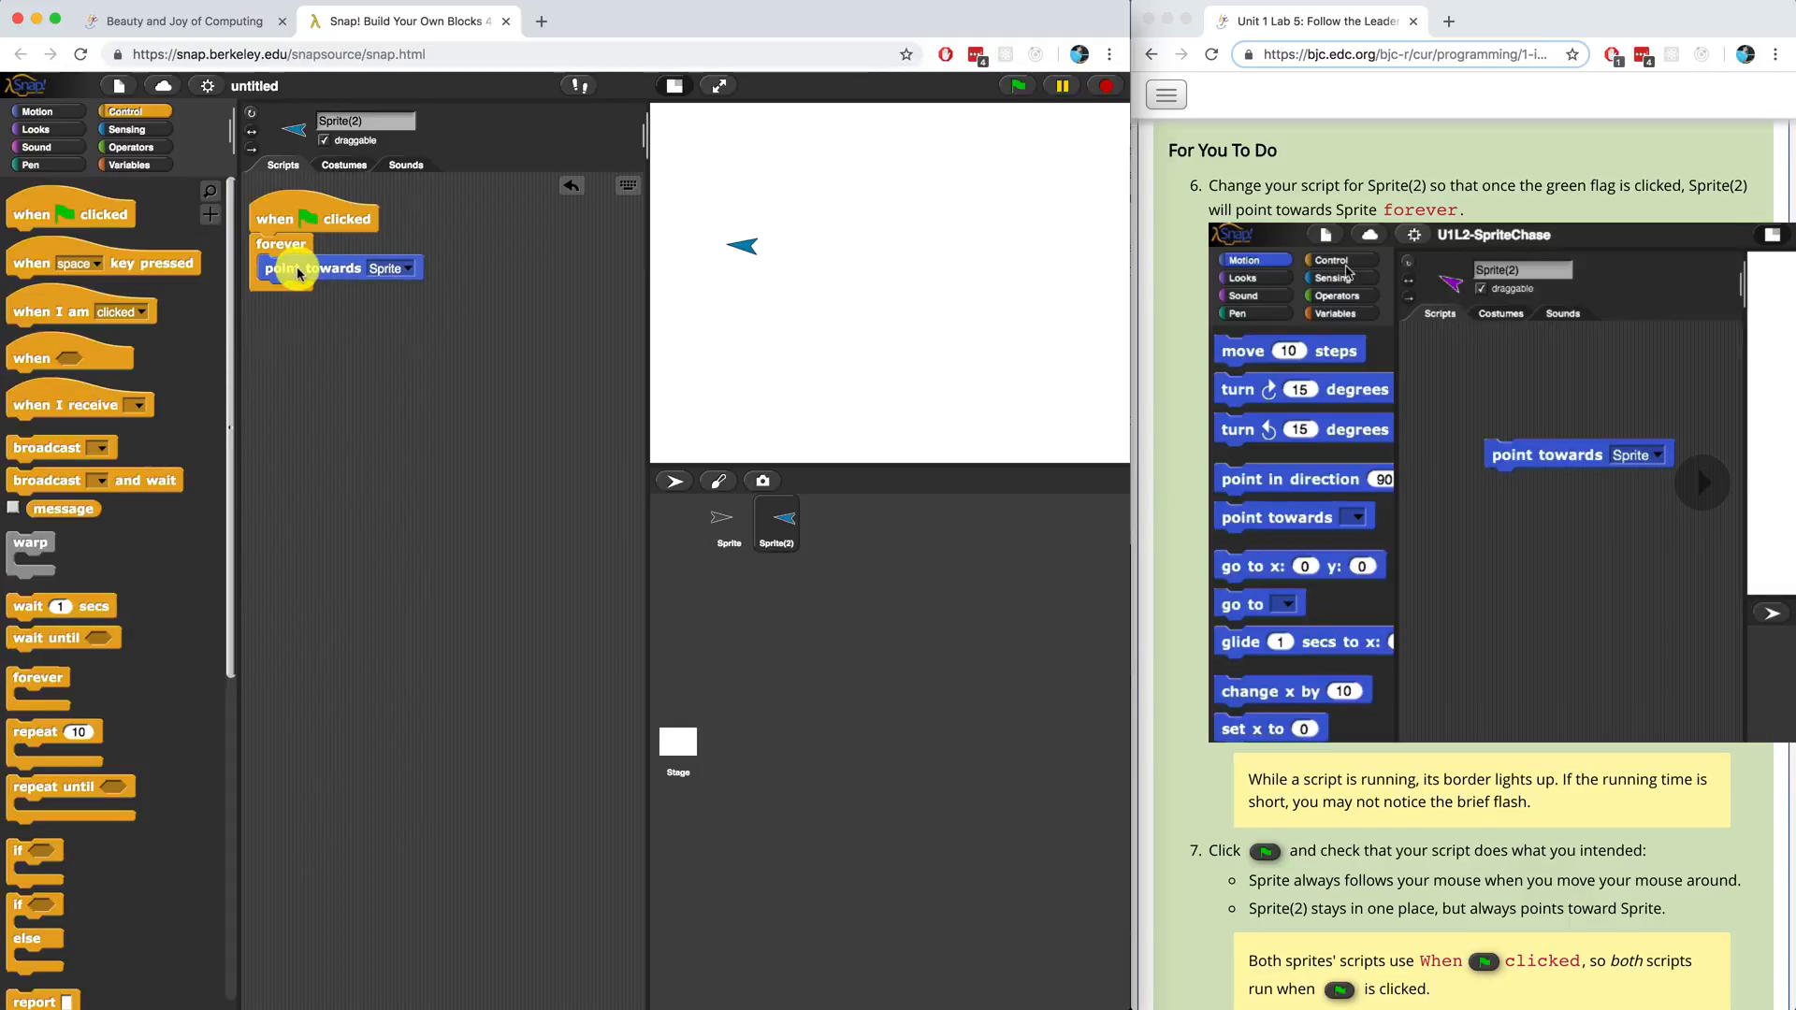
left_click(1016, 85)
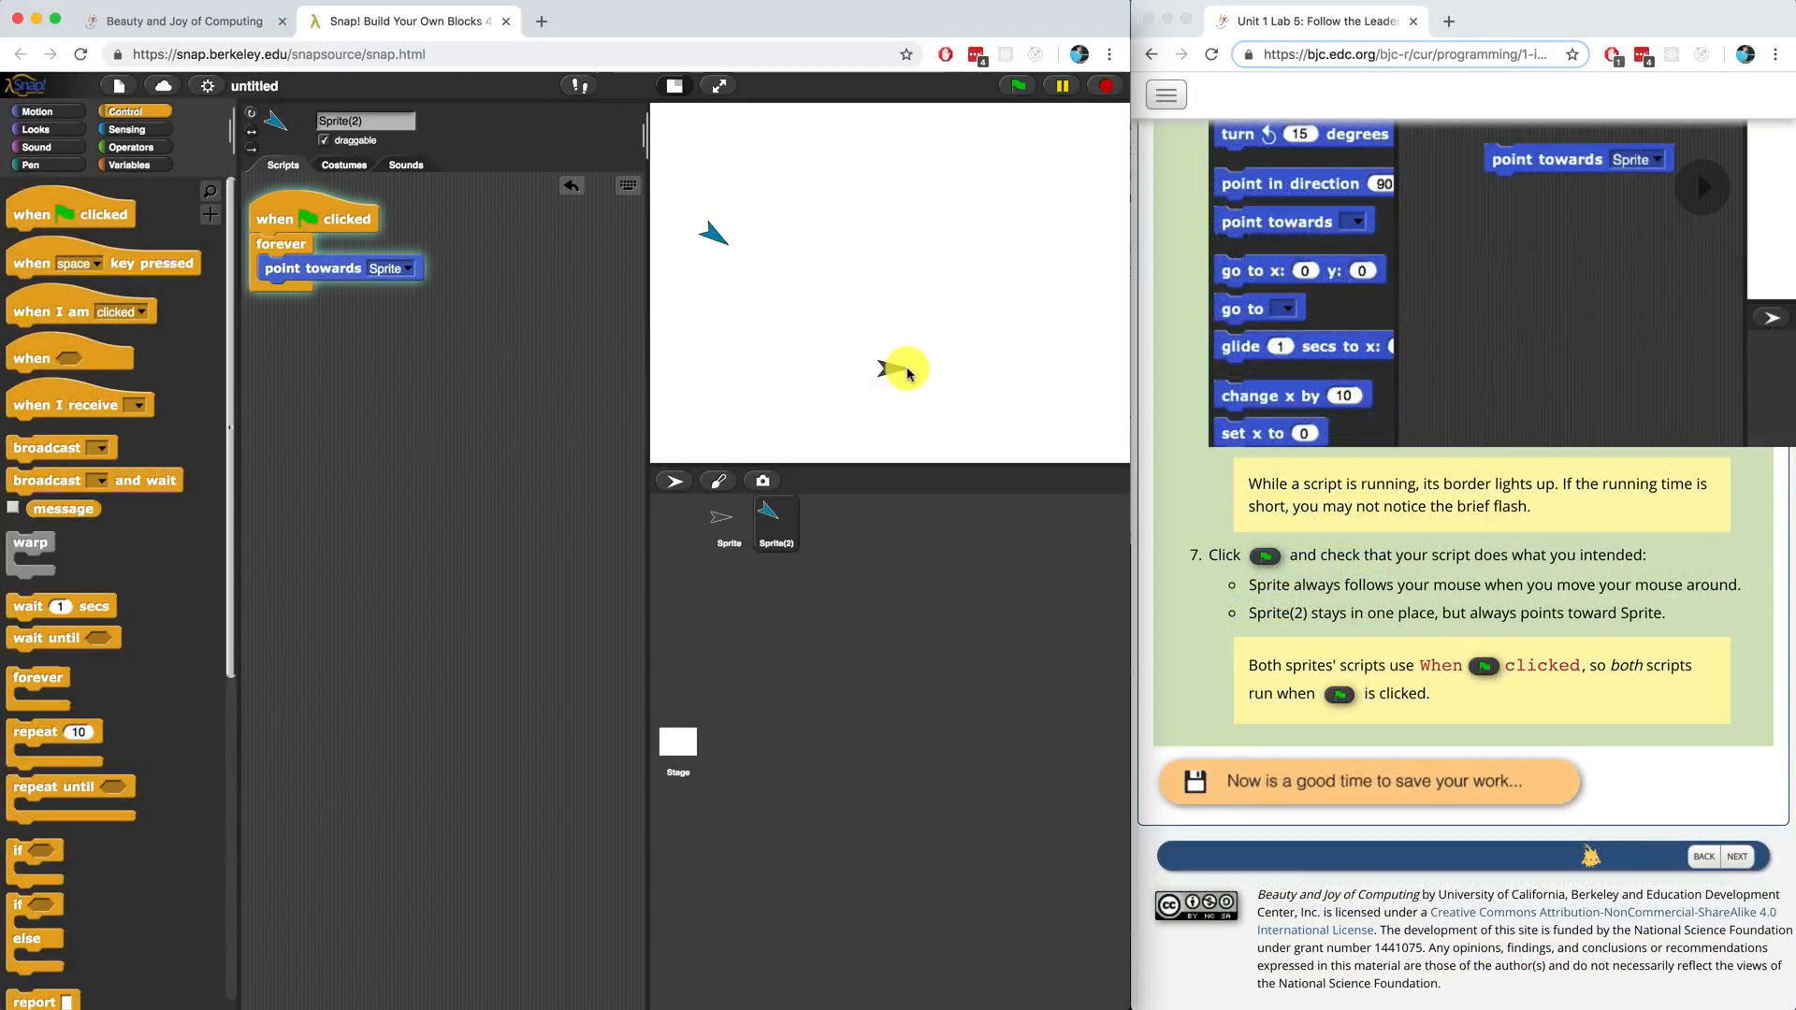
mouse_move(930, 350)
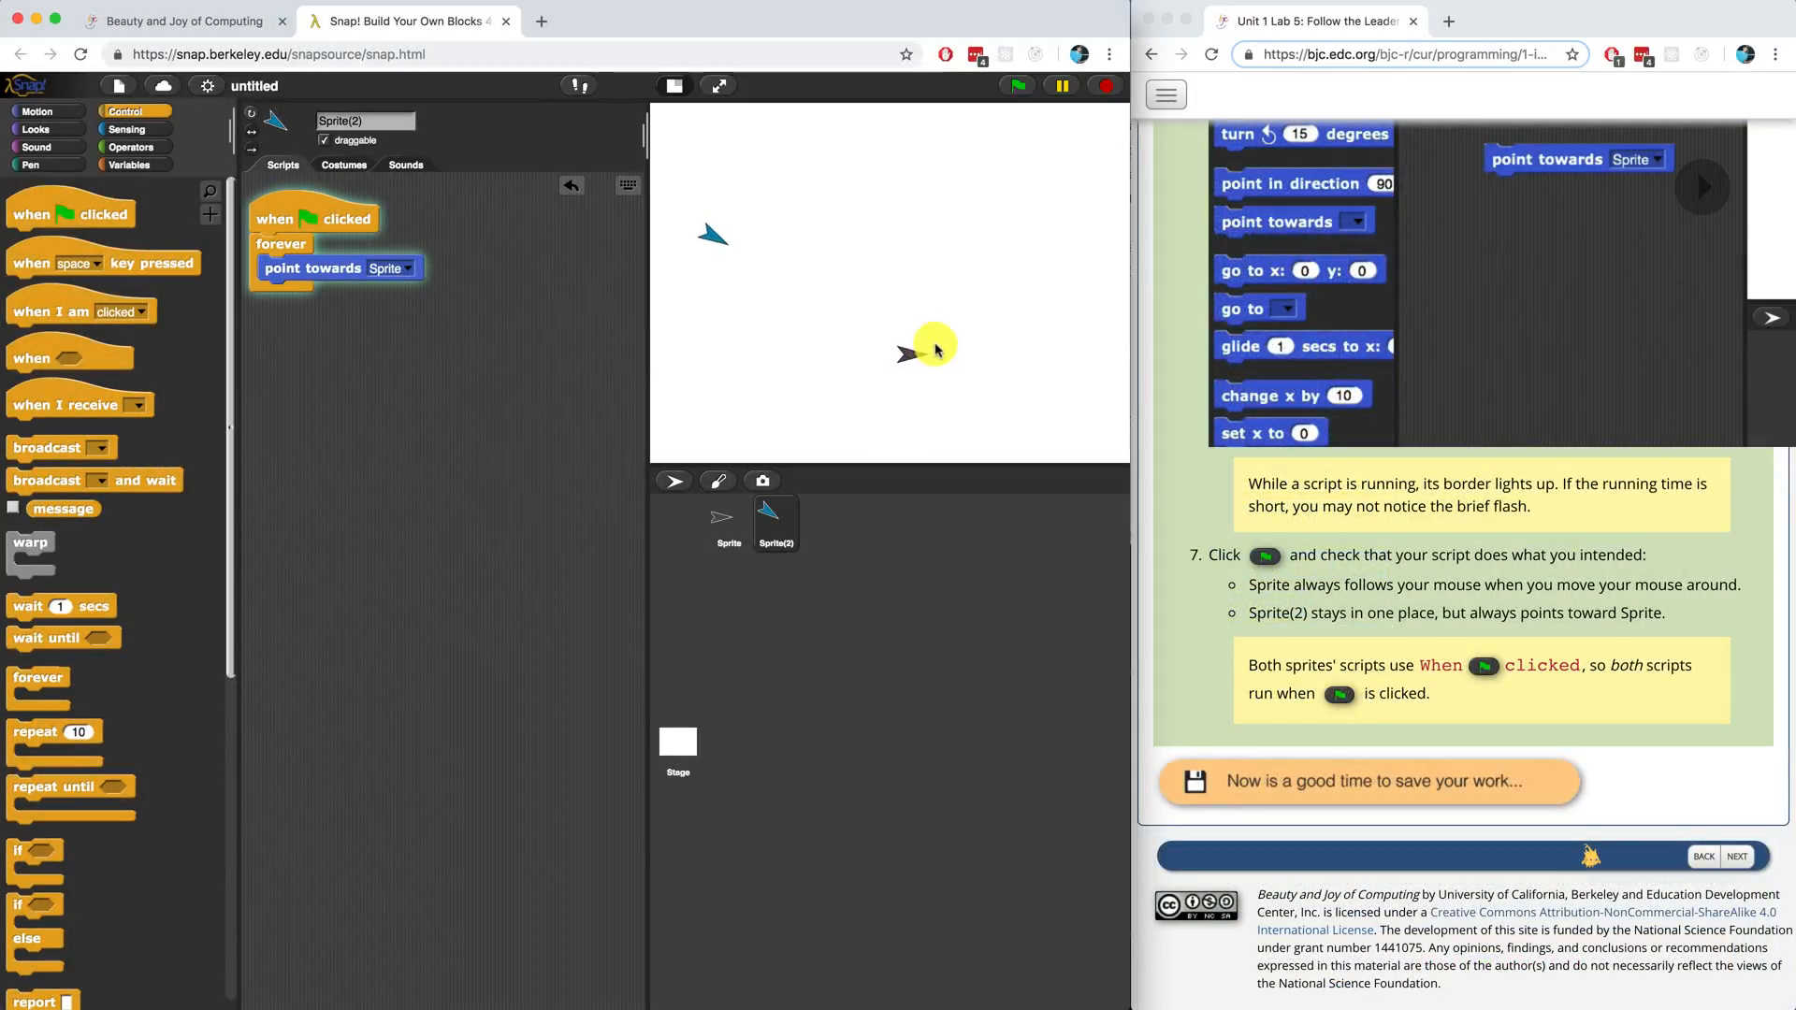
mouse_move(950, 404)
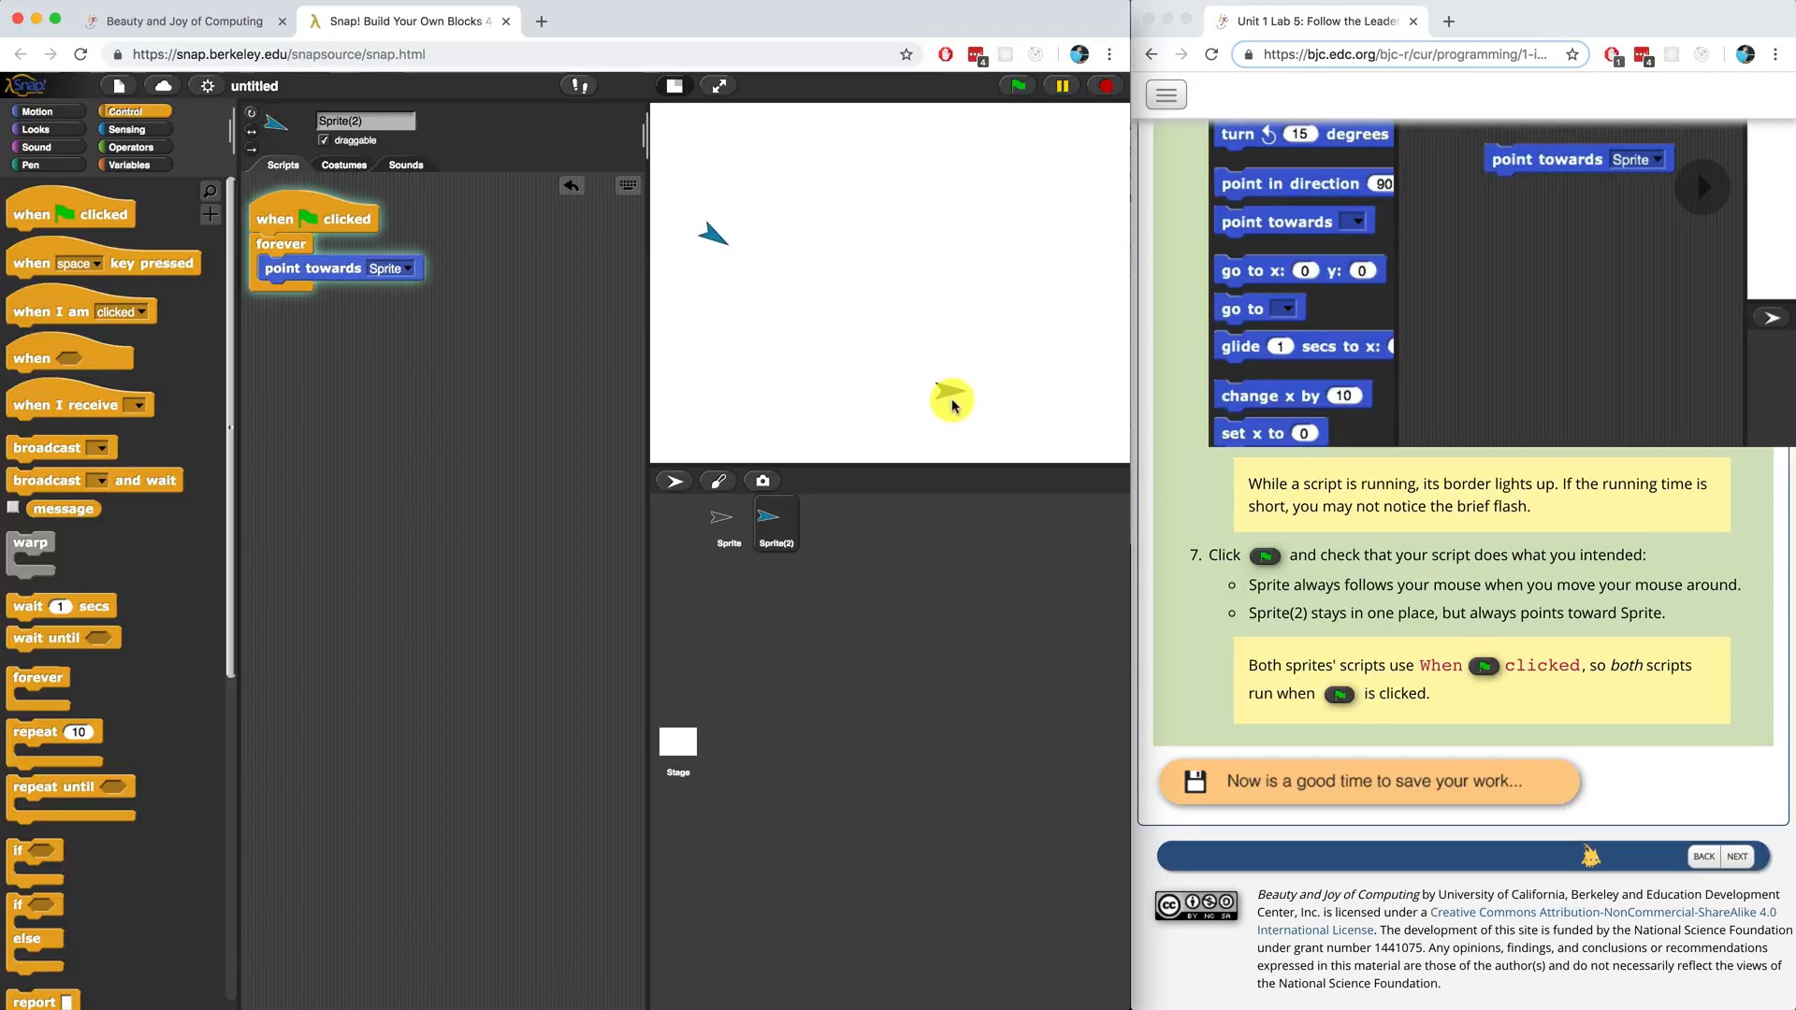
mouse_move(982, 266)
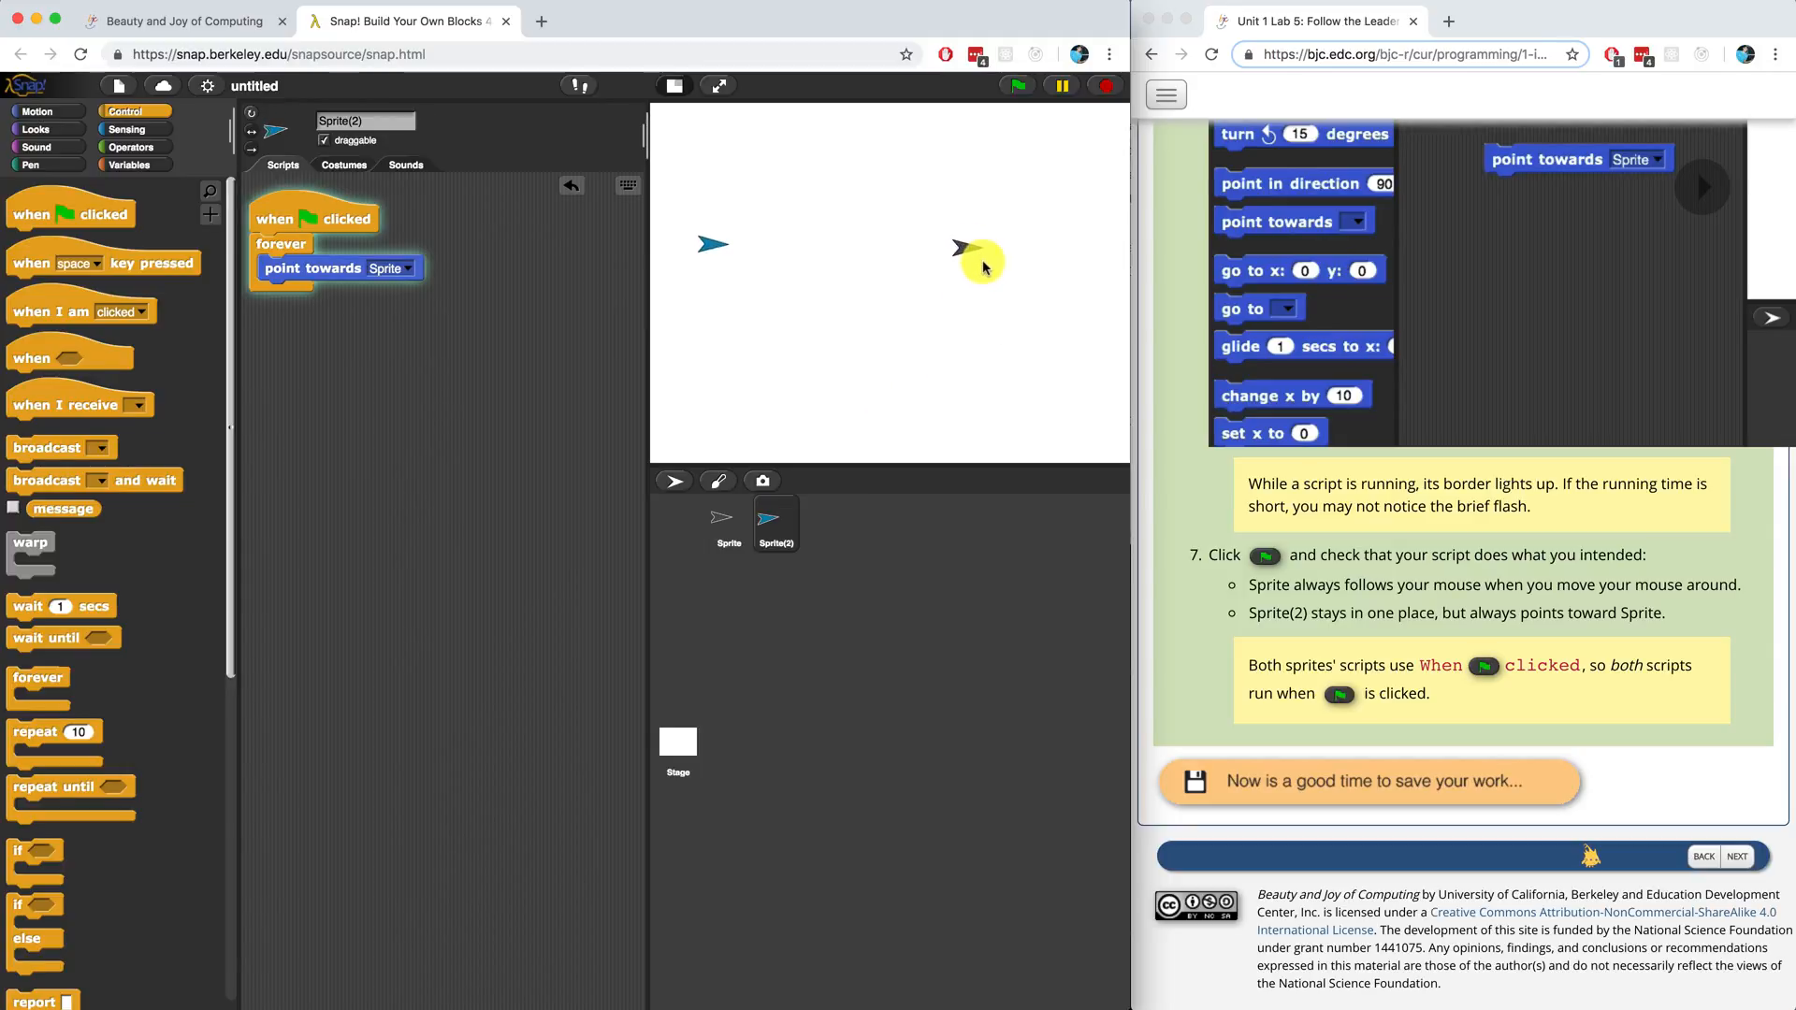
mouse_move(950, 200)
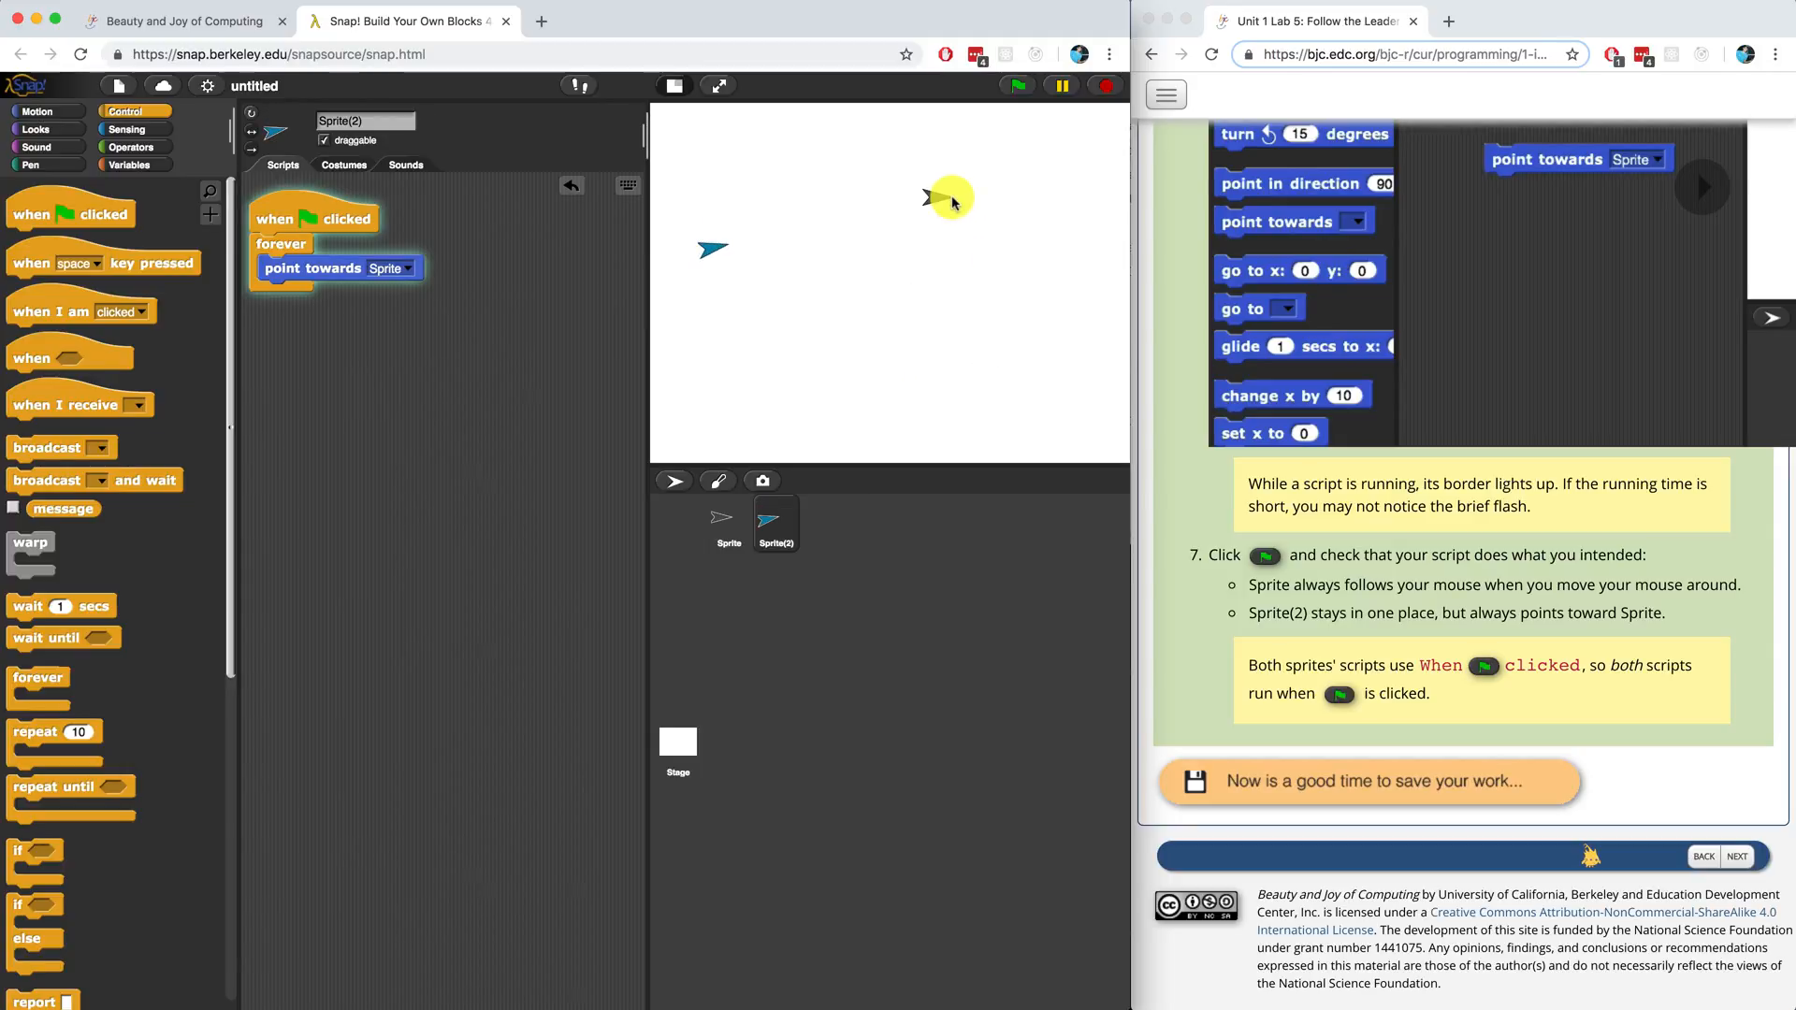
mouse_move(997, 339)
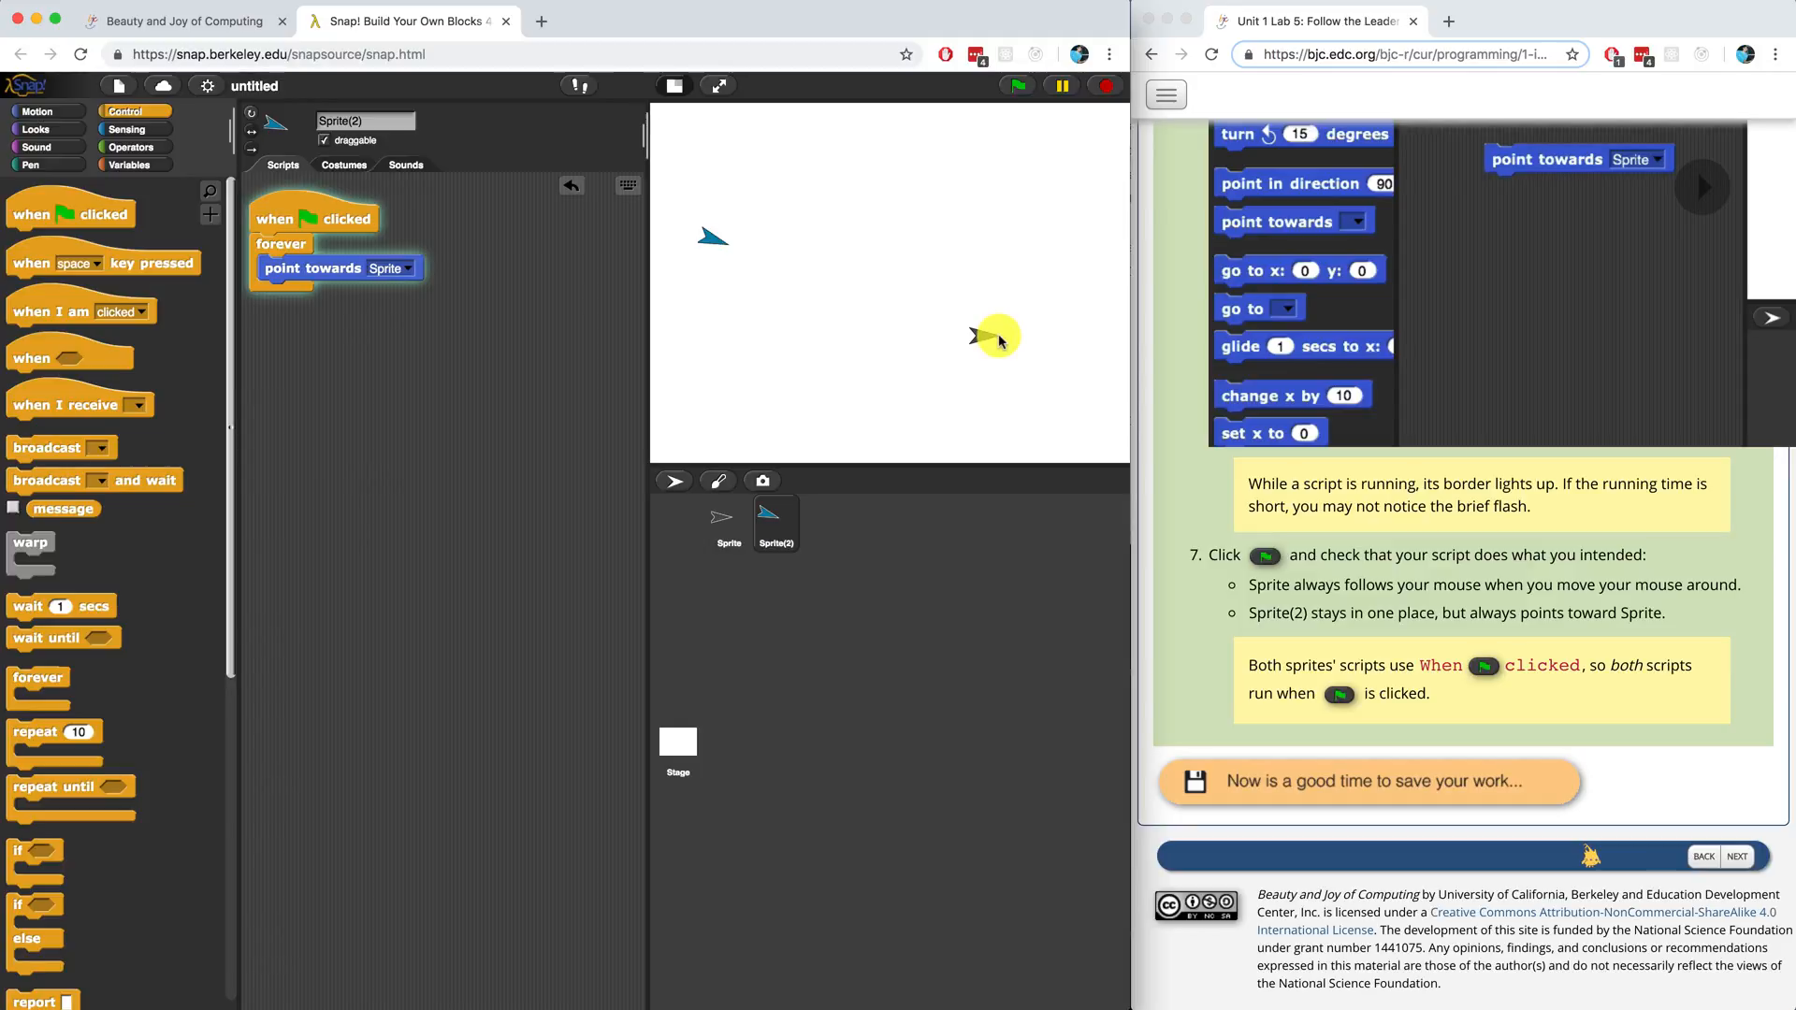
left_click(1104, 84)
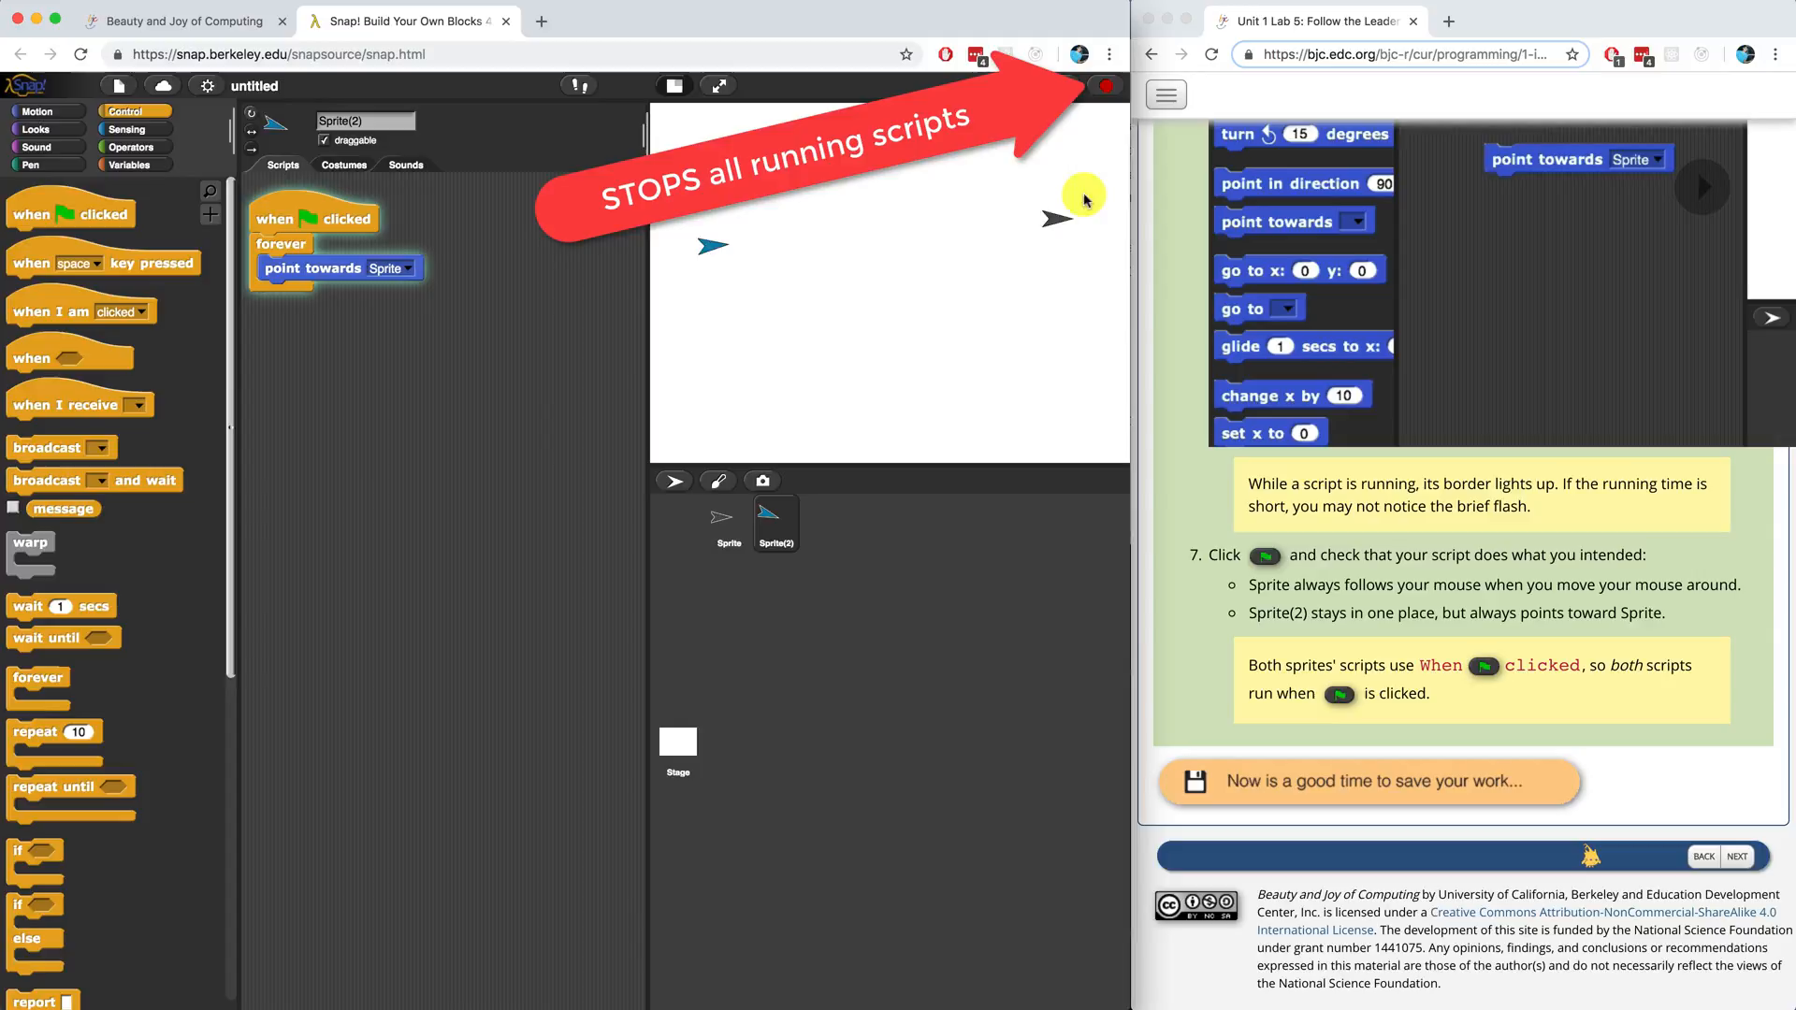
left_click(1018, 84)
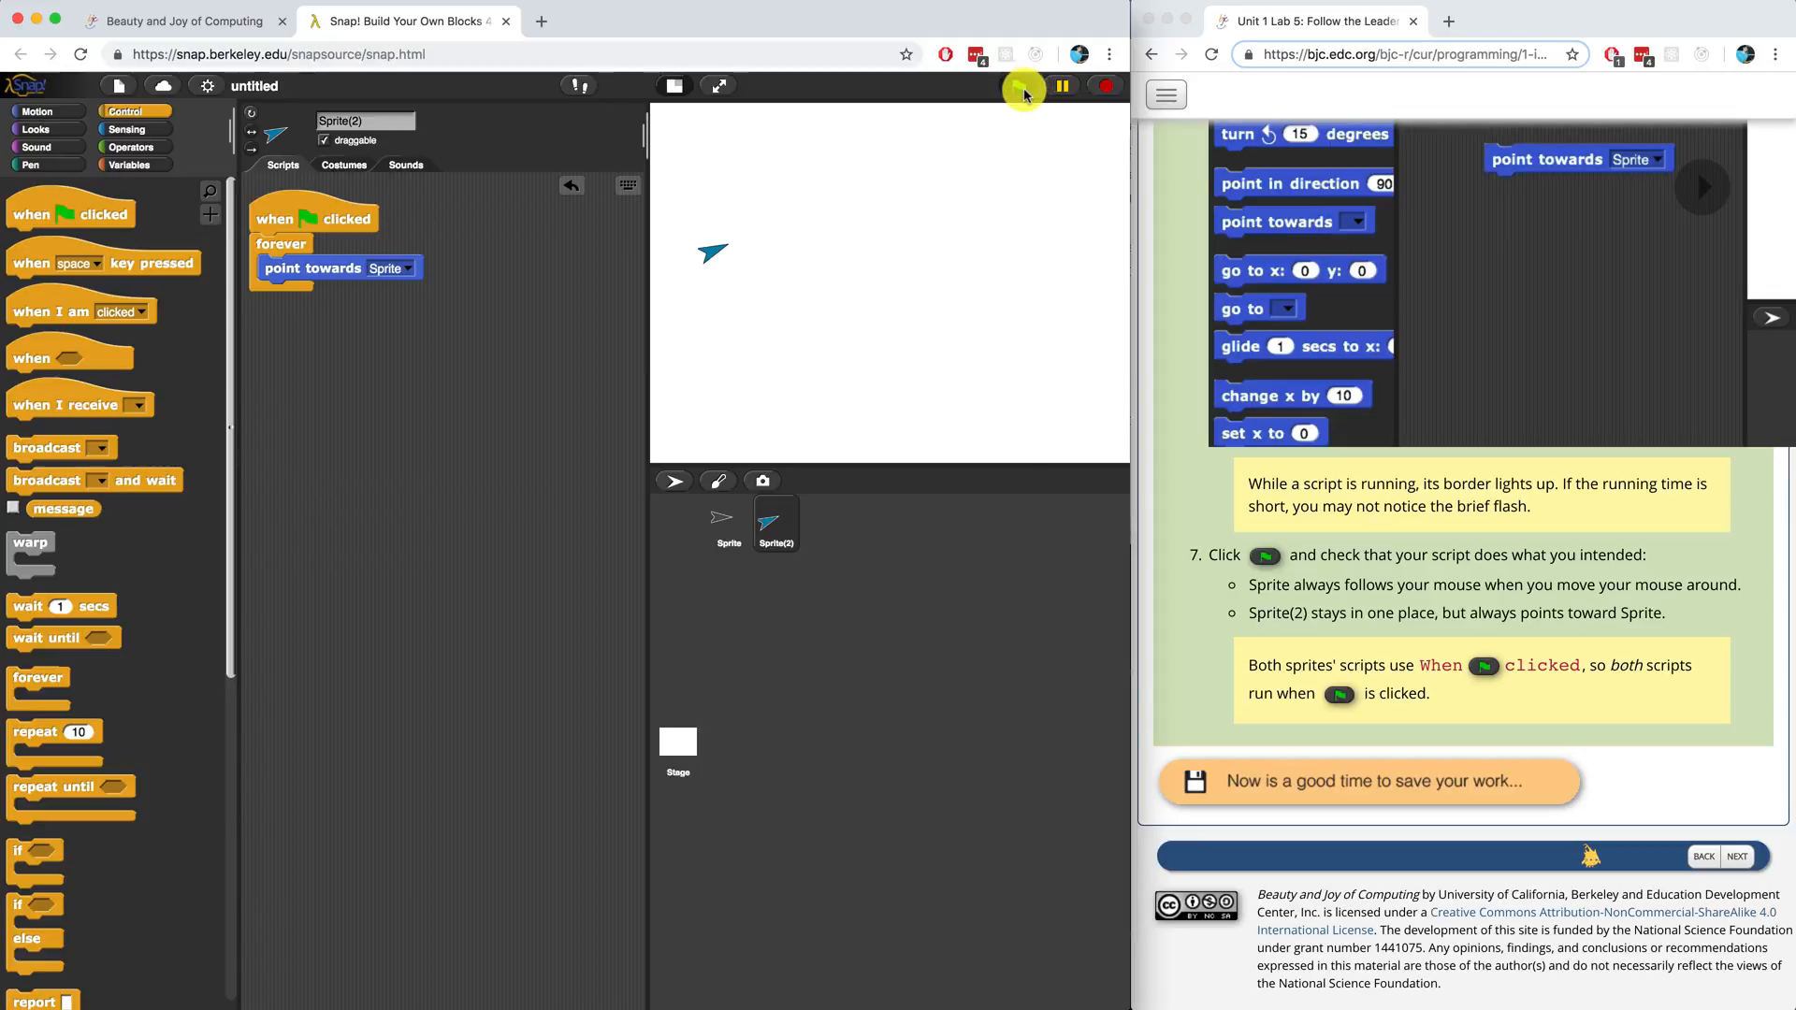
left_click(1018, 86)
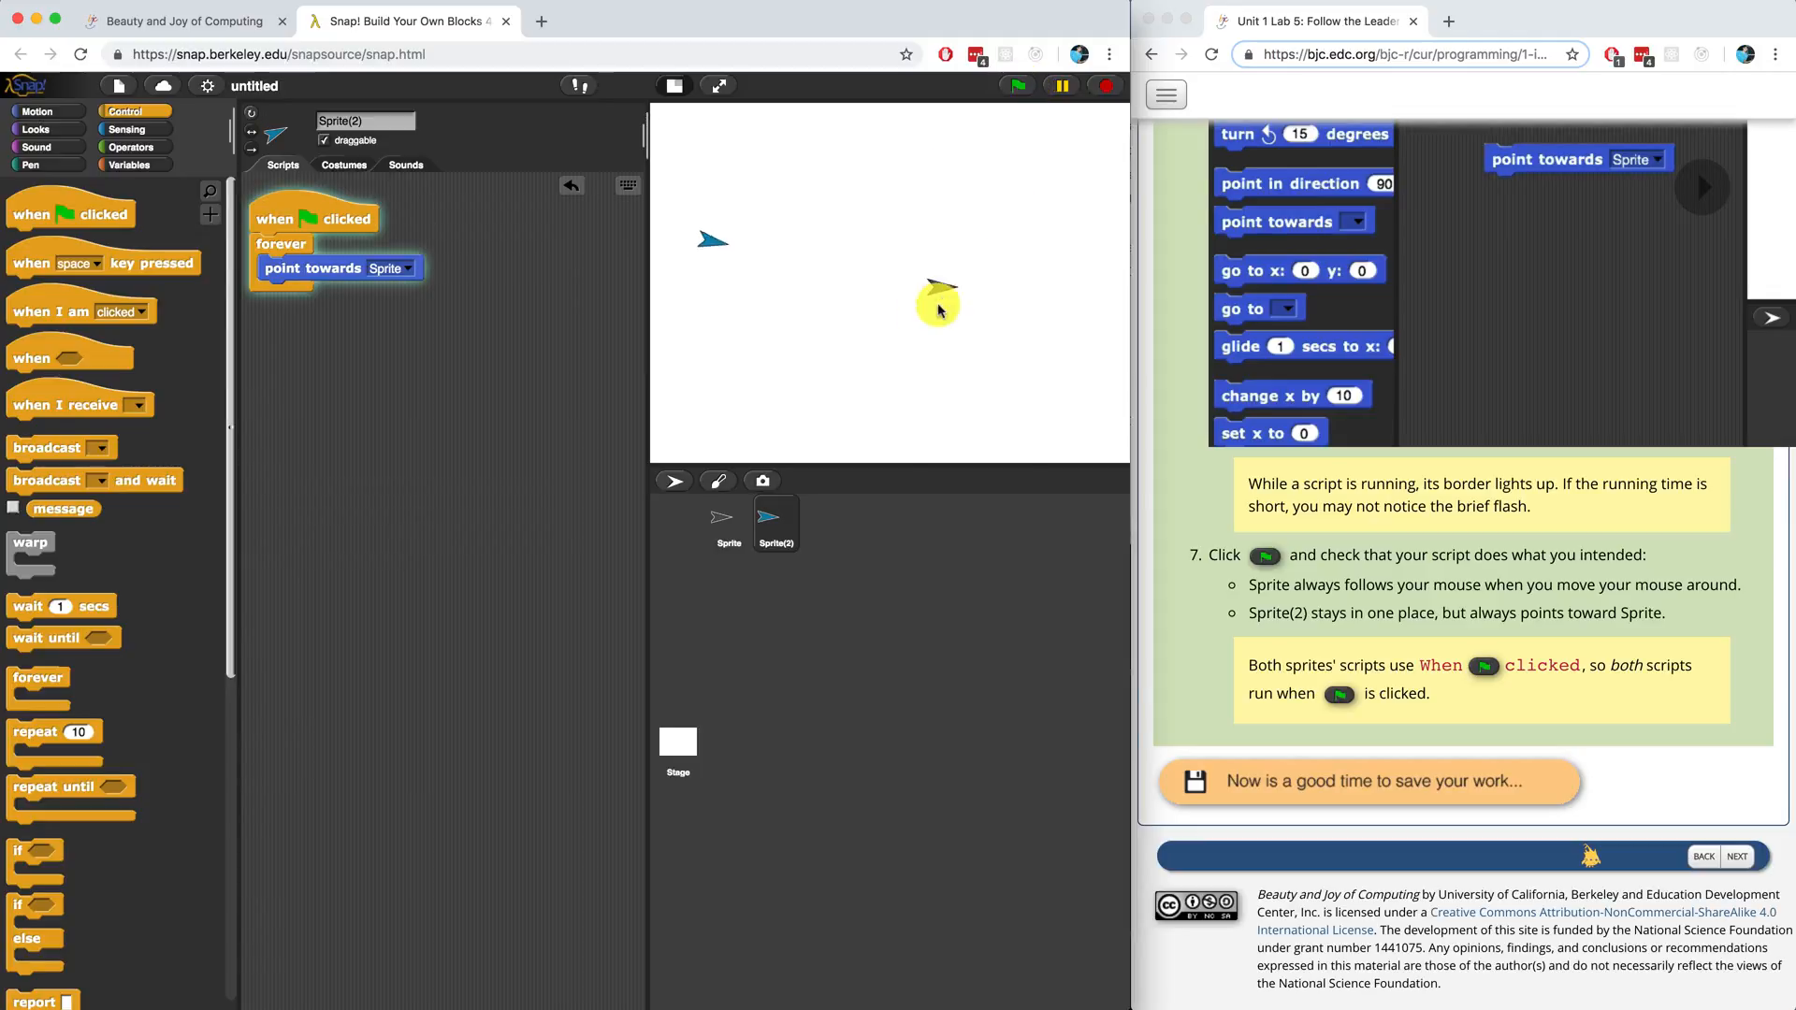
mouse_move(915, 353)
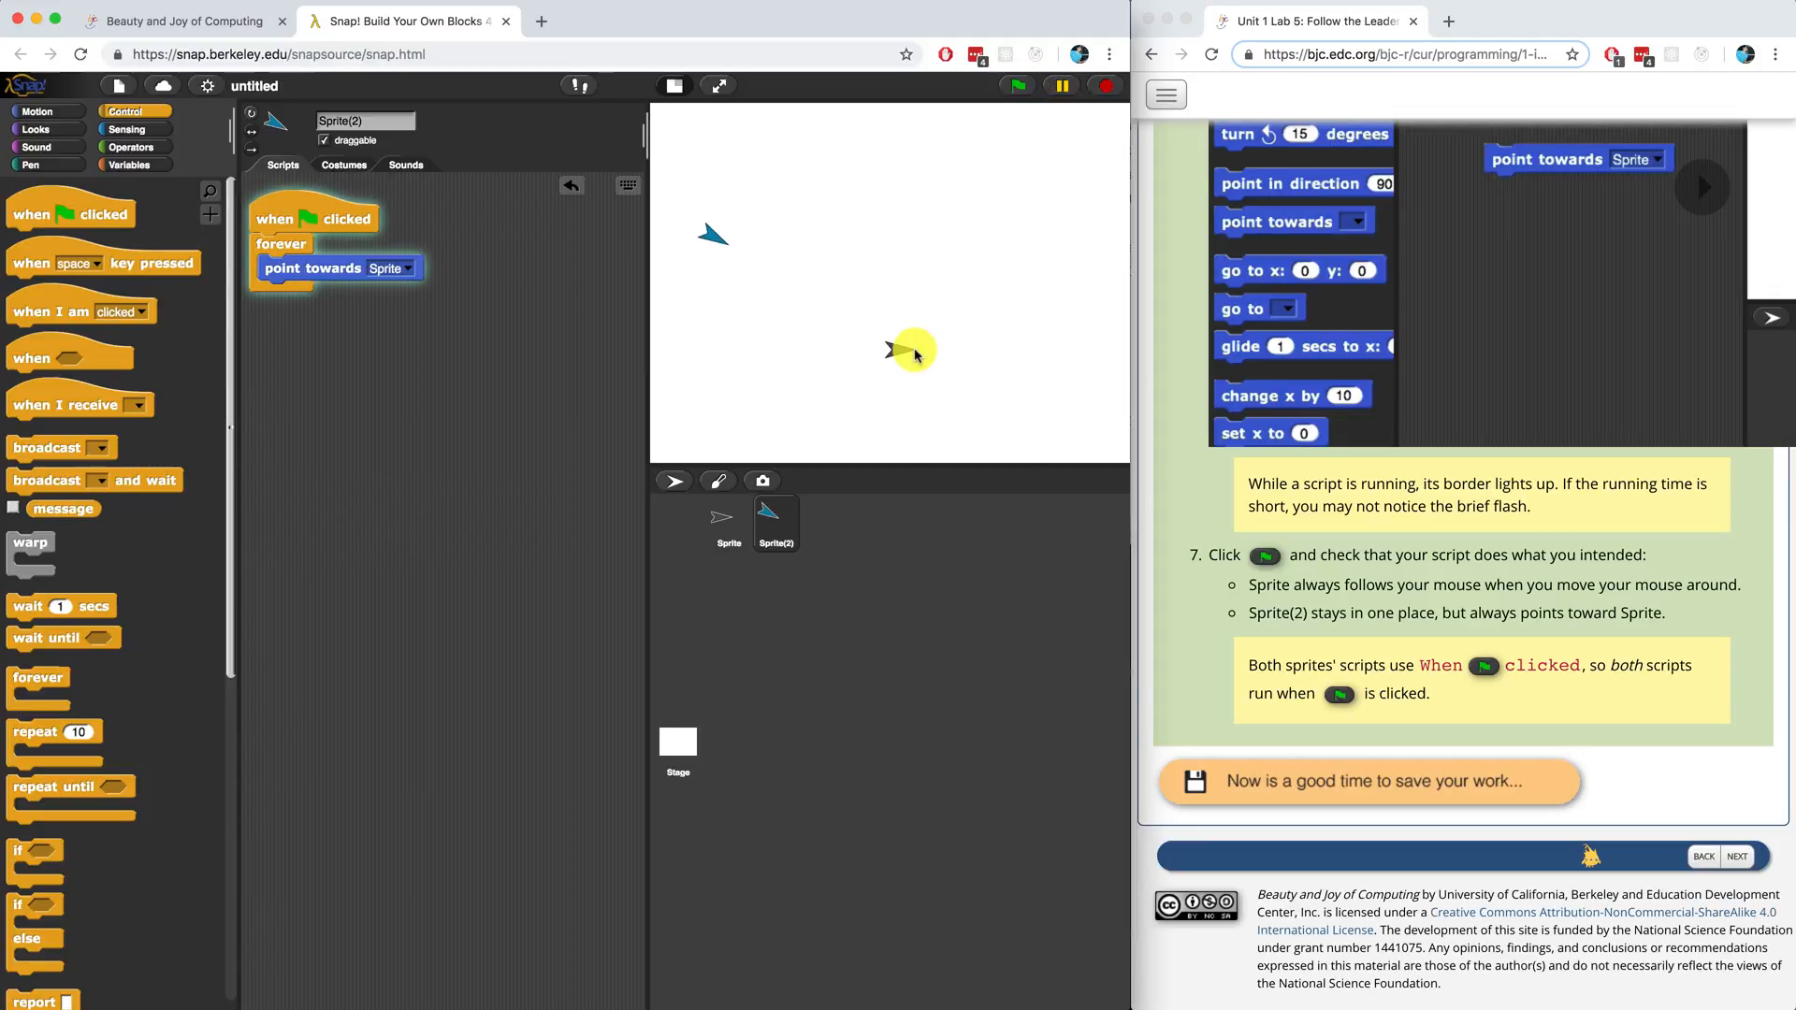